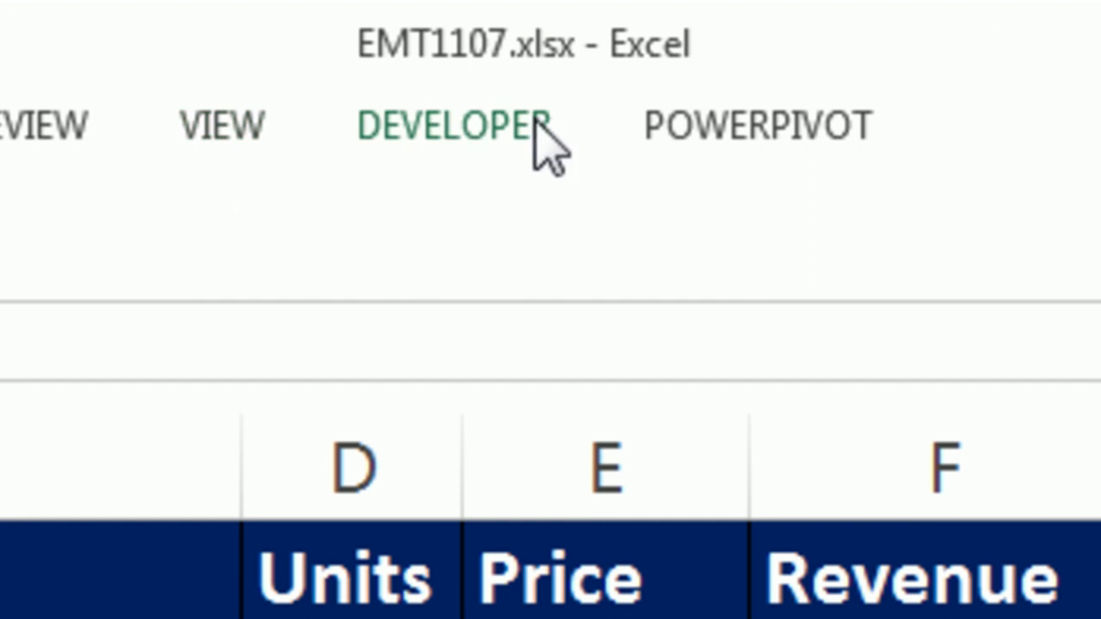
mouse_move(478, 141)
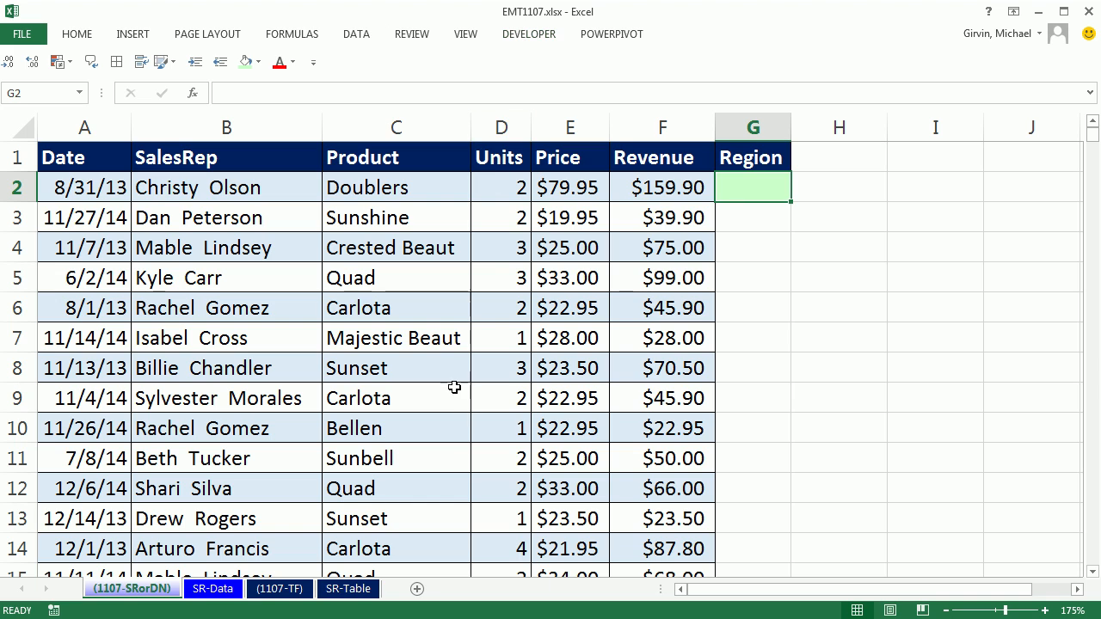
mouse_move(541, 428)
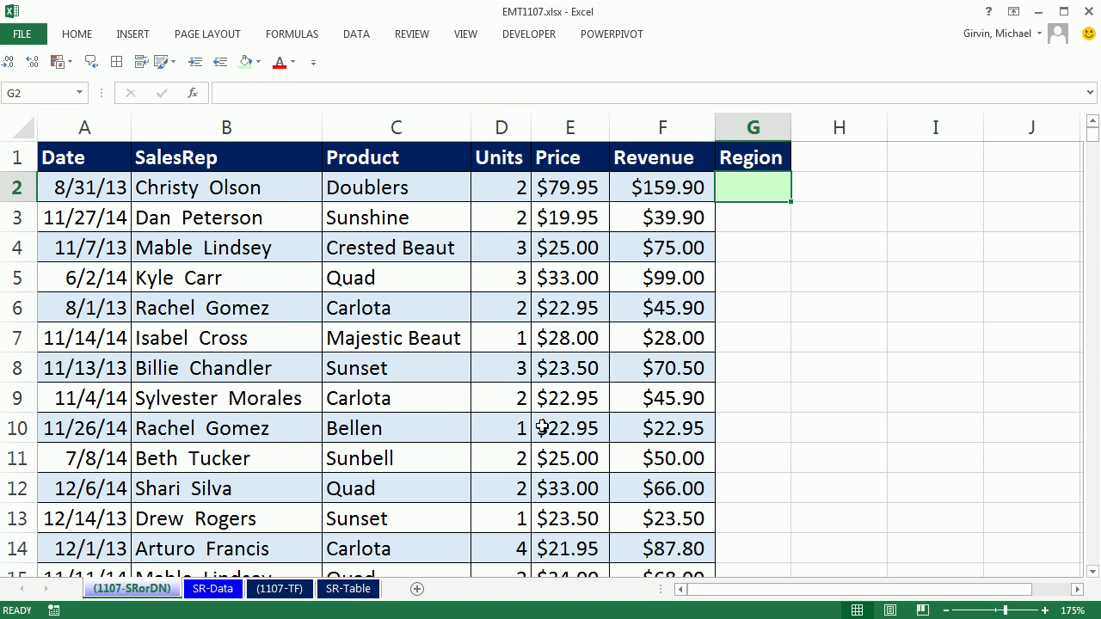
mouse_move(627, 170)
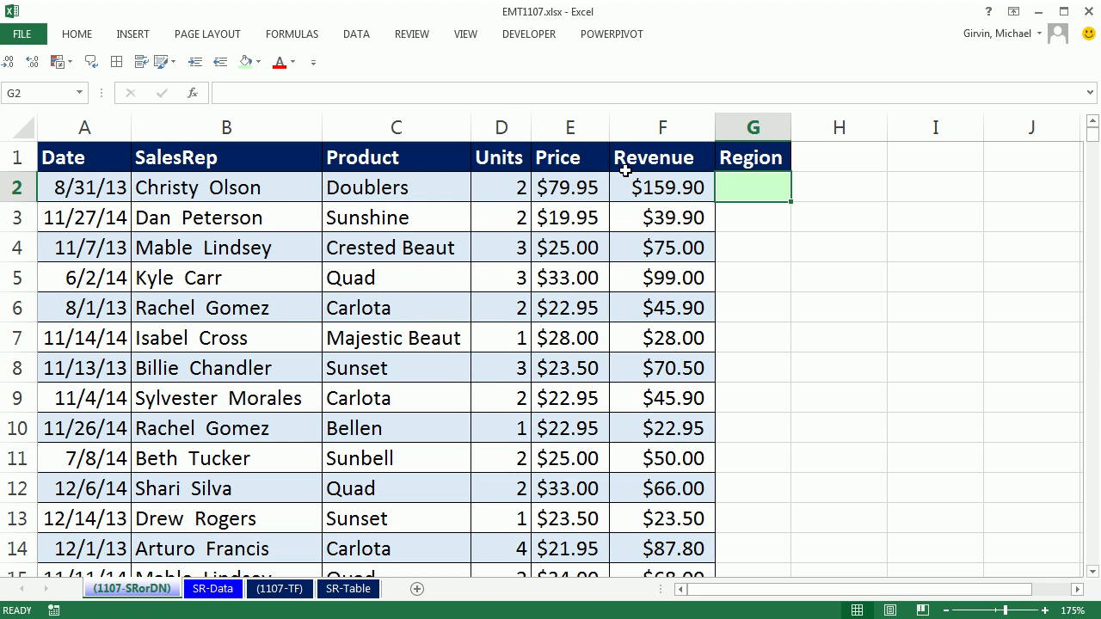
mouse_move(636, 186)
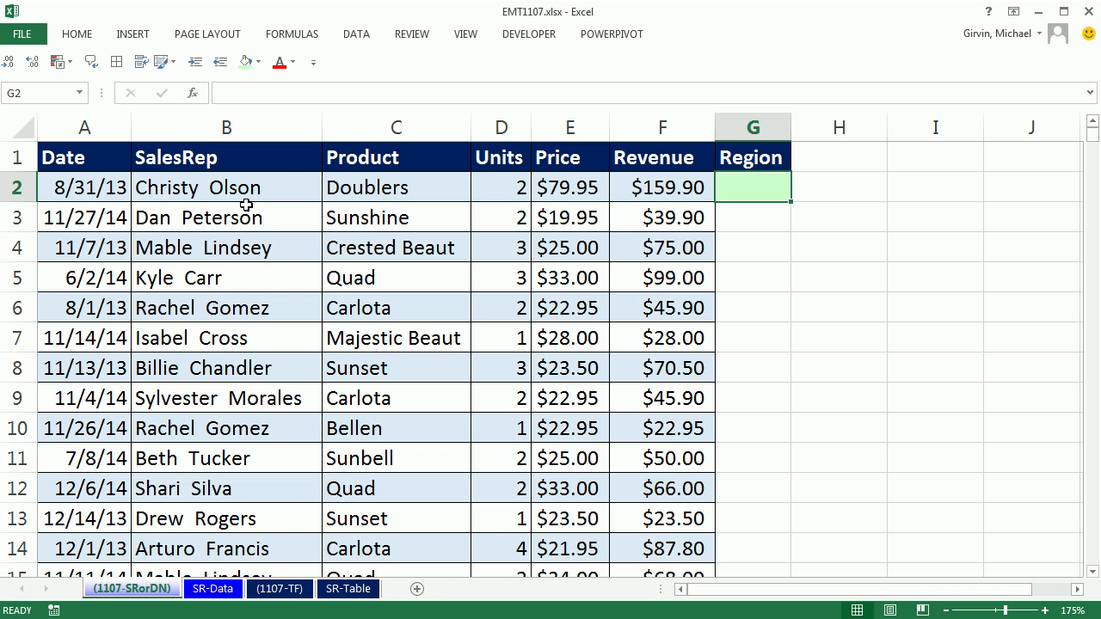
- Review the sales records from a sales rep cell down to the last record and back to the top
left_click(227, 186)
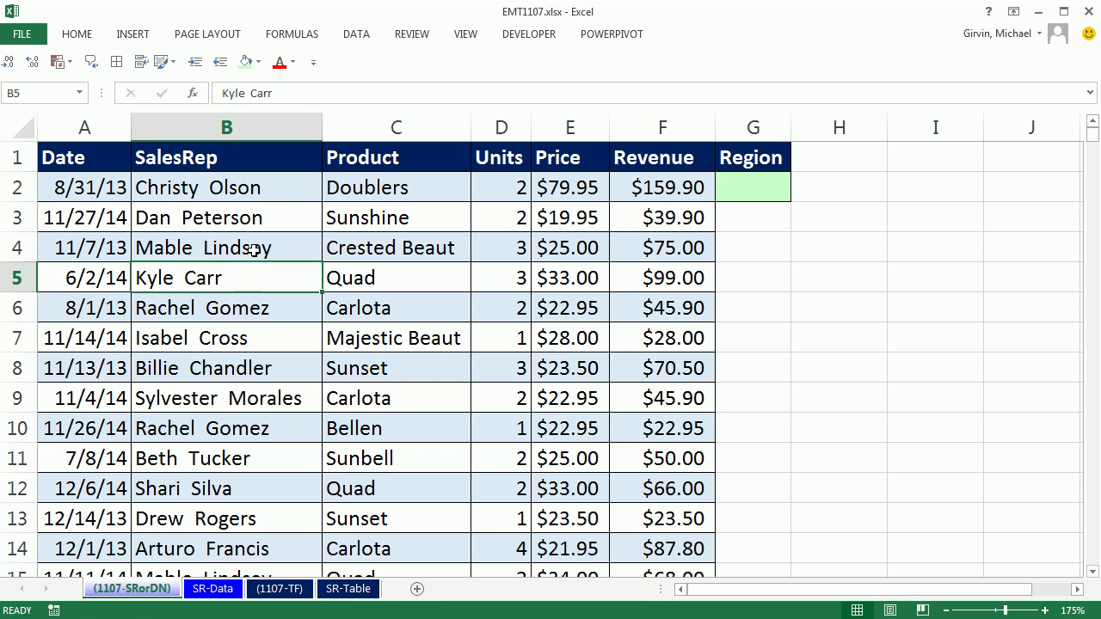
key("Ctrl+Down")
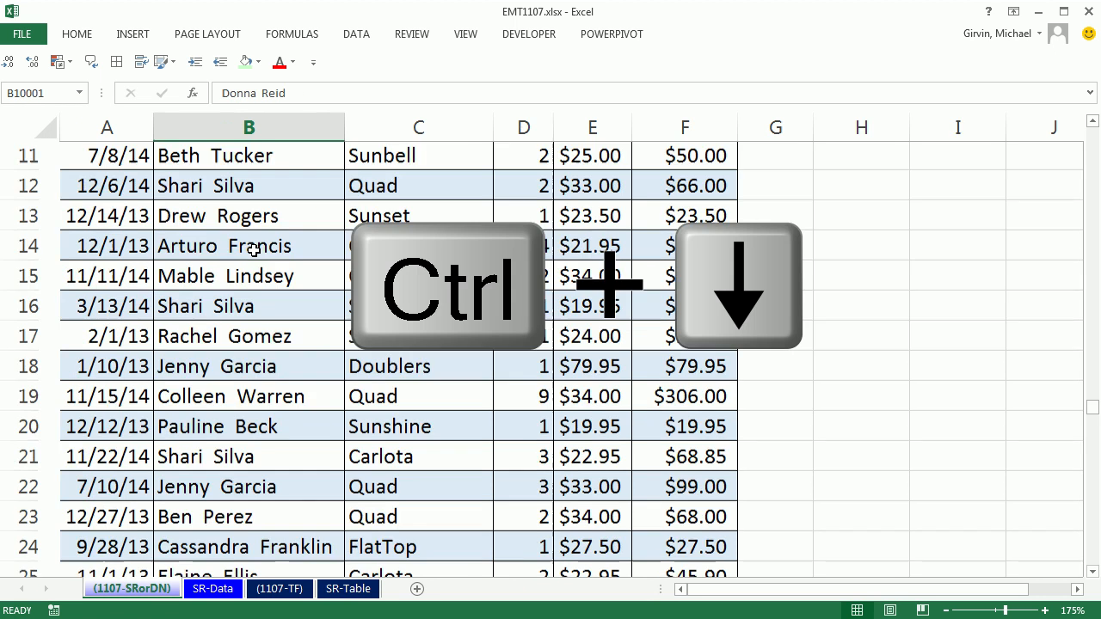
key("Ctrl+Down")
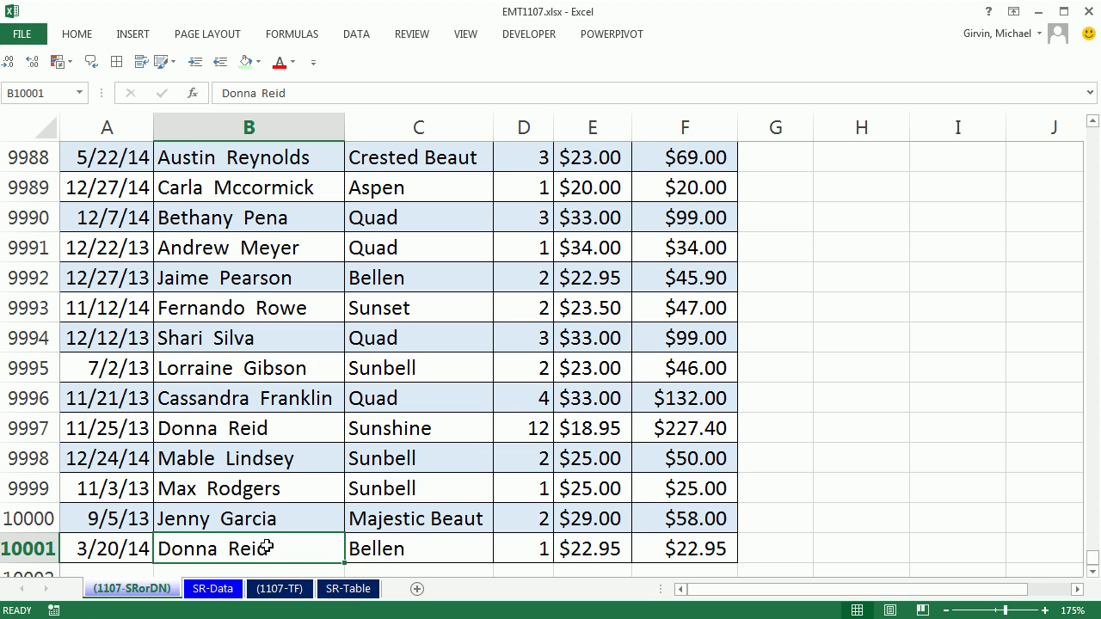
key("Ctrl+Home")
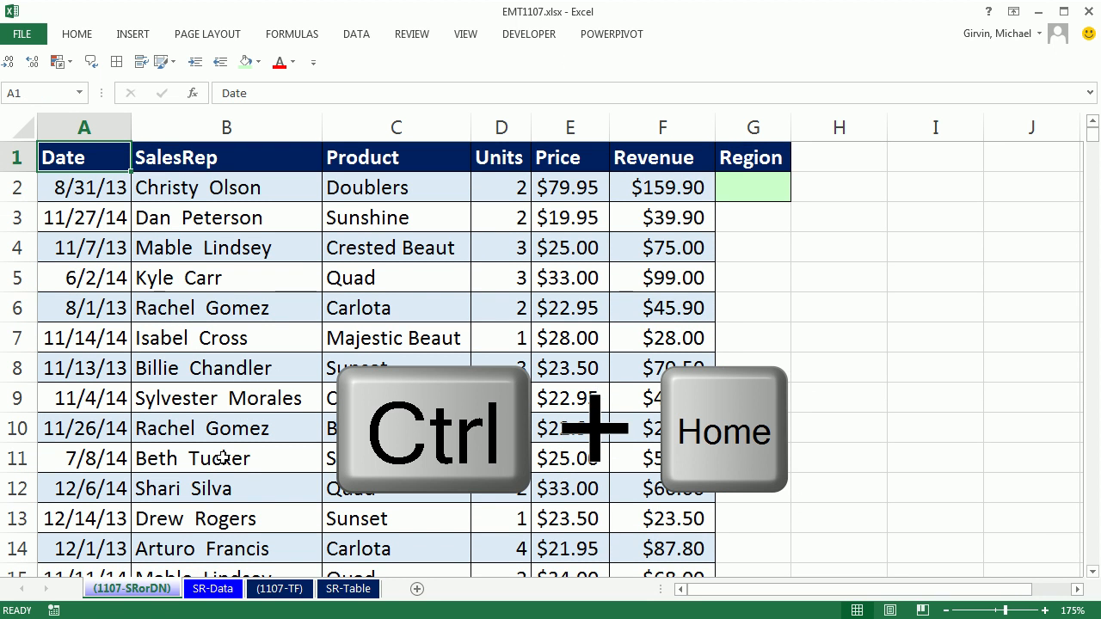
key("Ctrl+Home")
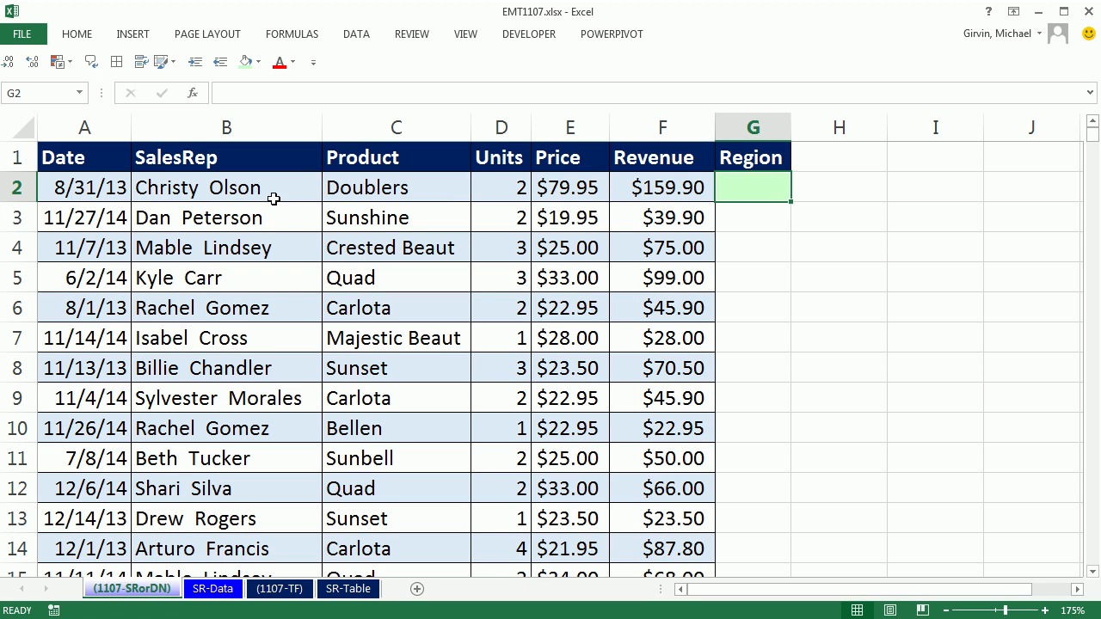
mouse_move(251, 346)
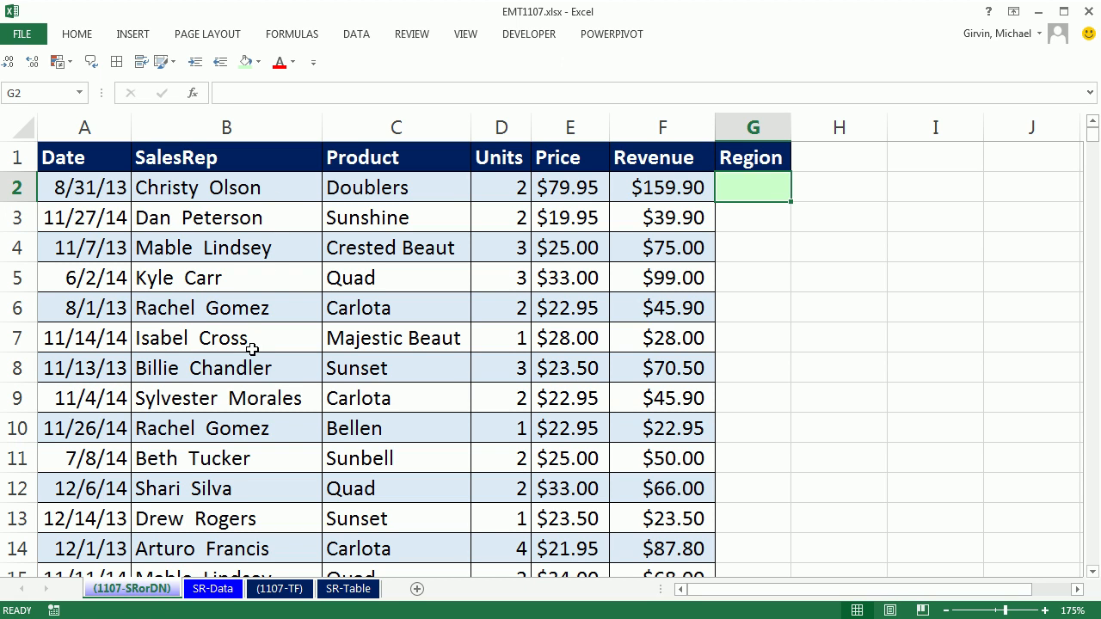
mouse_move(806, 261)
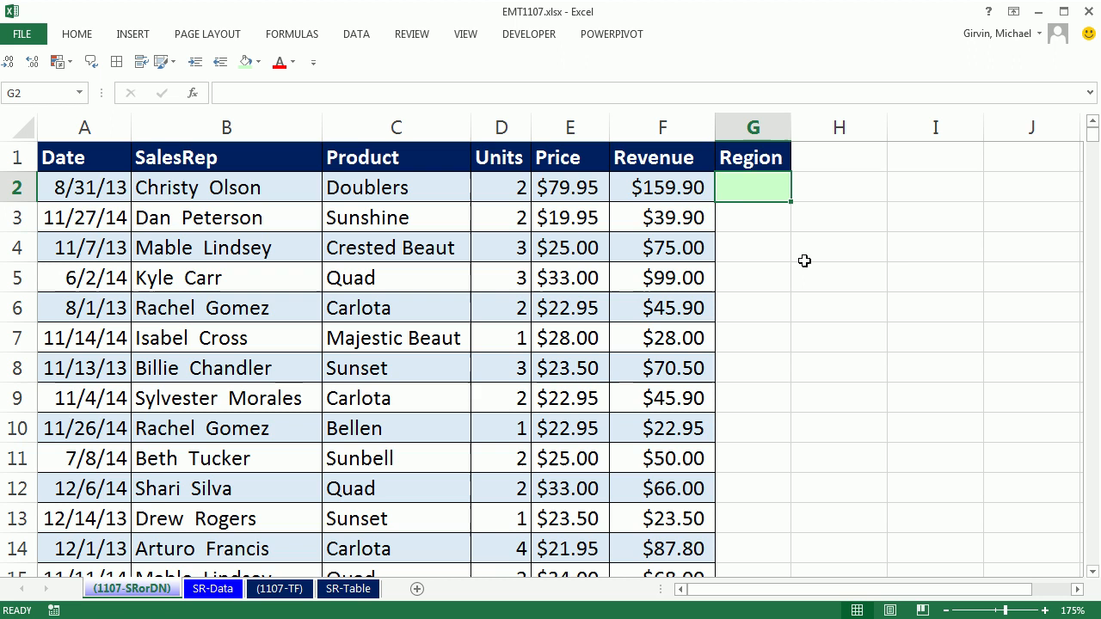
- Inspect the sales rep list on the SR-Data sheet and return to the sales records sheet
left_click(214, 588)
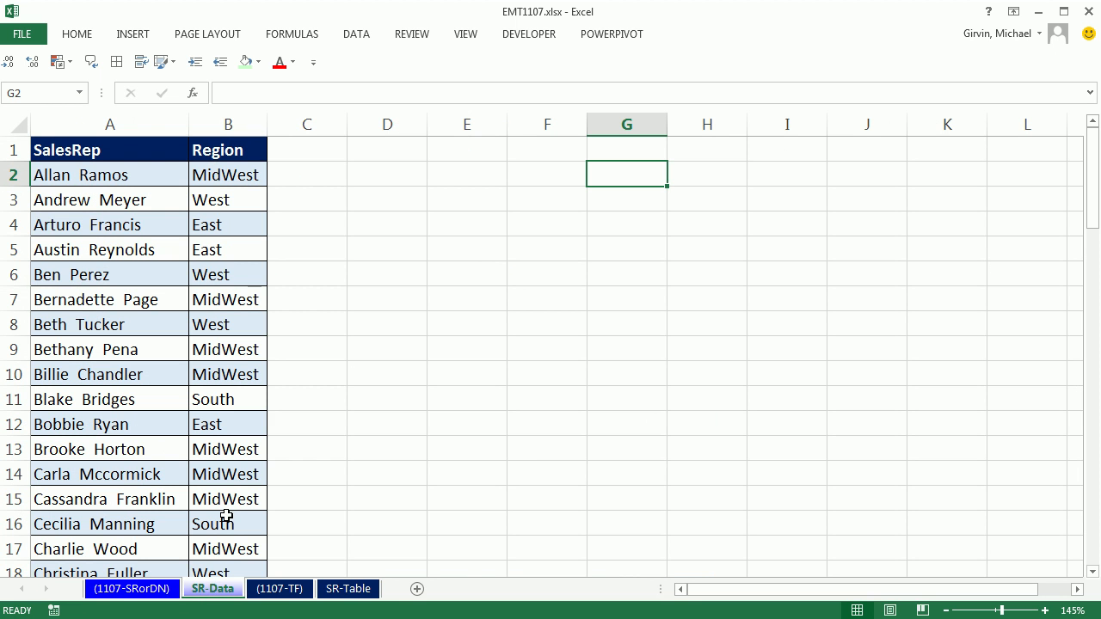
left_click(90, 175)
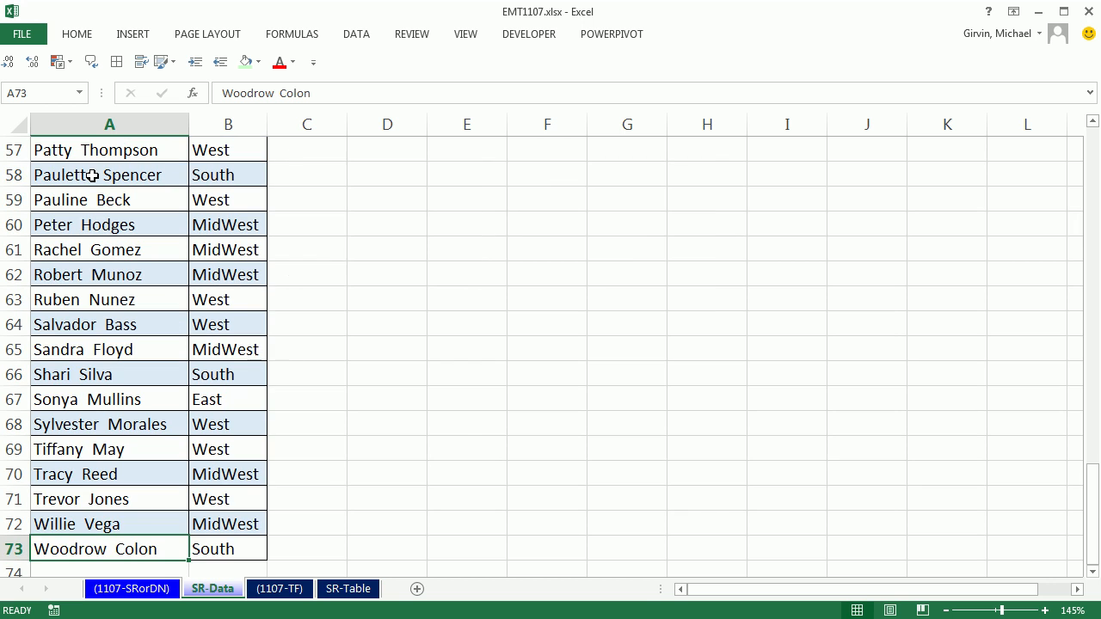
key("Ctrl+Home")
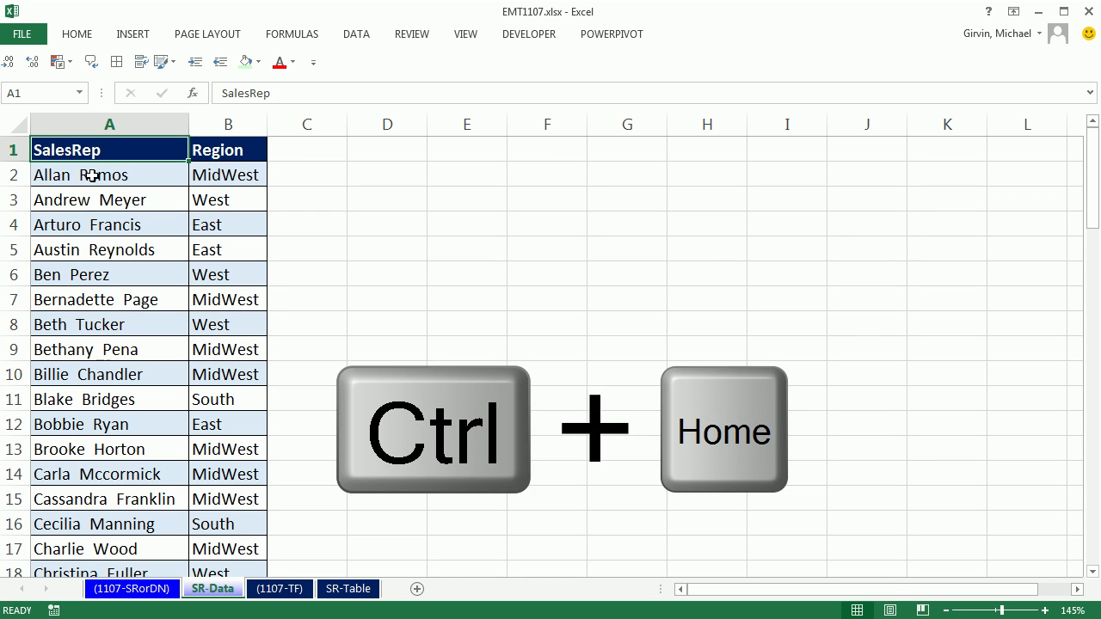
left_click(227, 175)
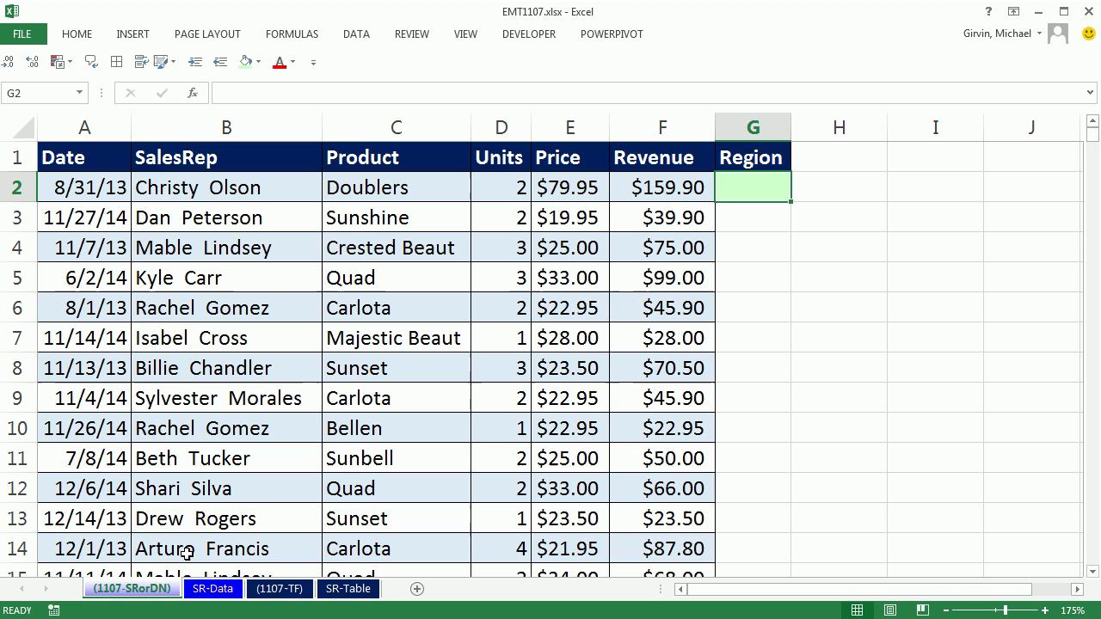
mouse_move(740, 472)
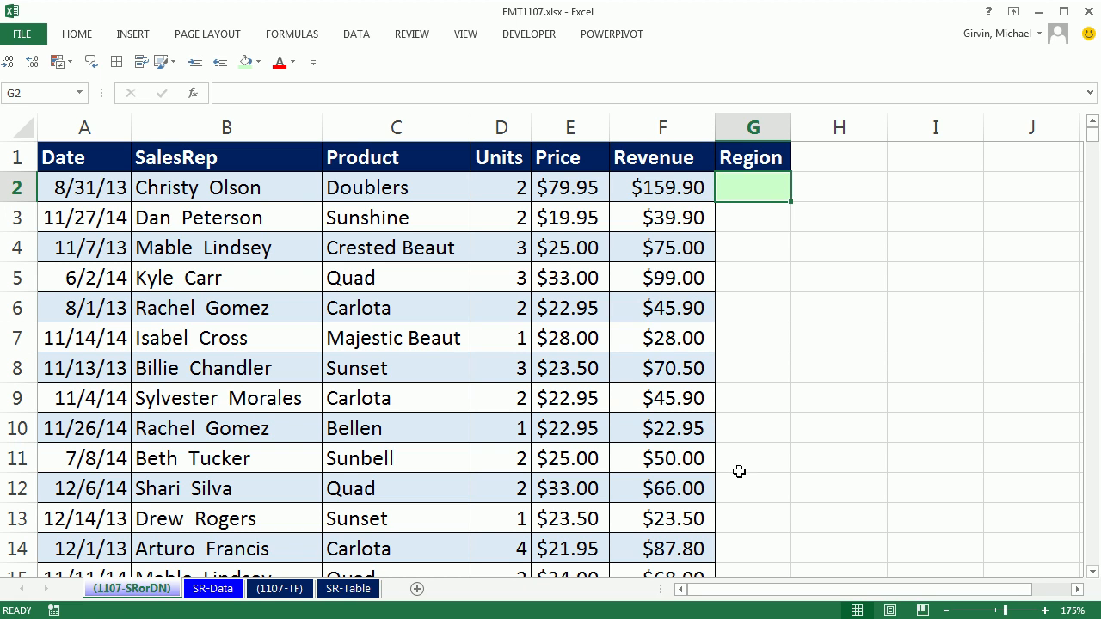
mouse_move(738, 210)
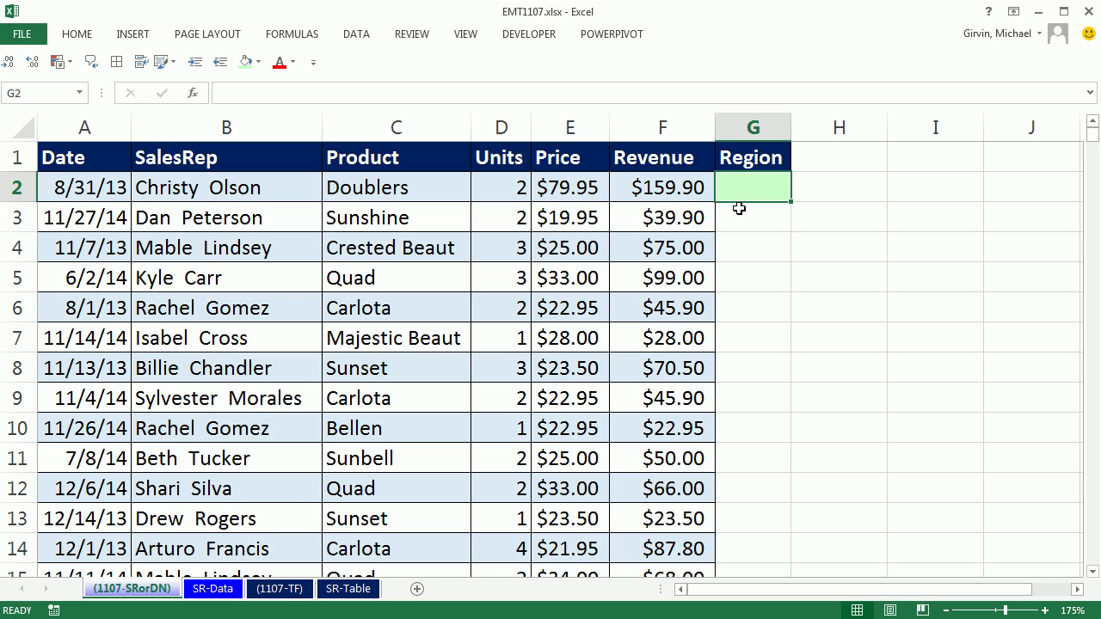
mouse_move(743, 206)
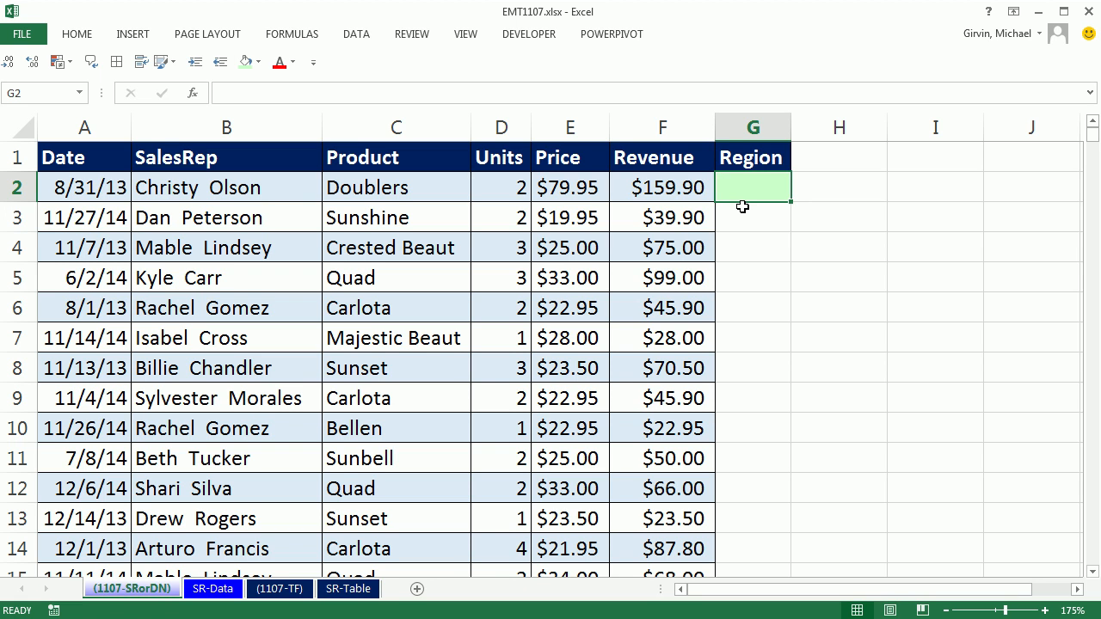
mouse_move(784, 378)
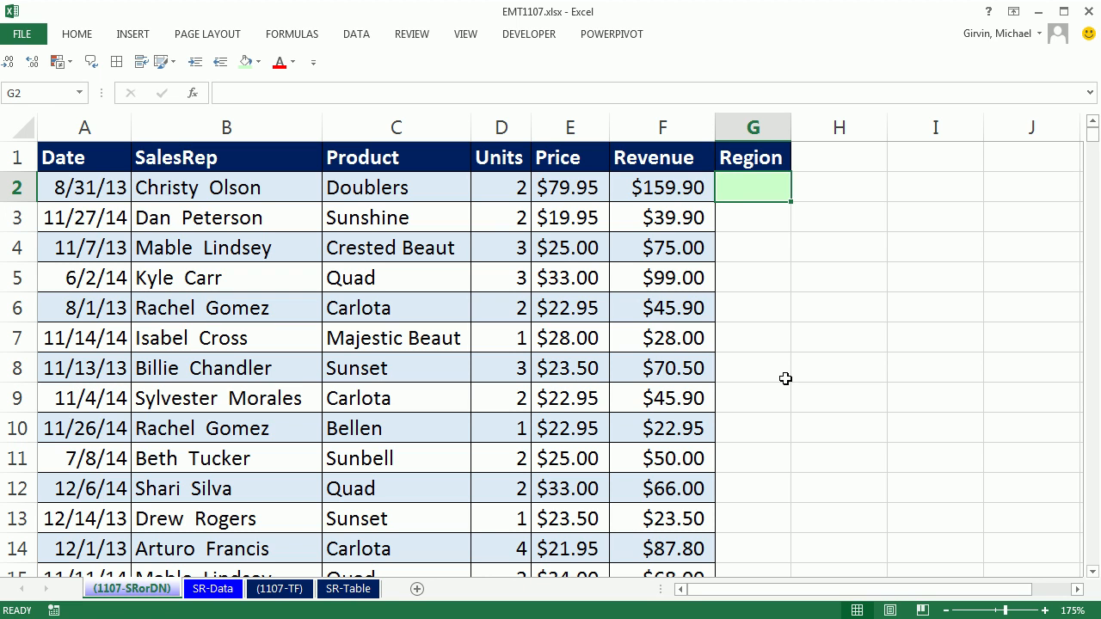
- Start =VLOOKUP(B2, in G2 with the sales rep as lookup value, ready for a table_array range
type("=vl")
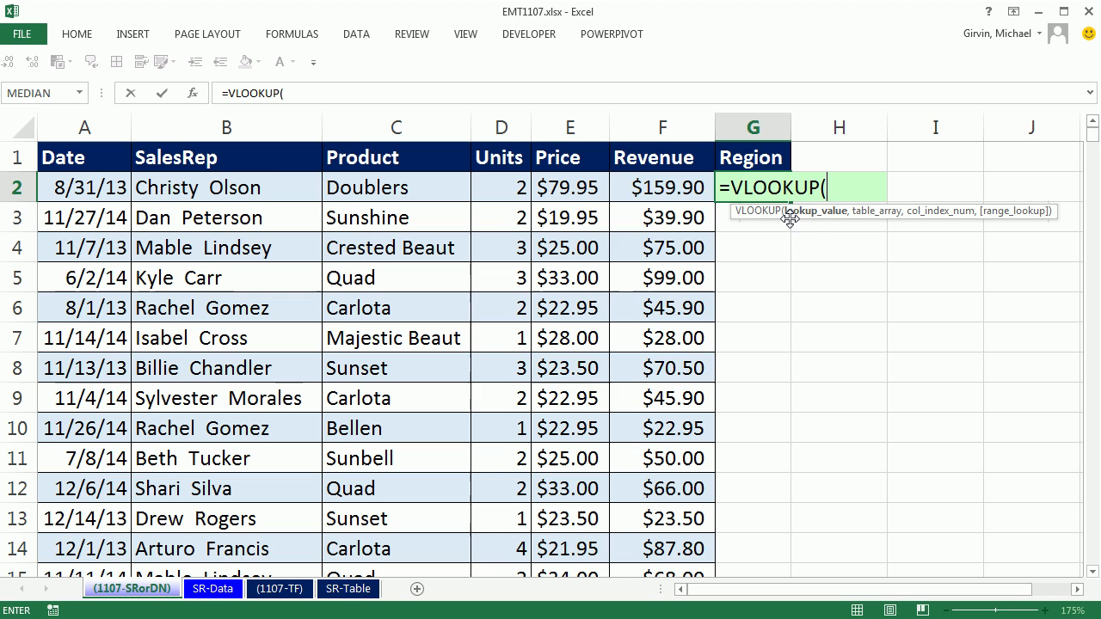
left_click(227, 188)
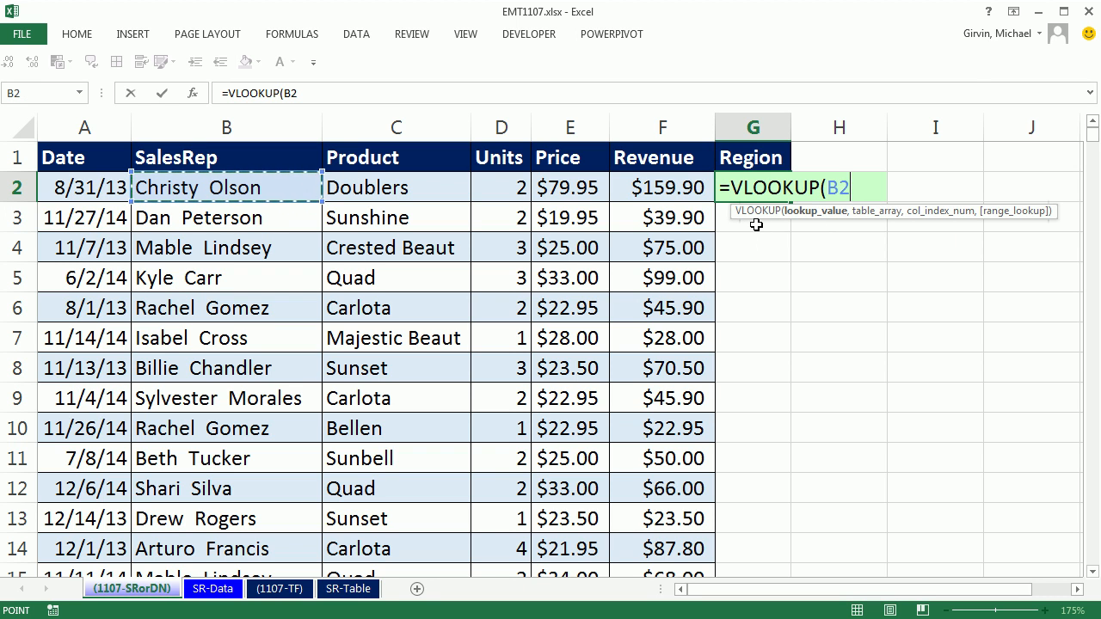
type(",")
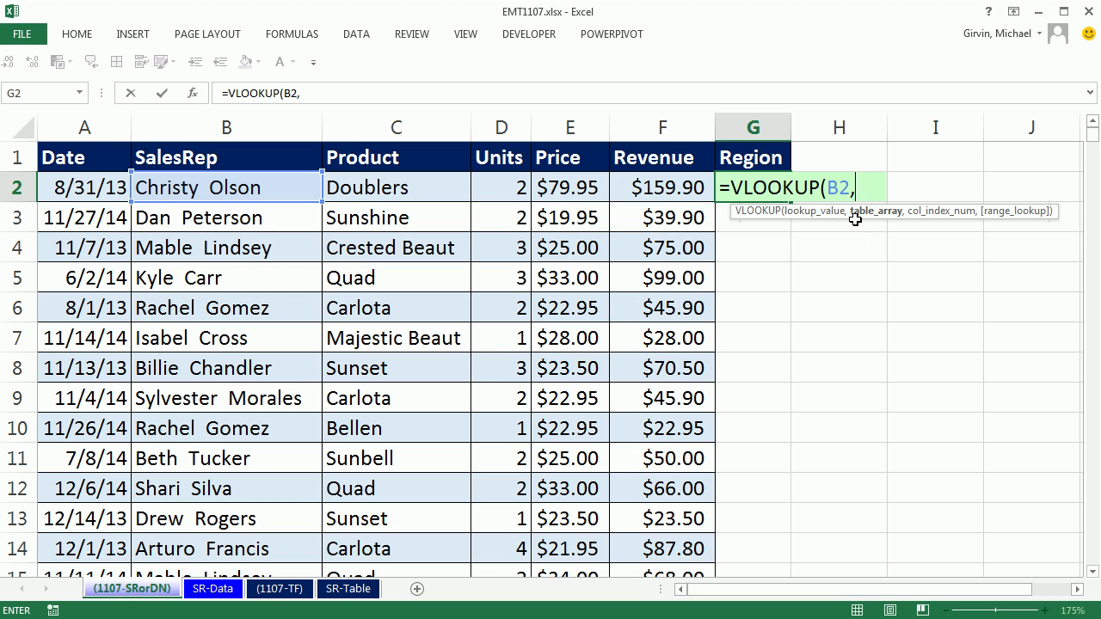
mouse_move(853, 233)
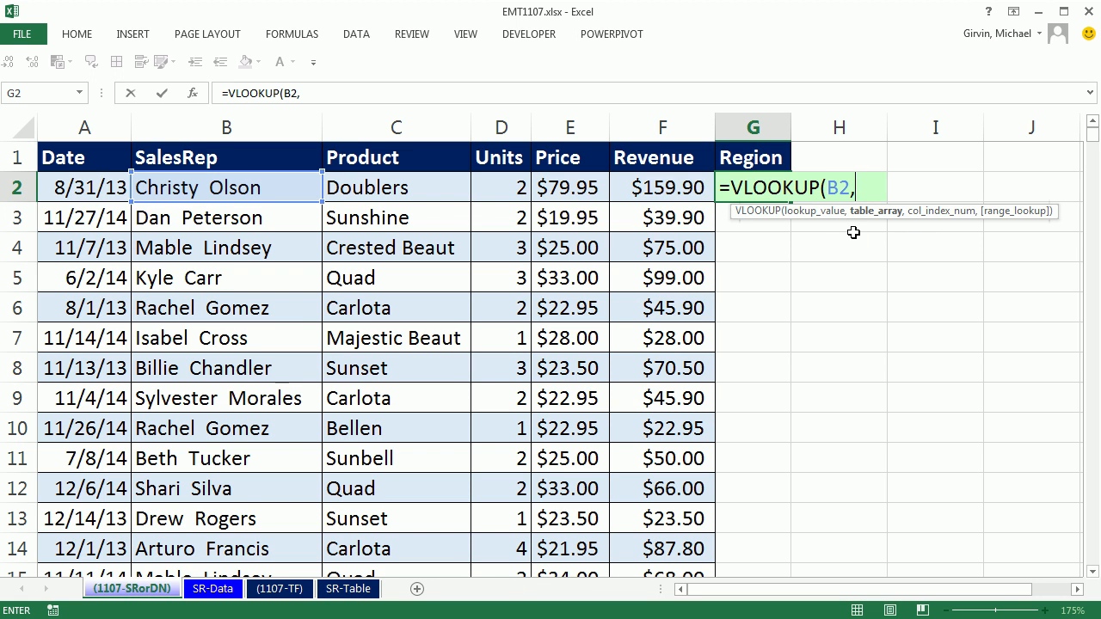
mouse_move(795, 271)
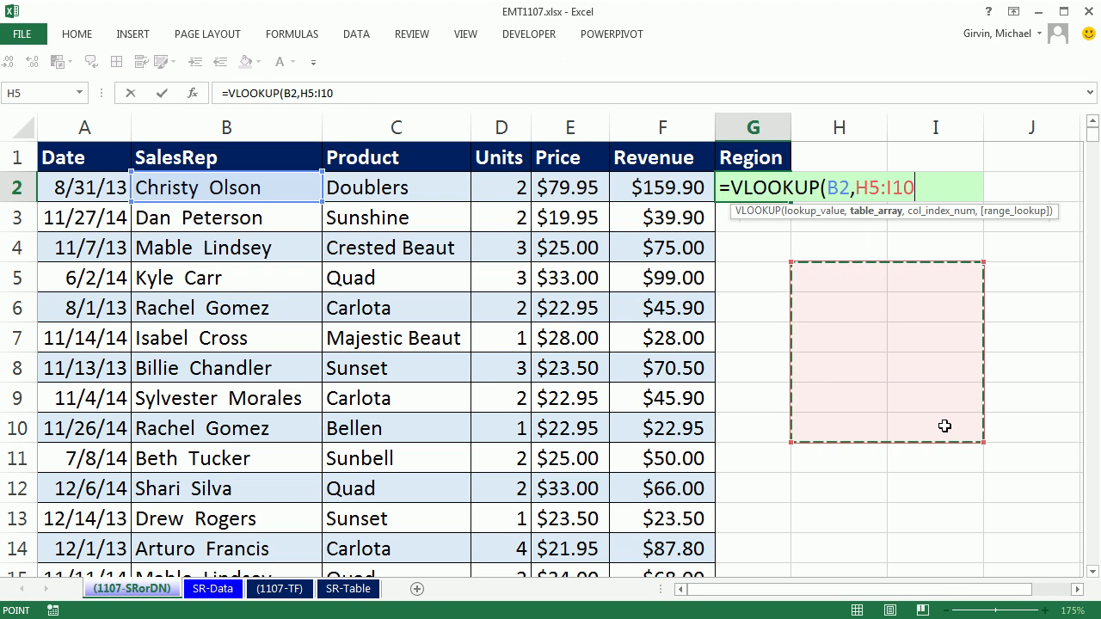
key("F4")
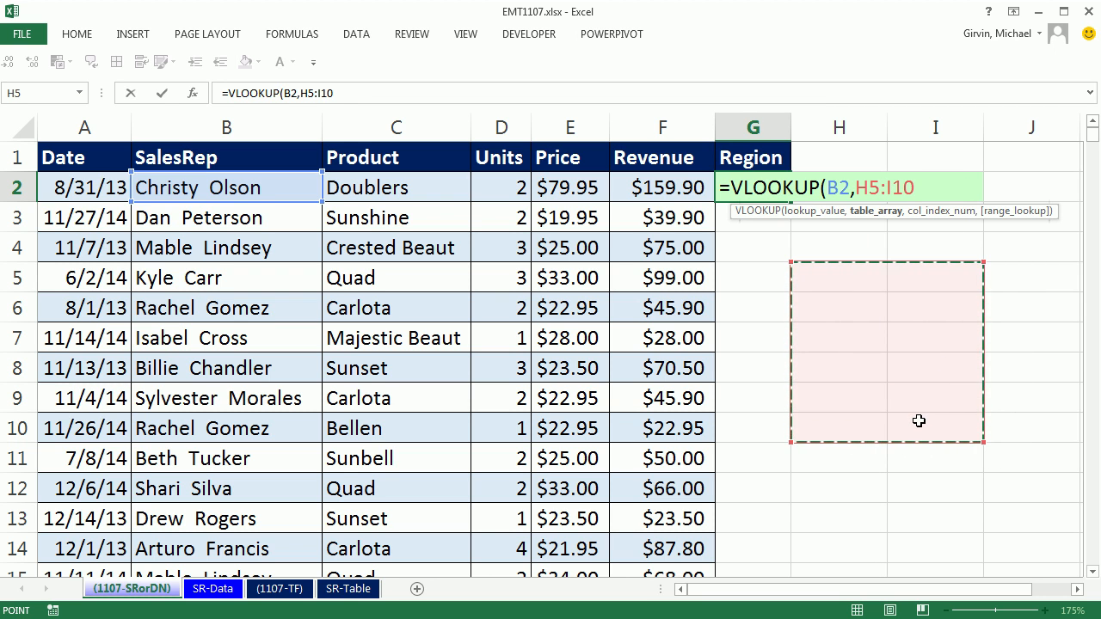
mouse_move(607, 413)
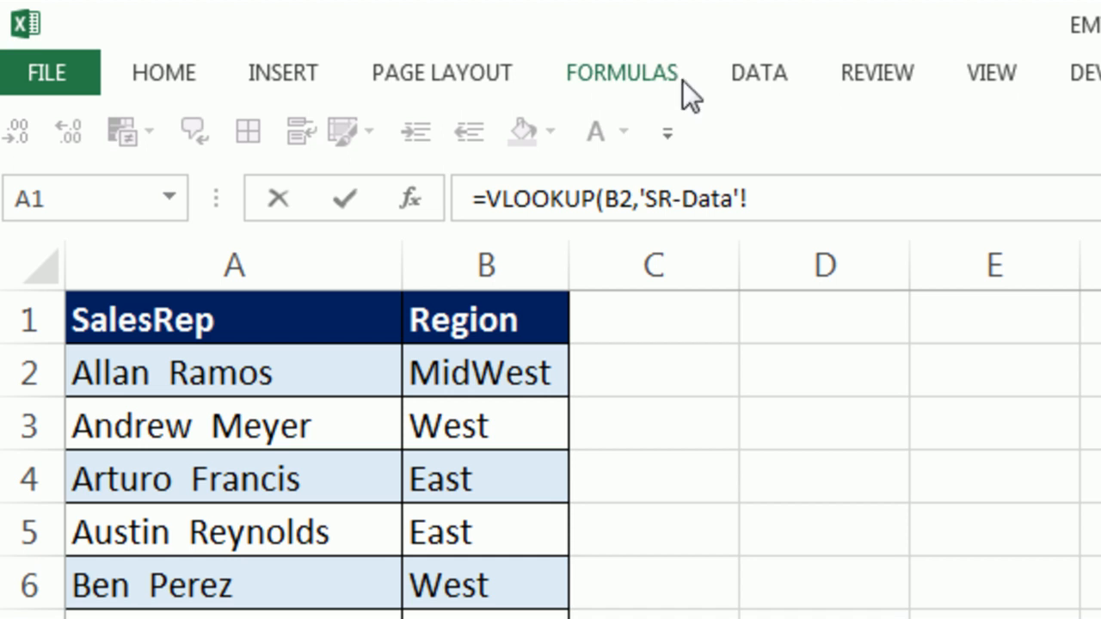
mouse_move(738, 550)
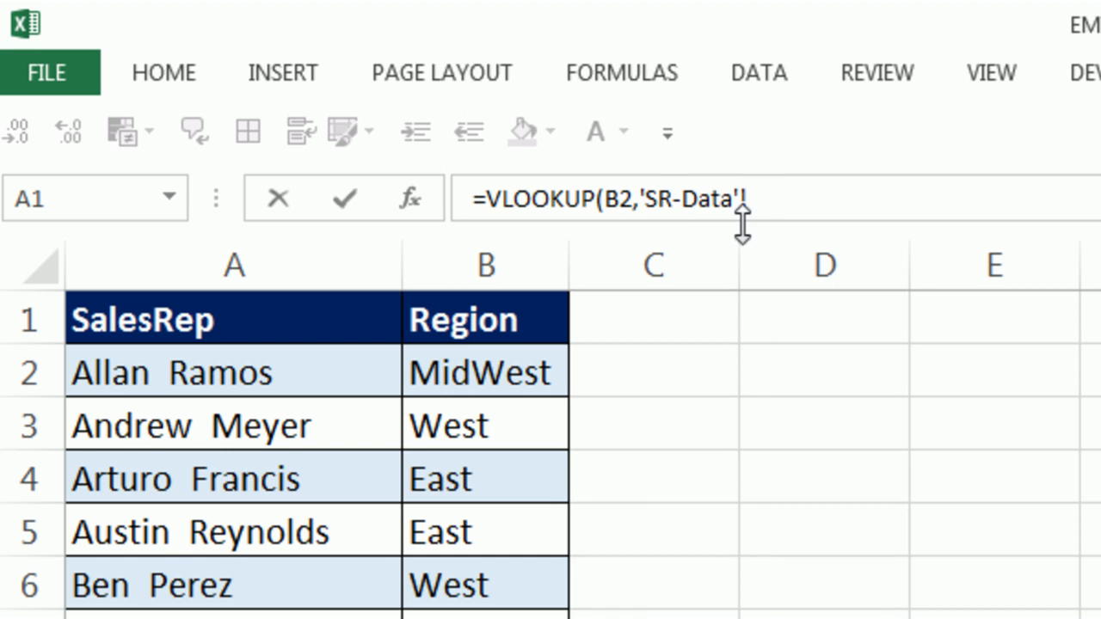
mouse_move(757, 213)
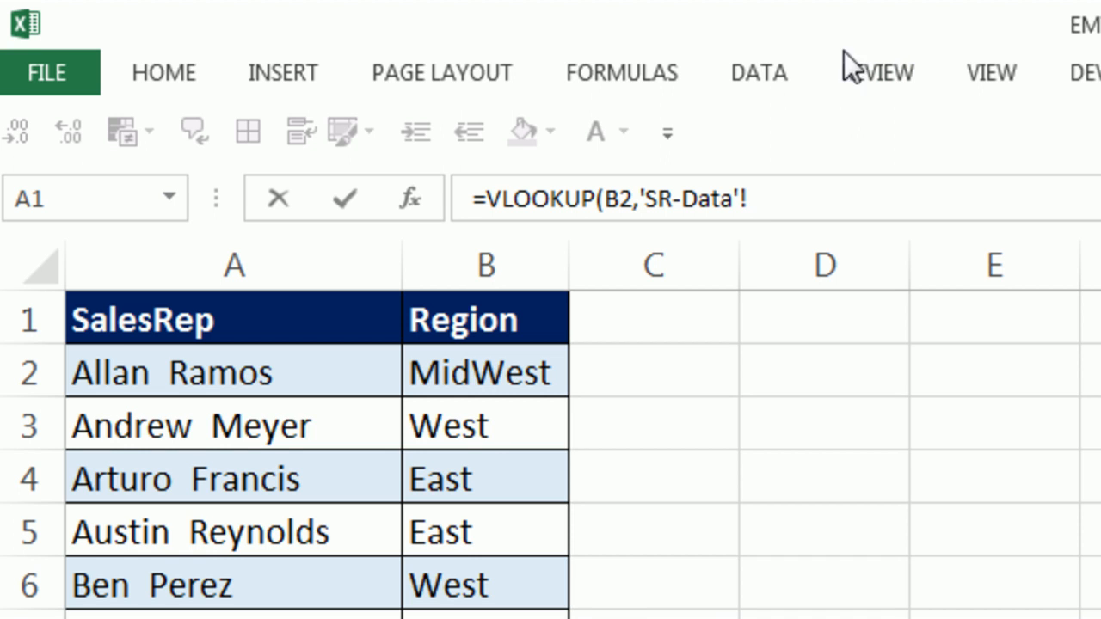
mouse_move(771, 135)
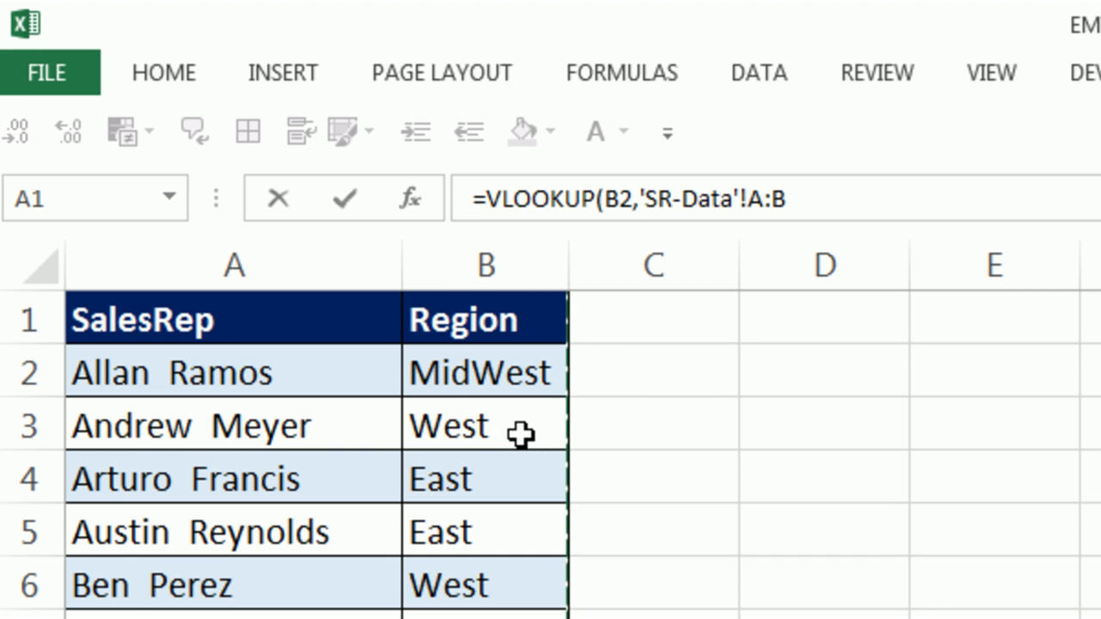
mouse_move(428, 410)
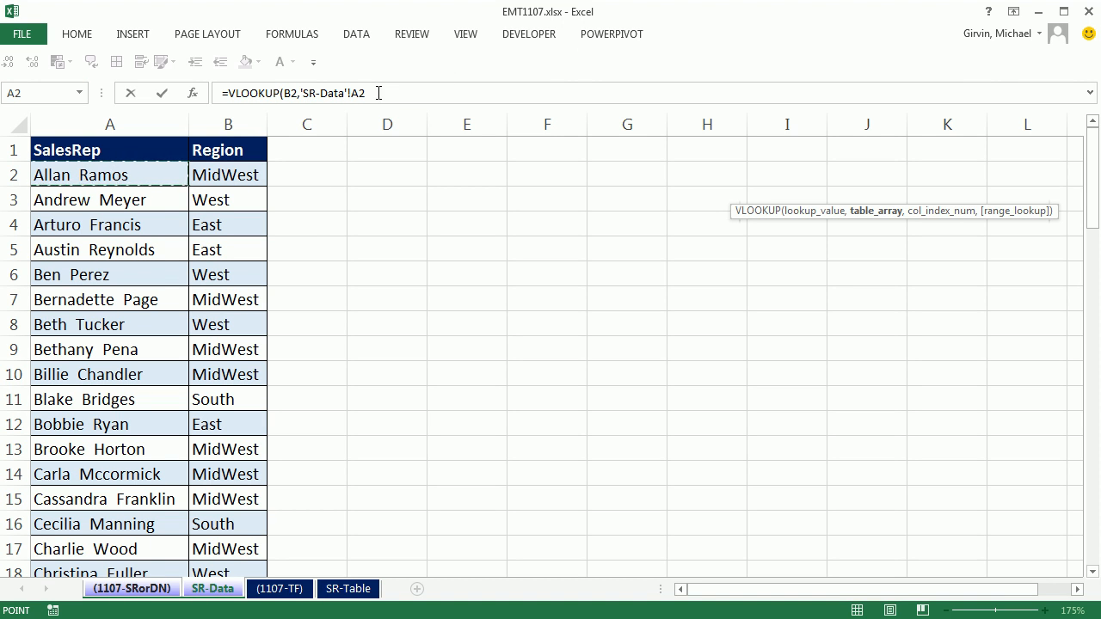
mouse_move(296, 370)
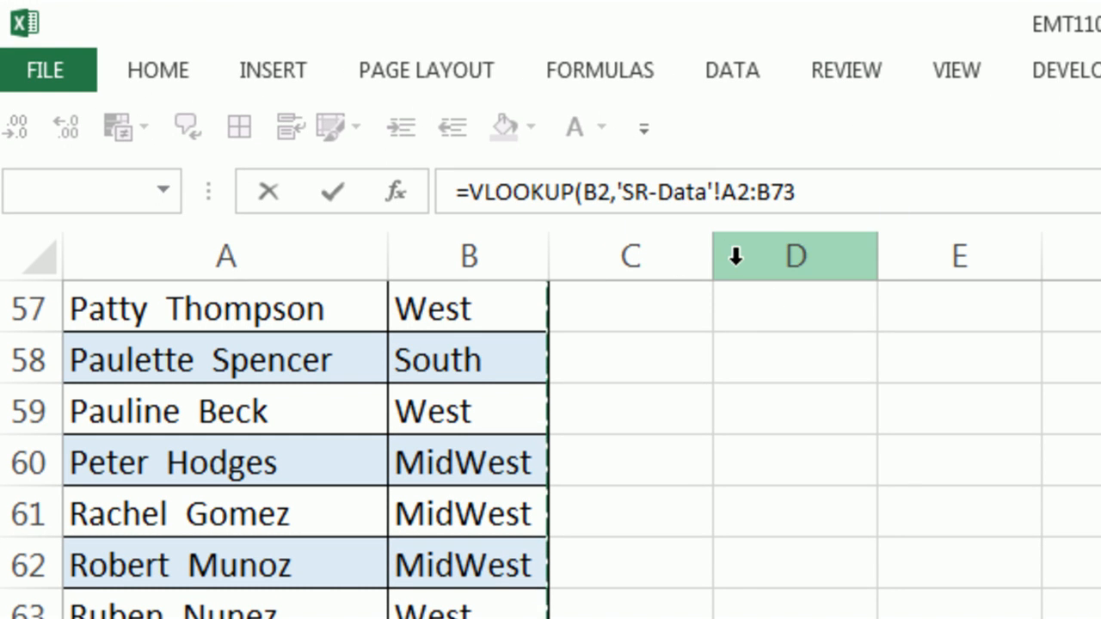
- Lock the SR-Data range as $A$2:$B$73 and finish the formula with column 2 and exact match 0
key("F4")
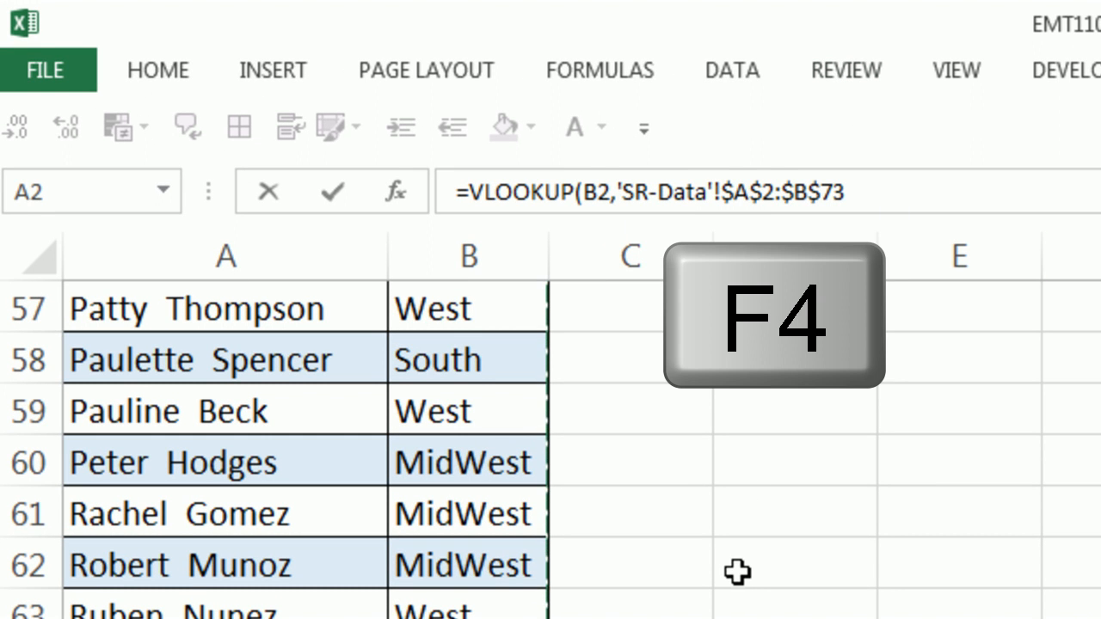
key("F4")
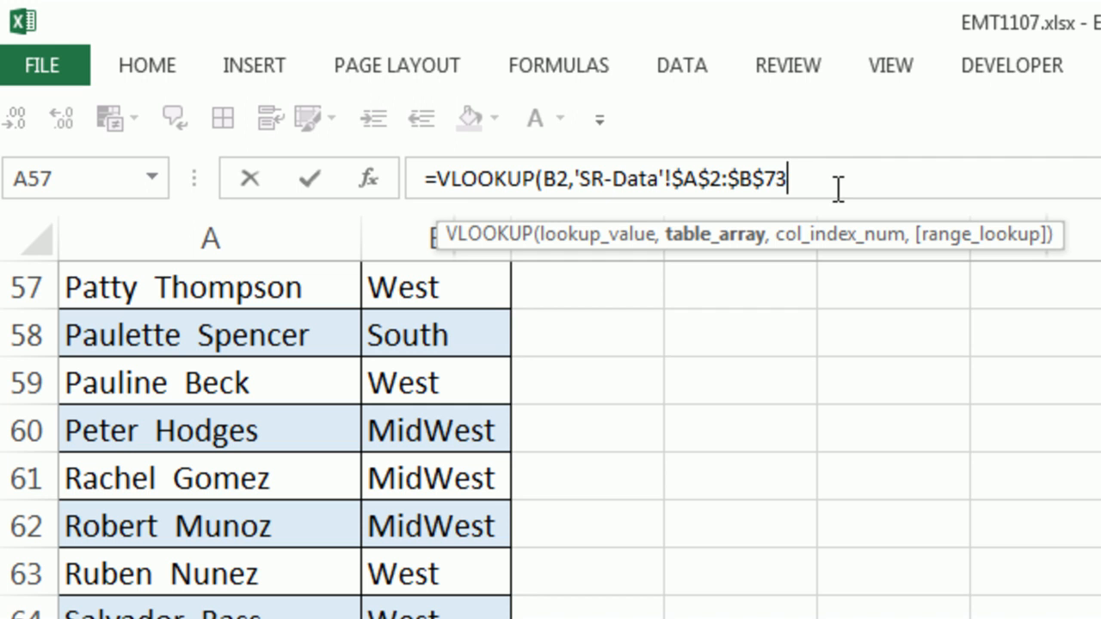
type(",")
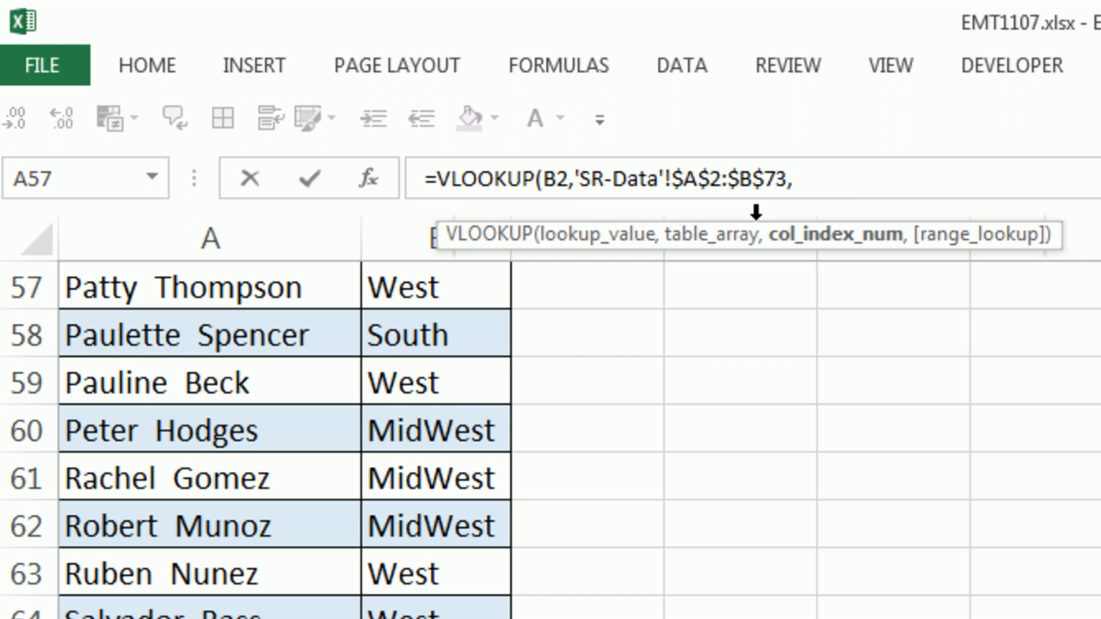
type("2")
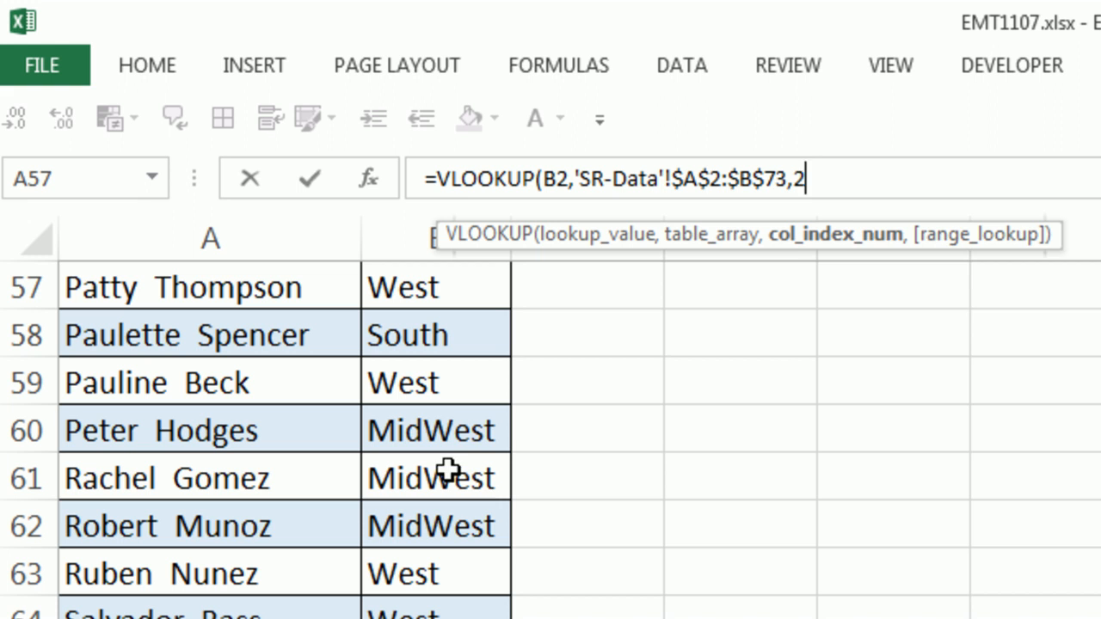
type(",")
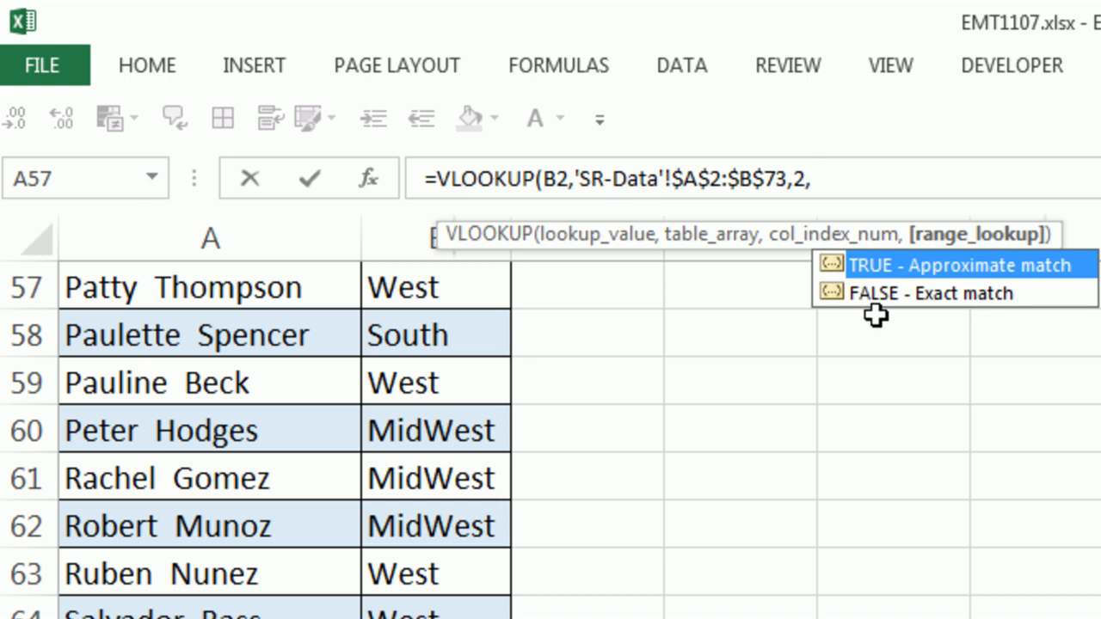
mouse_move(923, 336)
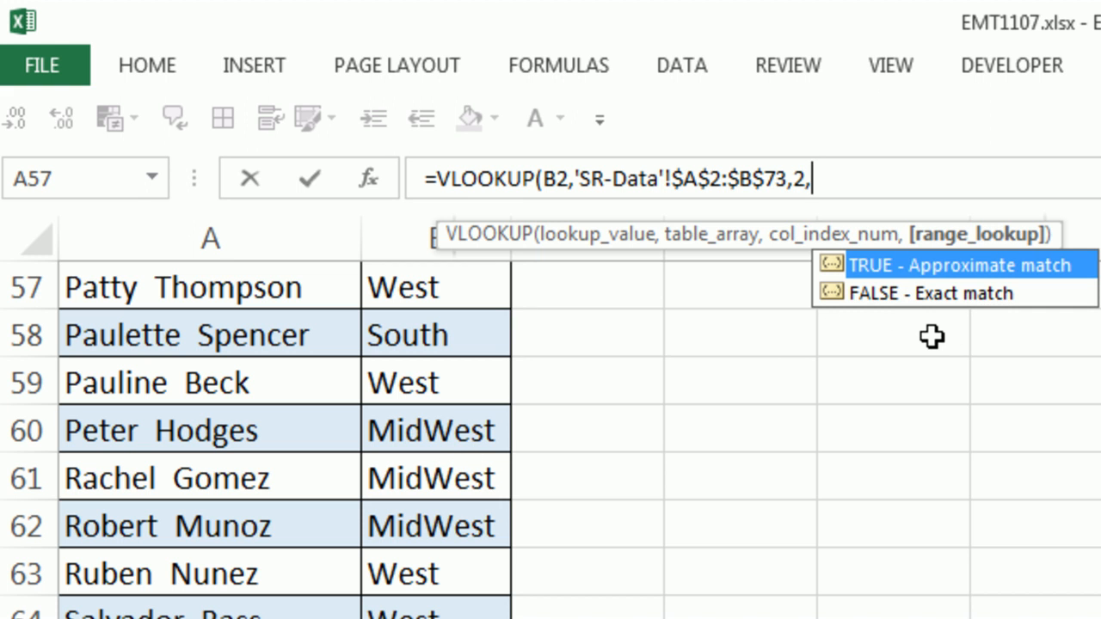
type("0)")
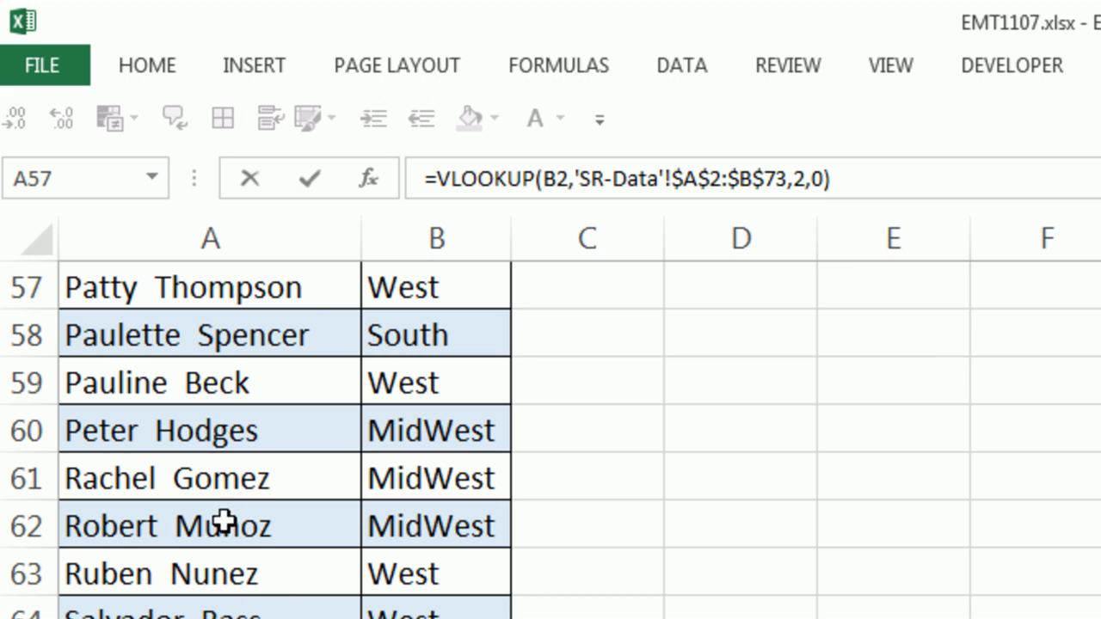
- Enter the G2 lookup, fill it down all 10,000 records to row 10001 and verify the bottom
left_click(817, 179)
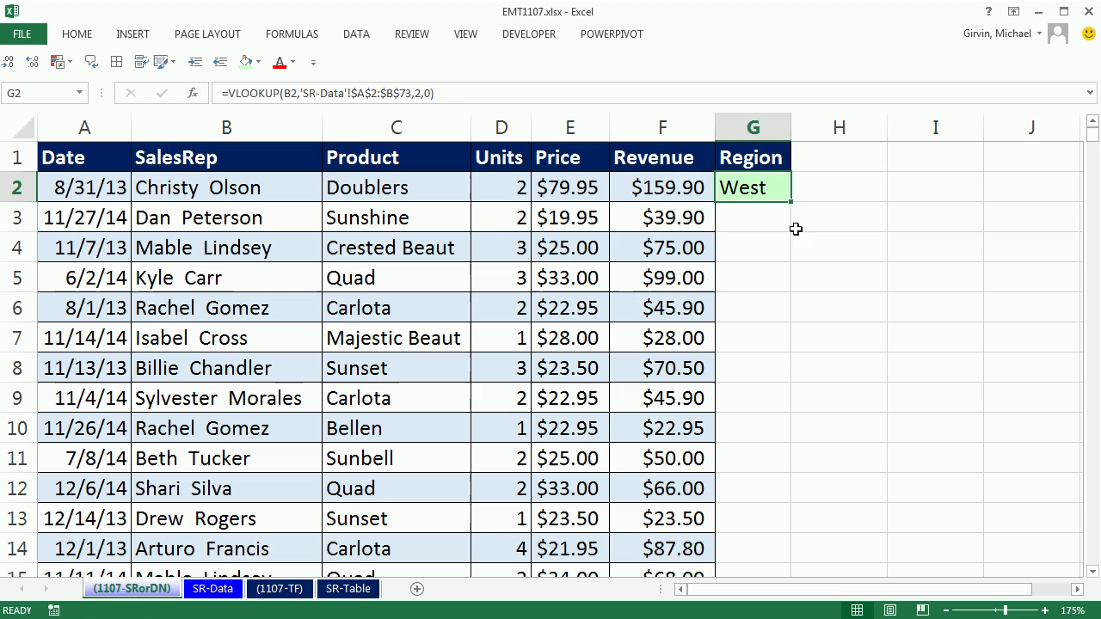
double_click(752, 186)
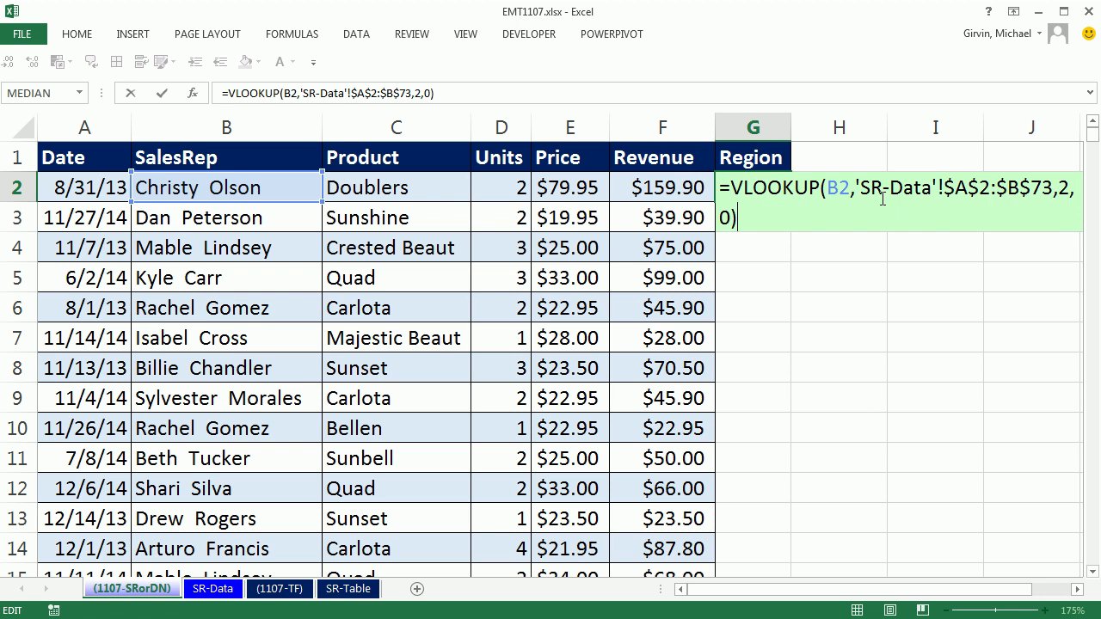
mouse_move(932, 251)
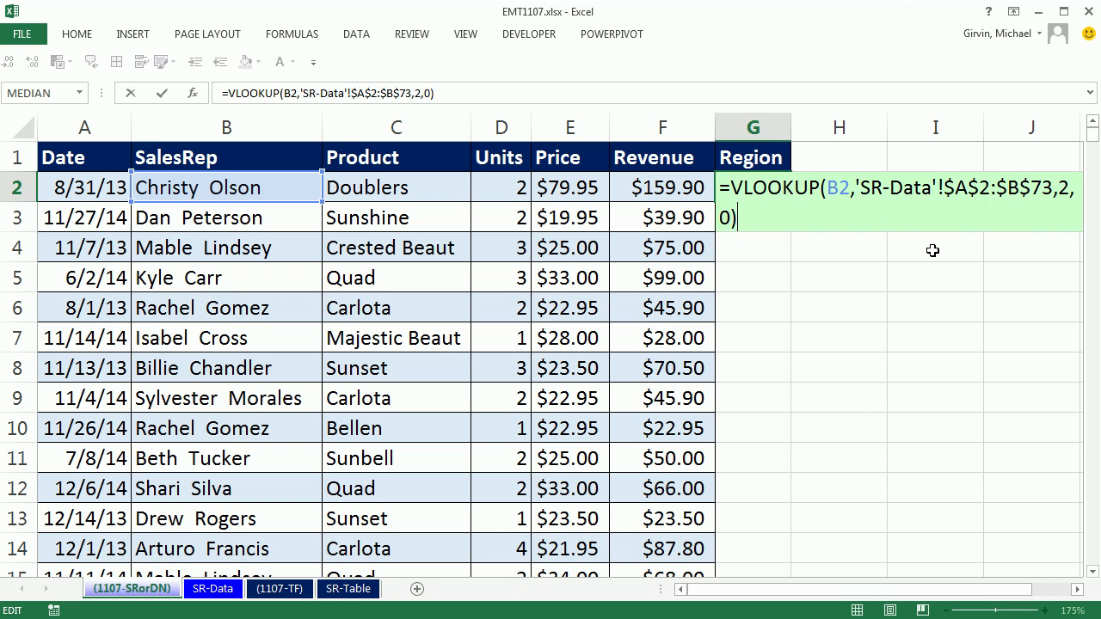
key("Enter")
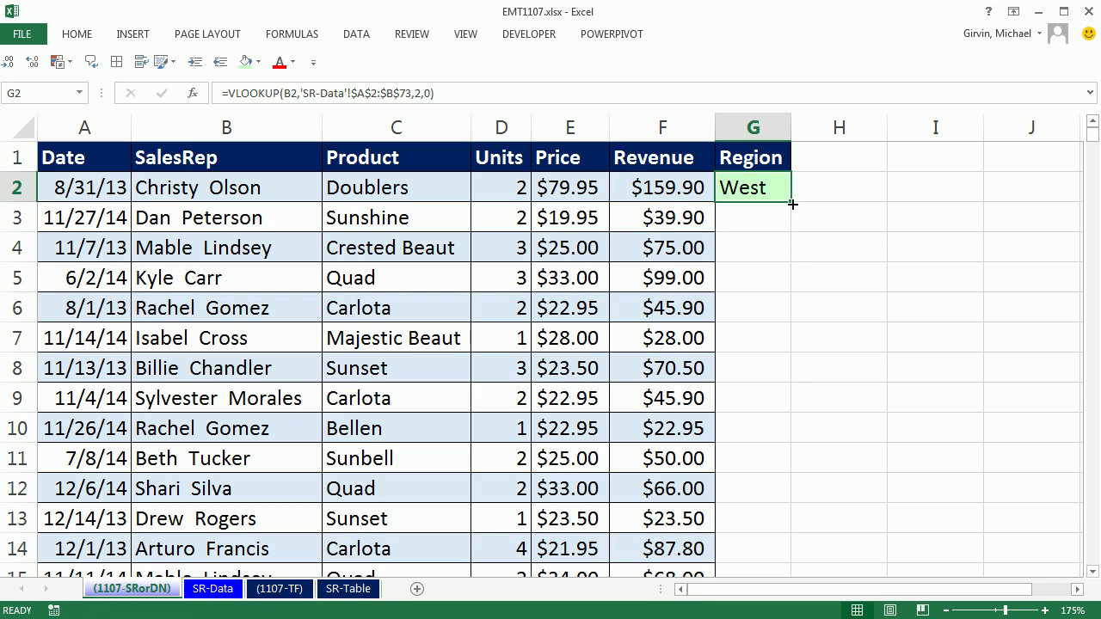
key("Ctrl+Down")
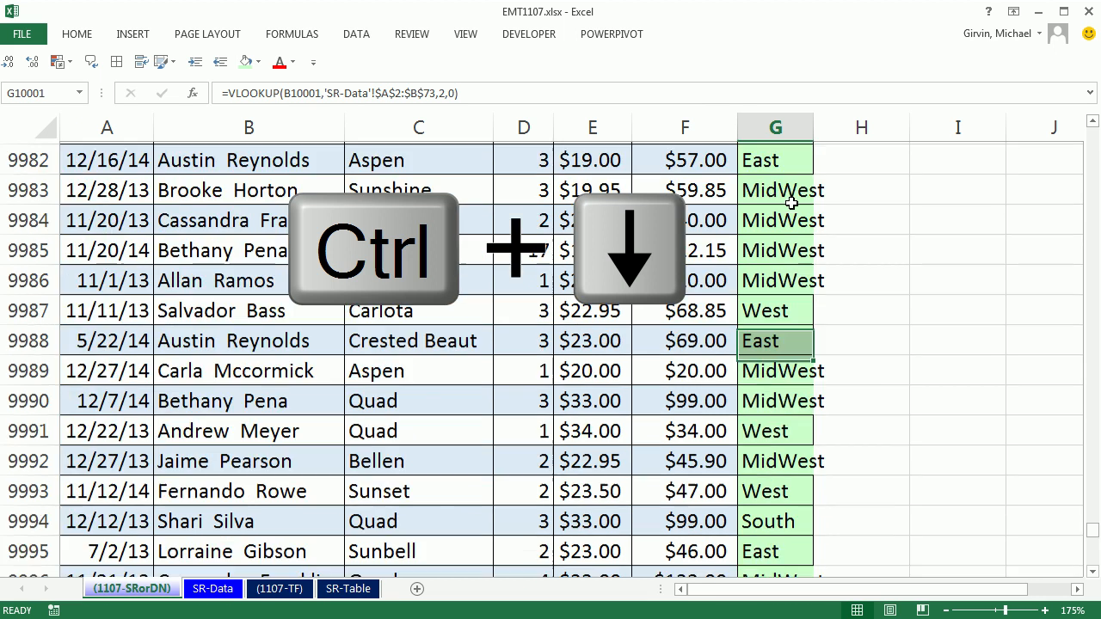
key("ctrl+down")
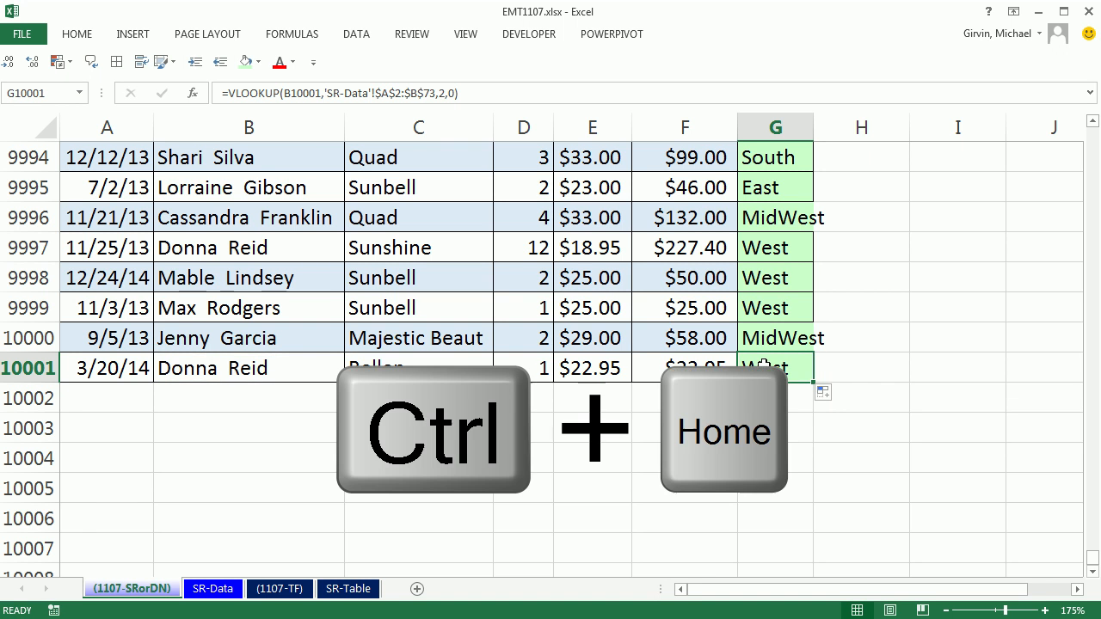
key("Ctrl+Home")
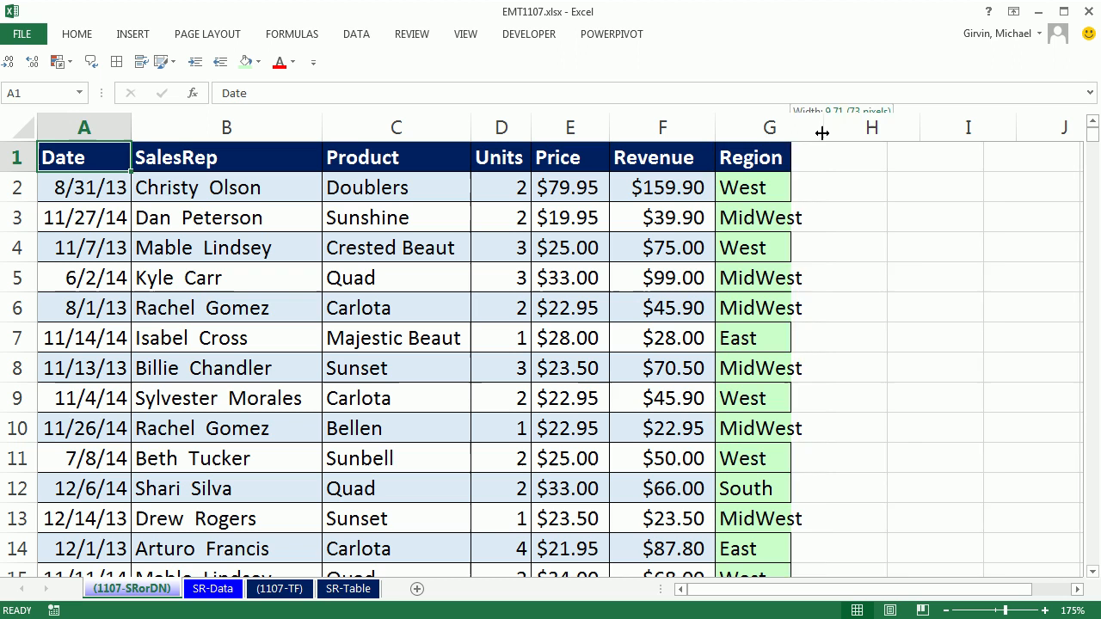
- Copy the Region header, select the whole SR-Data rep list and name it SalesRepTable
left_click(769, 157)
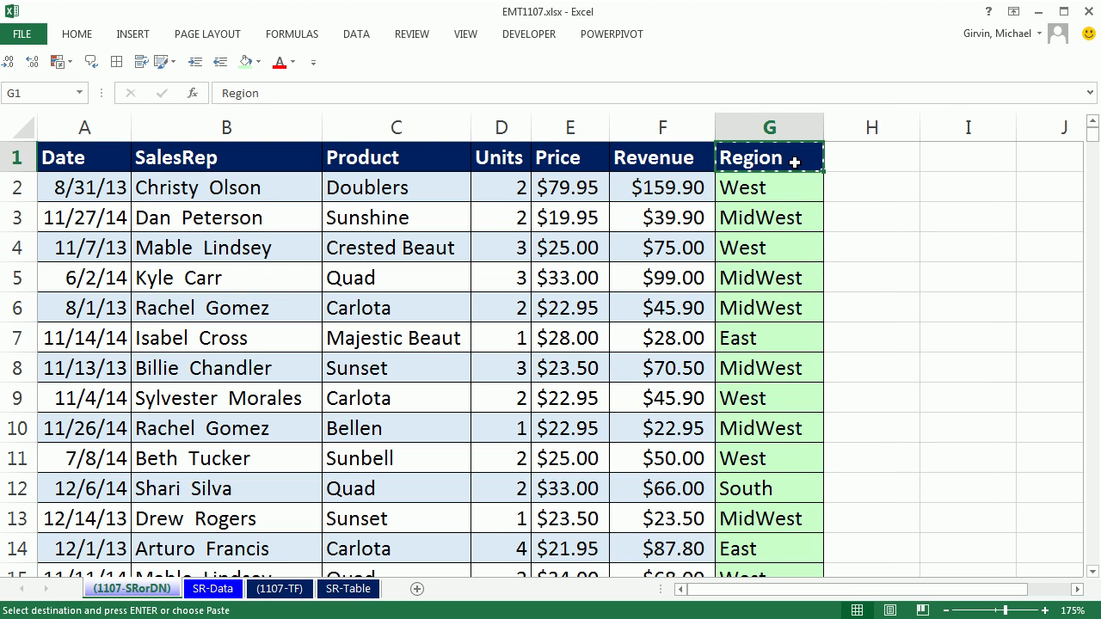
key("ctrl+v")
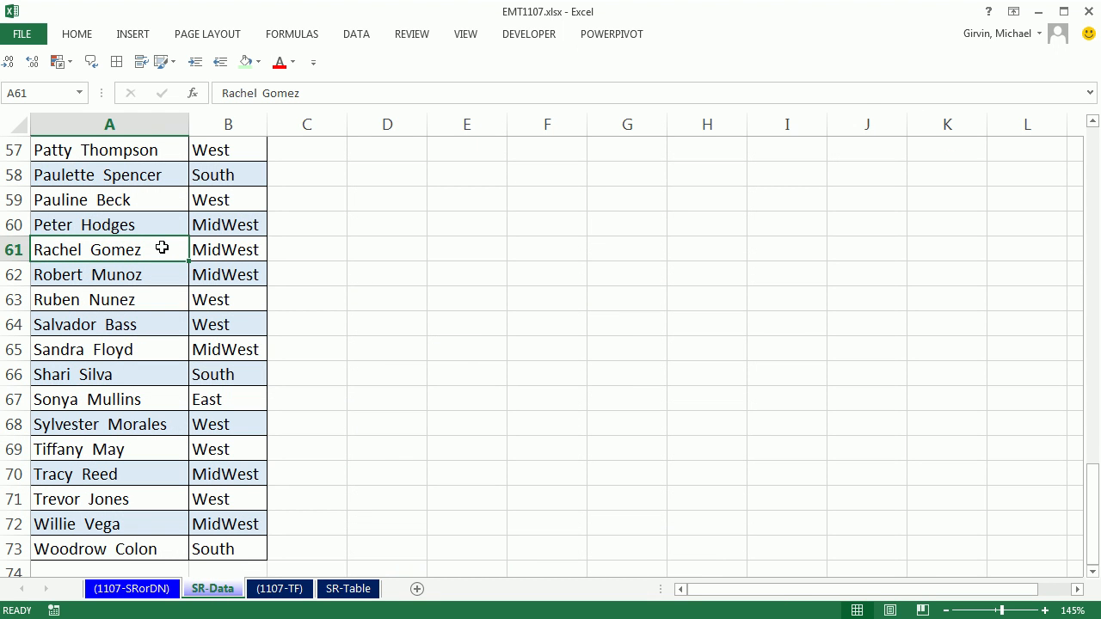
key("Ctrl+*")
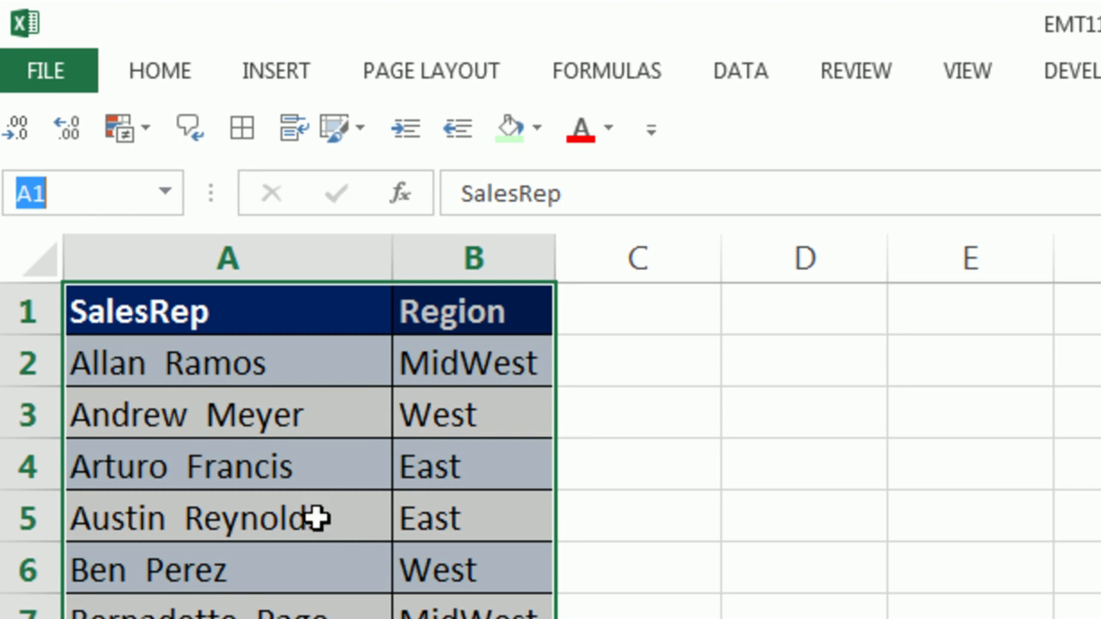
type("s")
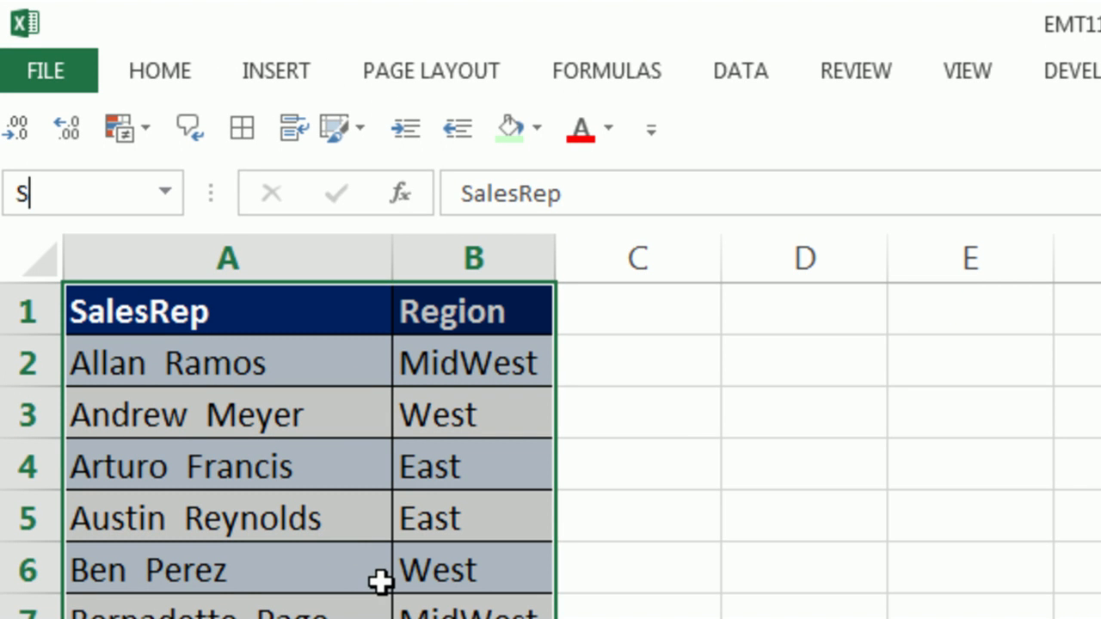
type("alesRepT")
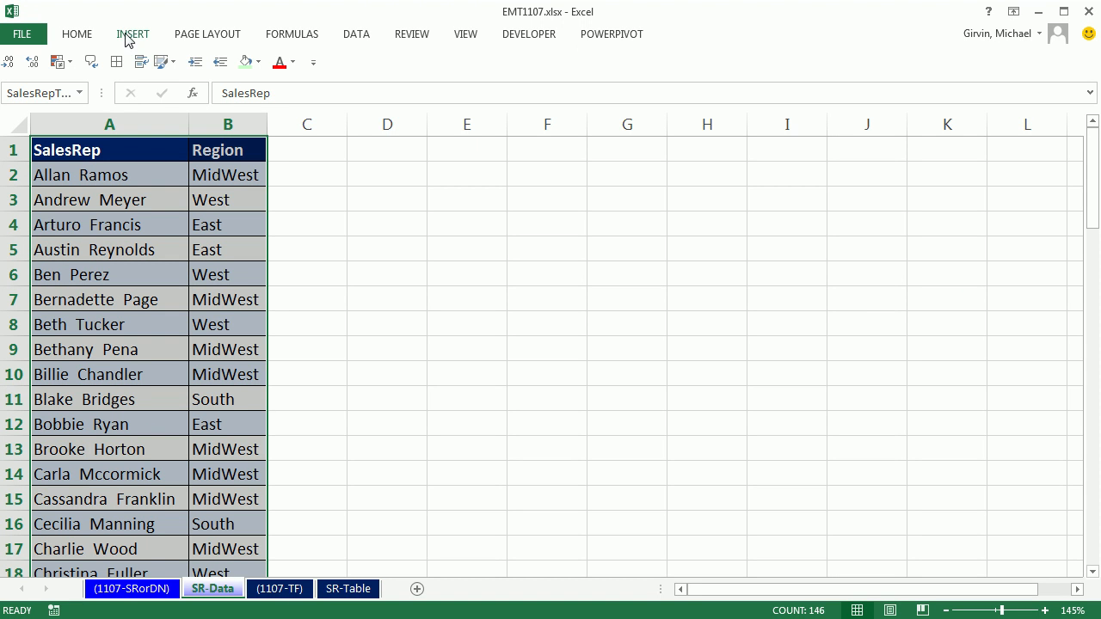
- In Name Manager, edit SalesRepTable to refer to 'SR-Data'!$A$2:$B$73 without the header row
left_click(292, 35)
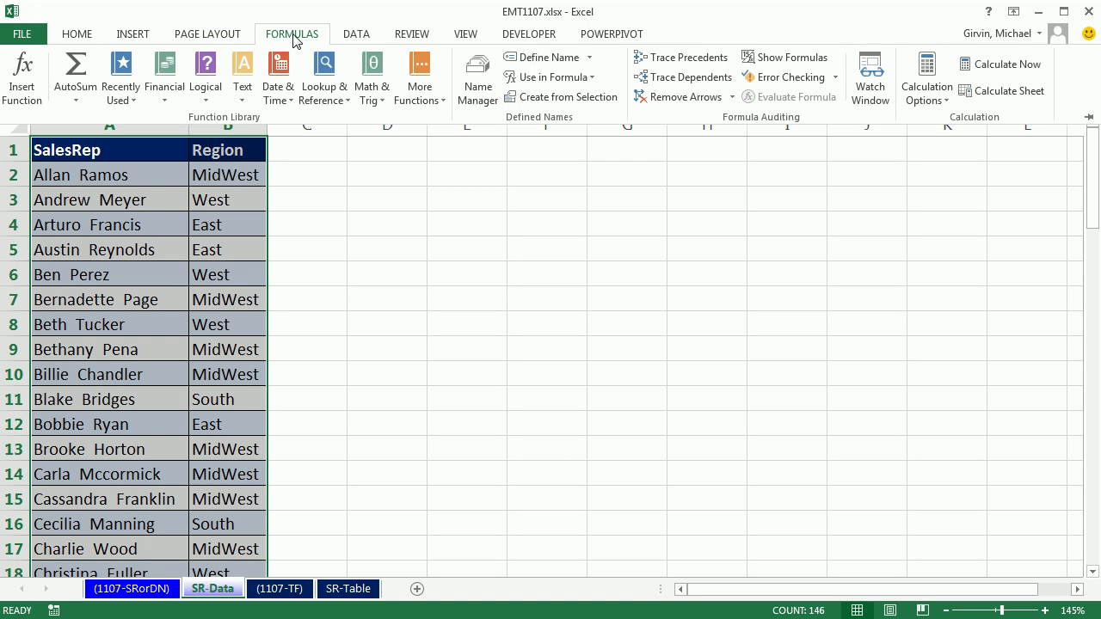
mouse_move(478, 77)
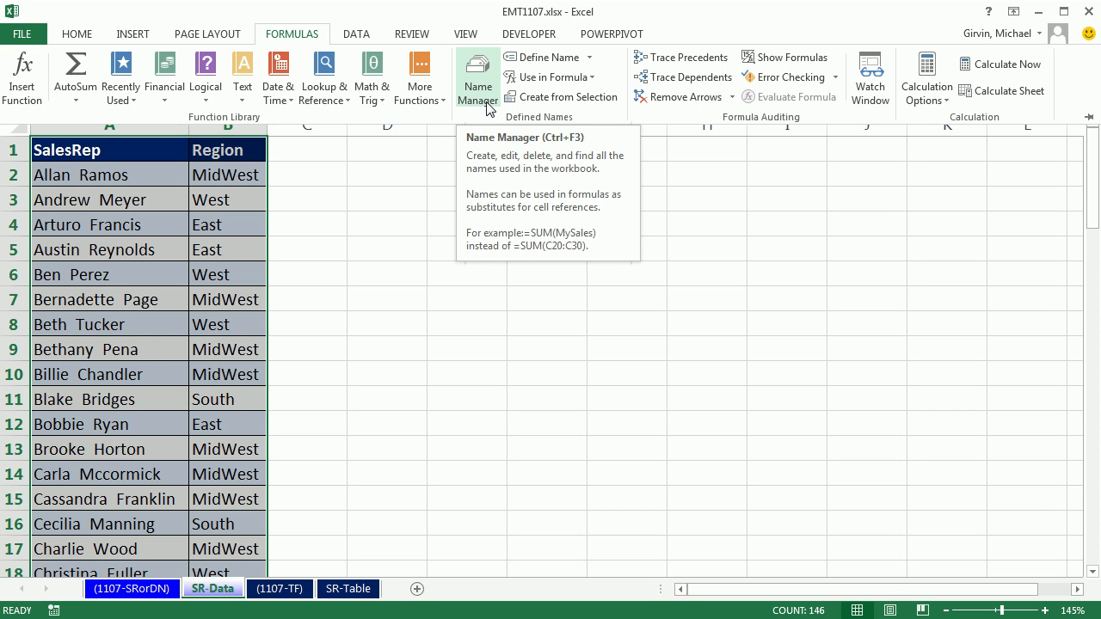
left_click(478, 77)
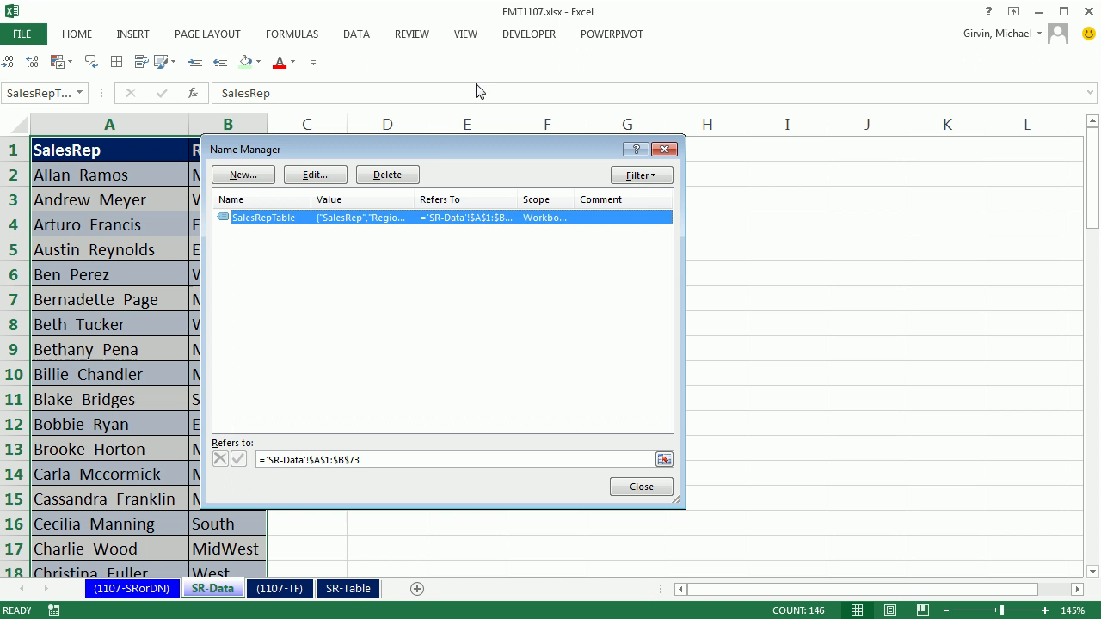
left_click(315, 176)
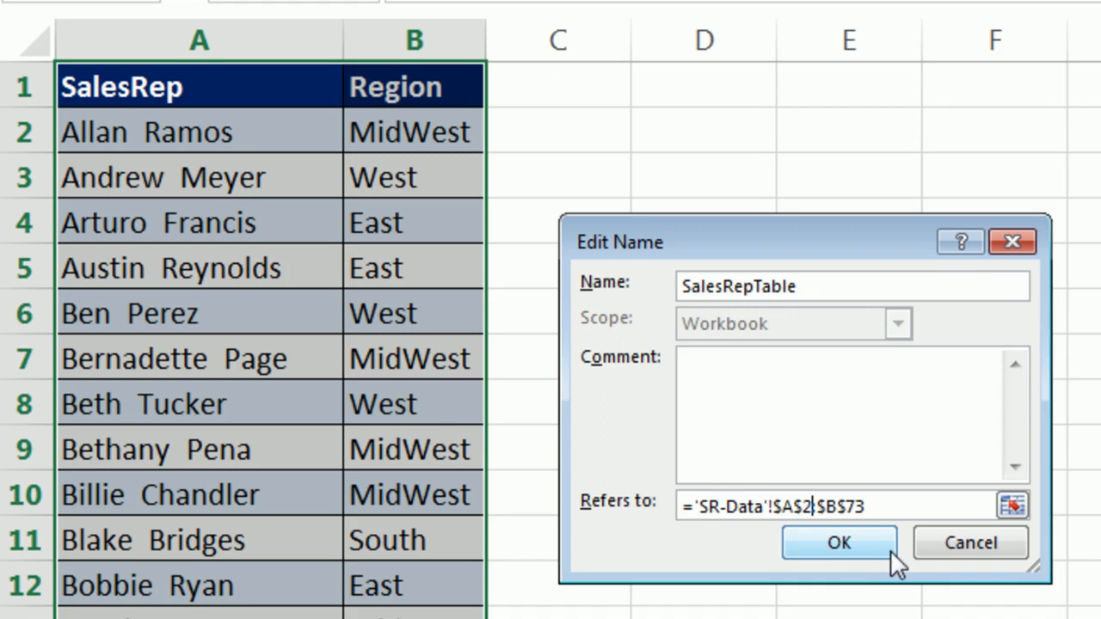
left_click(839, 544)
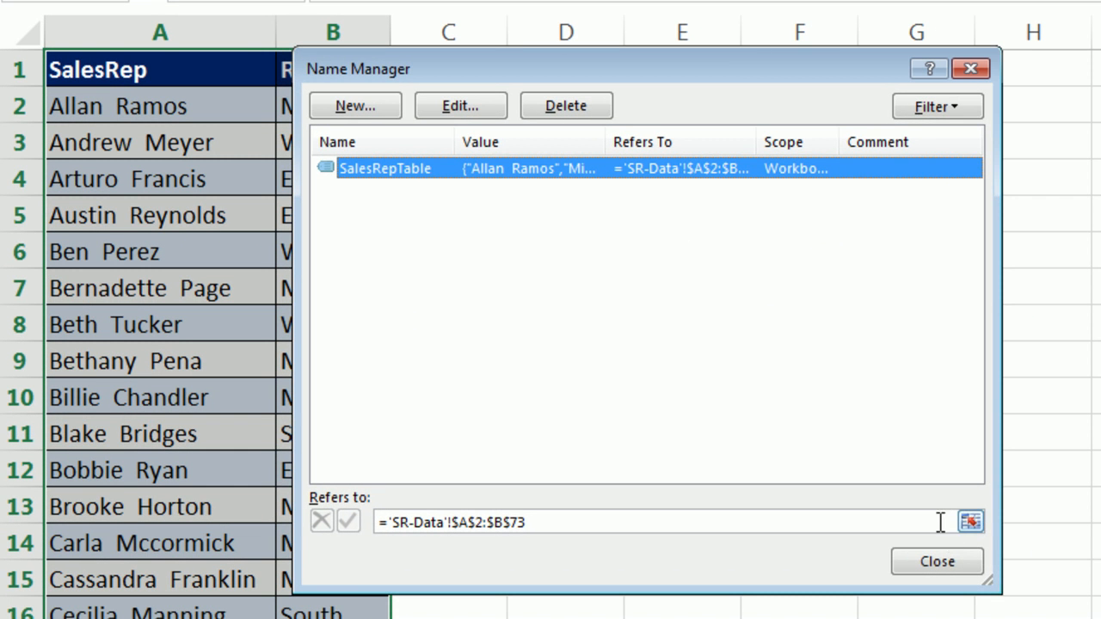
left_click(972, 521)
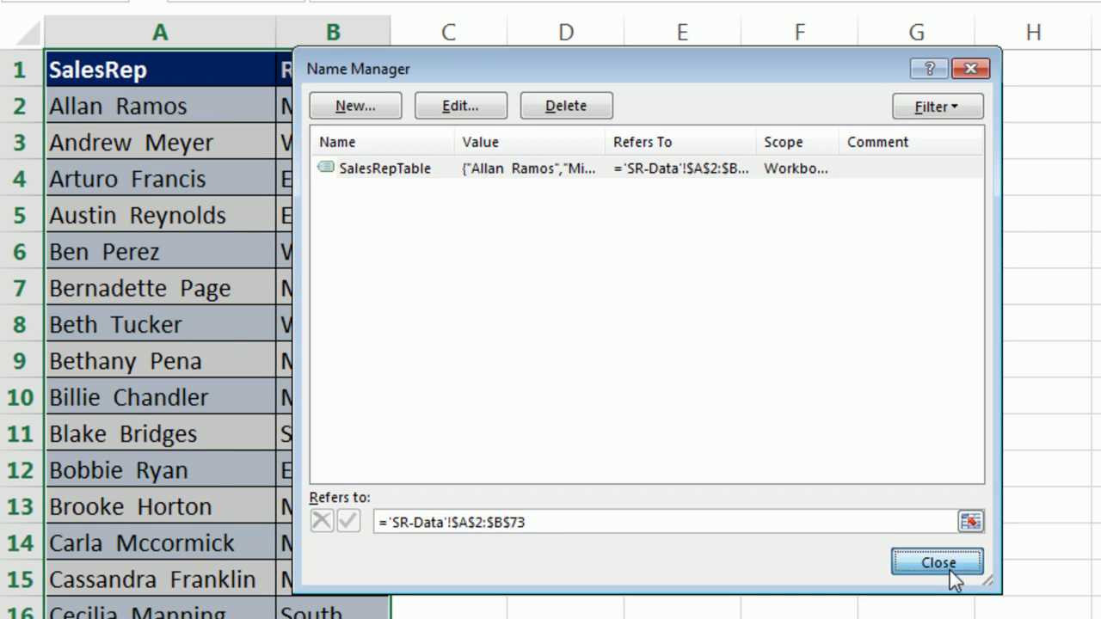
left_click(936, 561)
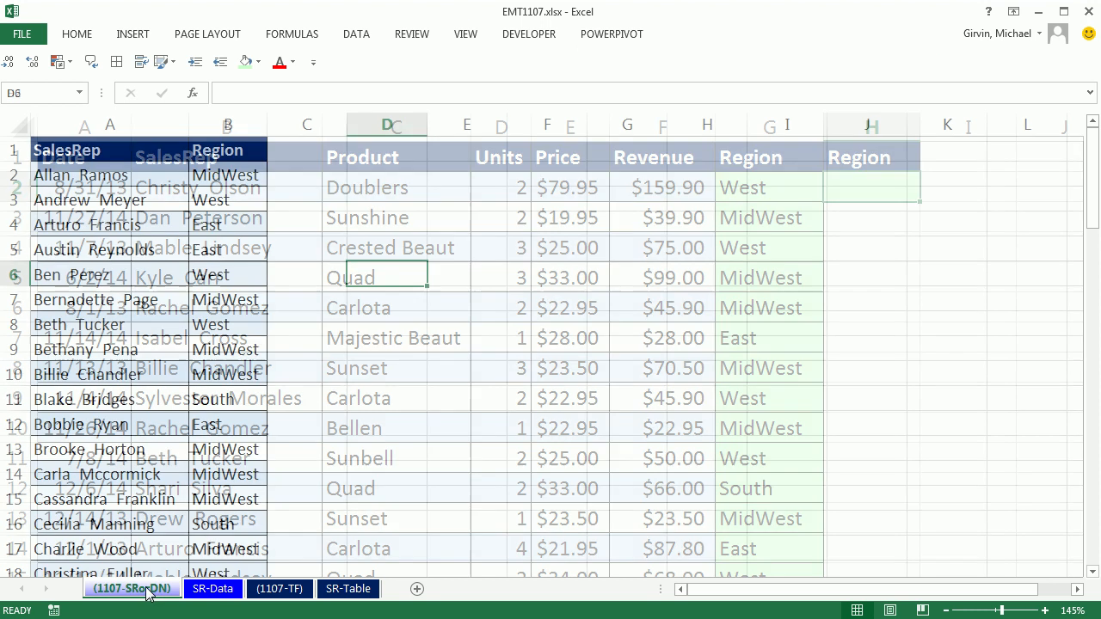
- On the sales records sheet, begin H2 as =VLOOKUP(B2, with the sales rep as lookup value
left_click(124, 588)
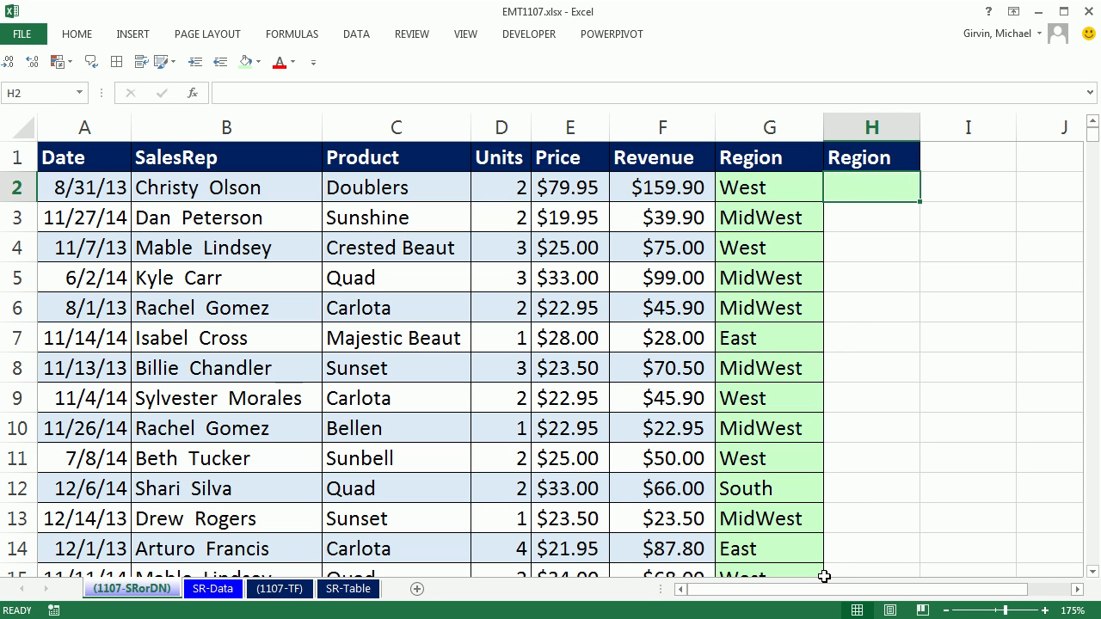
type("=VLOOKUP(")
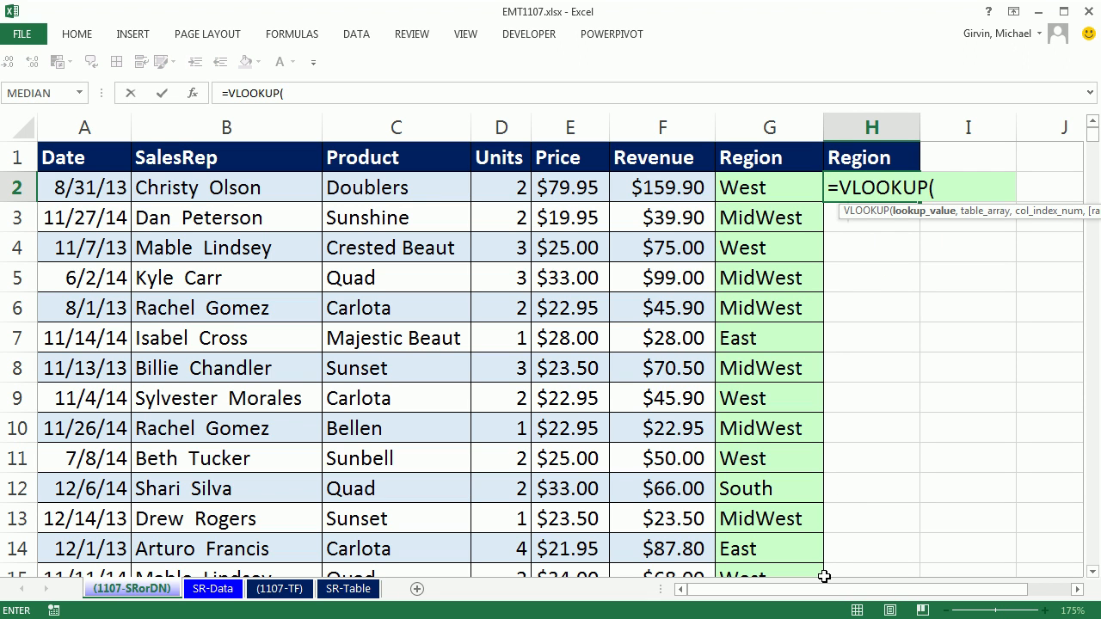
left_click(227, 186)
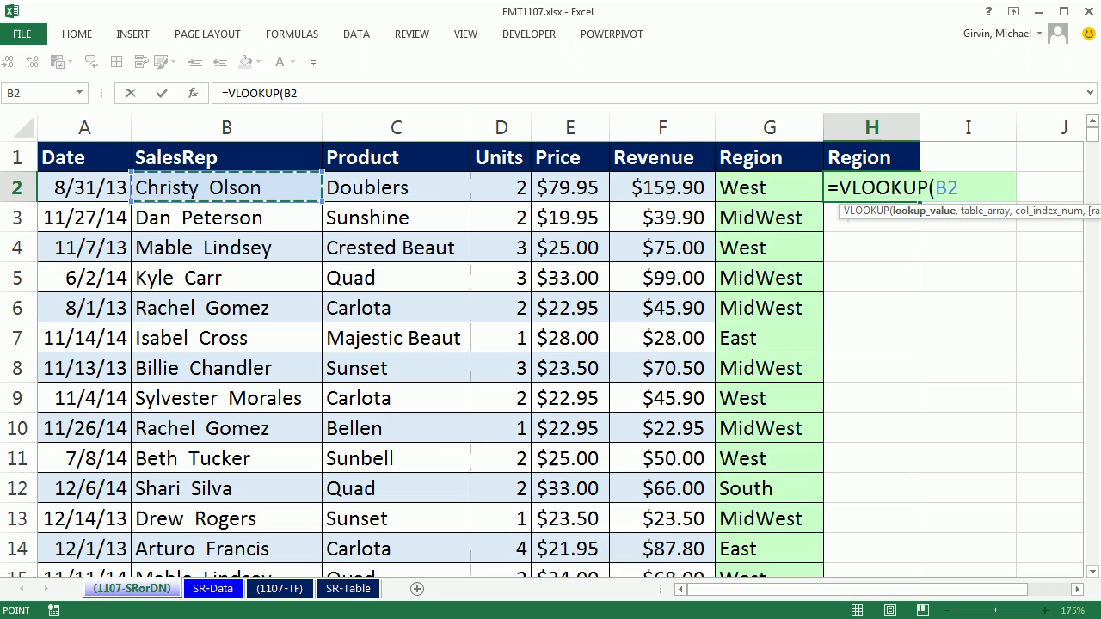
scroll("right", 3)
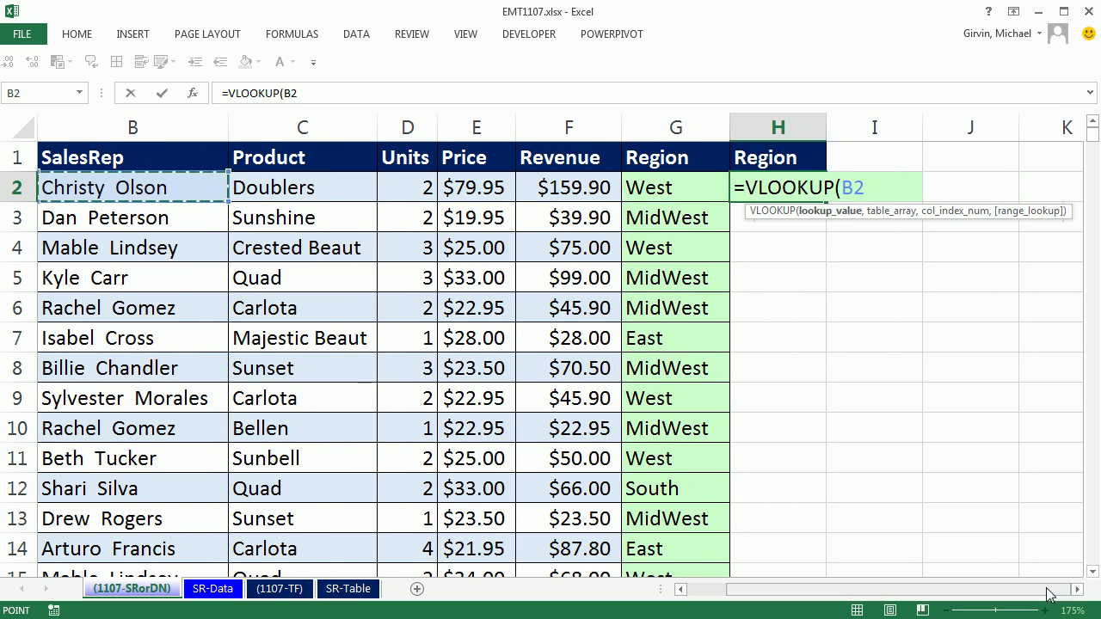
type(",")
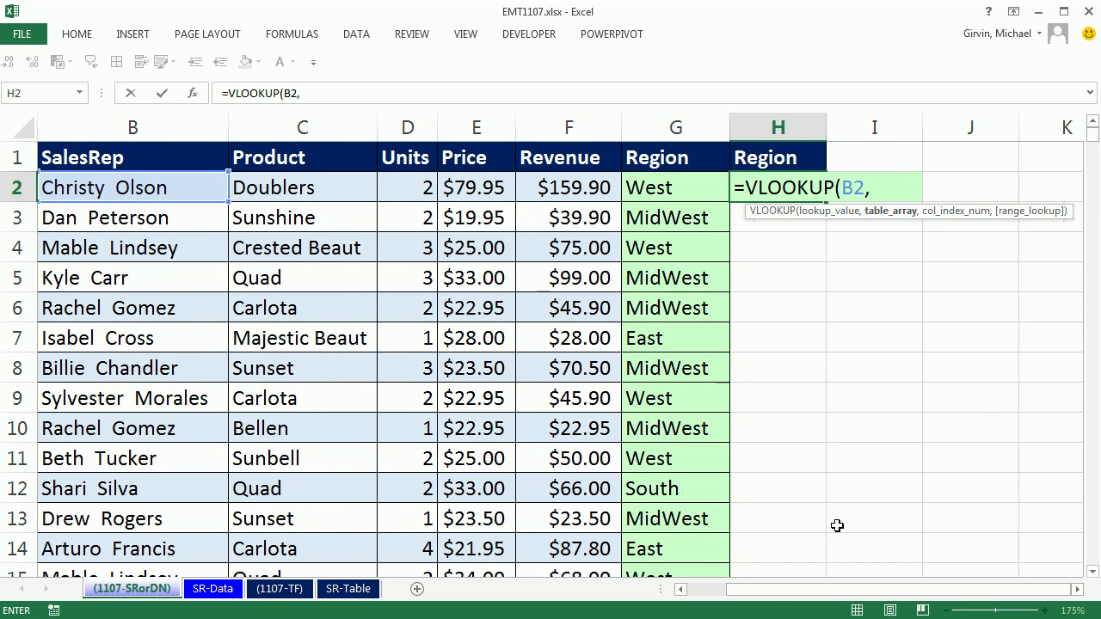
type("s")
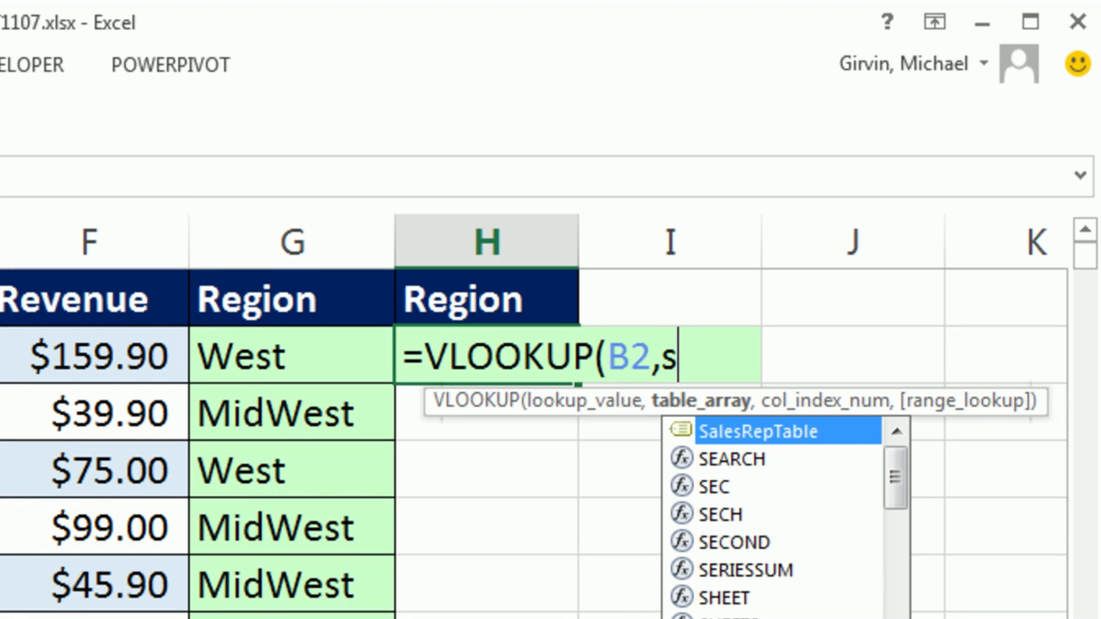
mouse_move(736, 468)
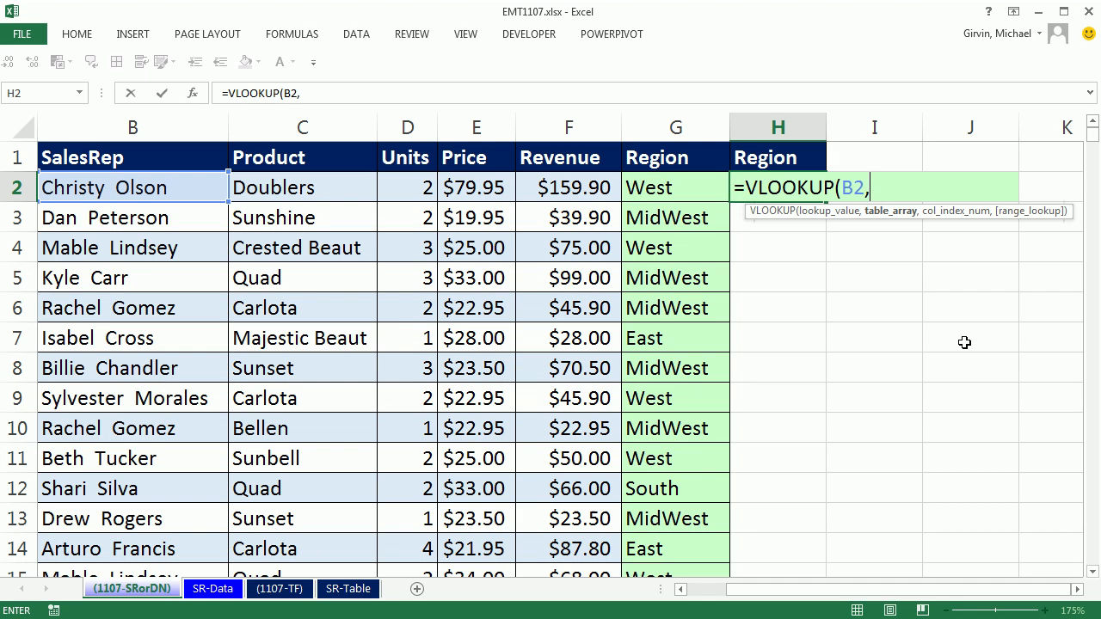
key("F3")
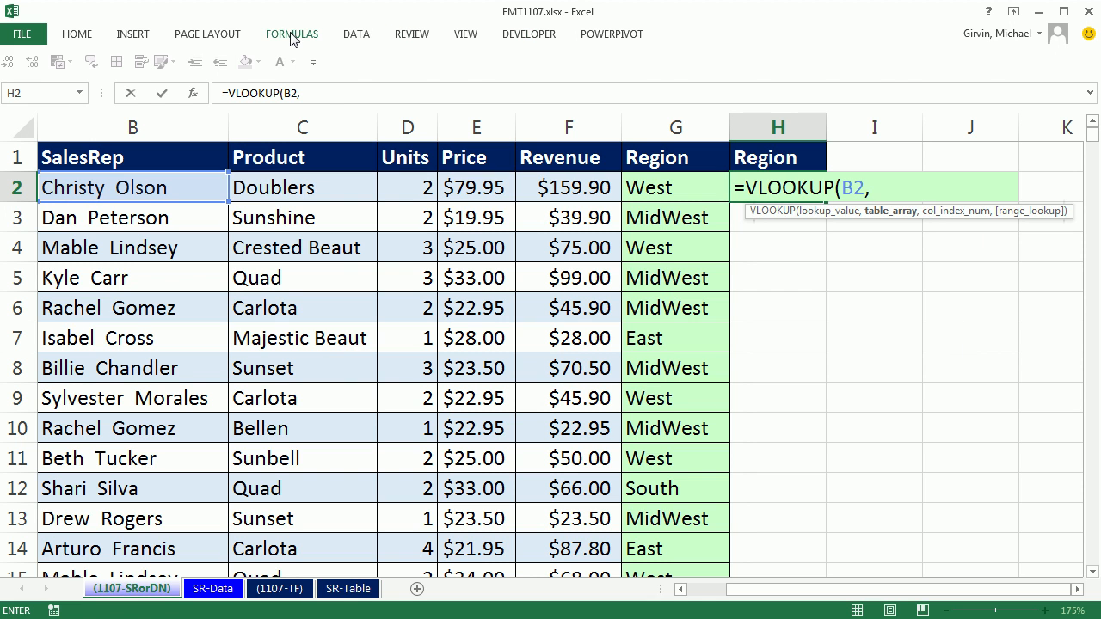
- Insert the SalesRepTable name as table array and commit =VLOOKUP(B2,SalesRepTable,2,0) returning West
left_click(292, 34)
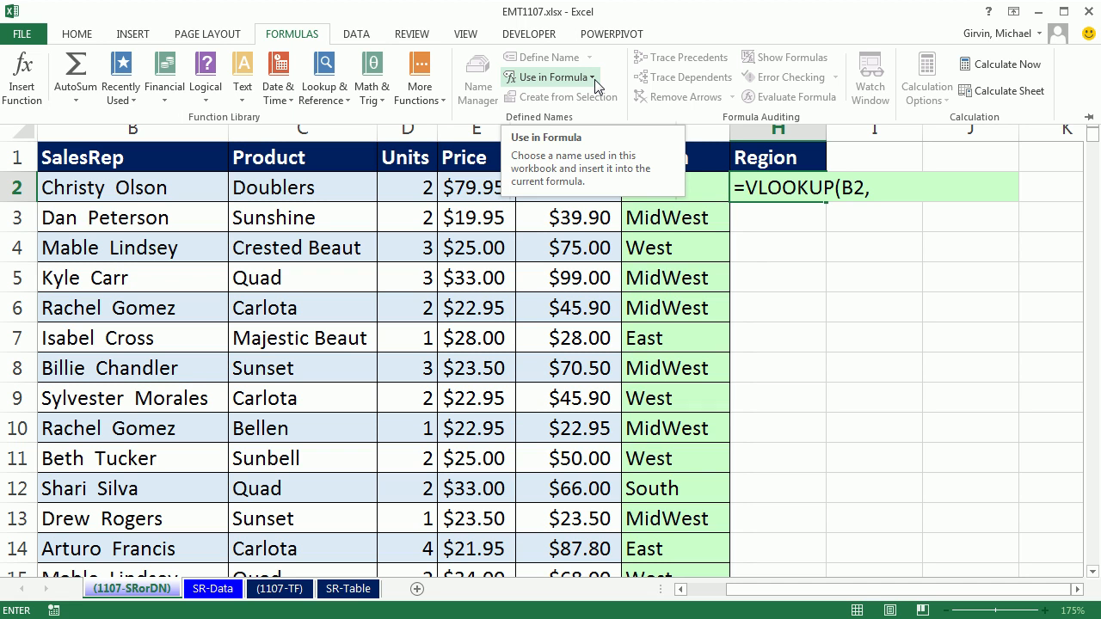
left_click(543, 77)
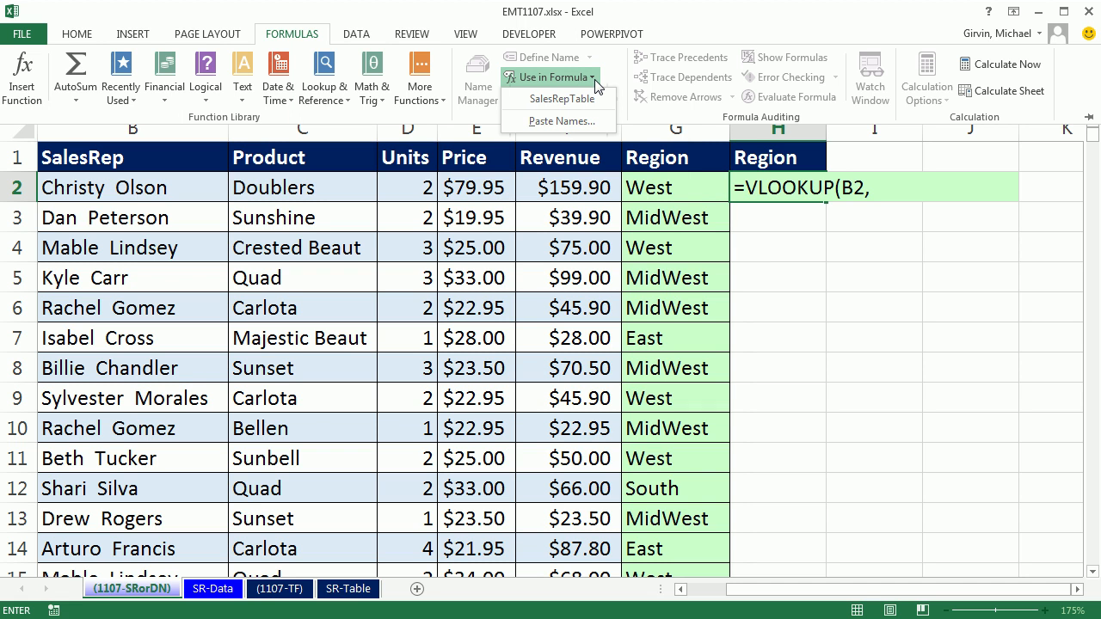
key("F3")
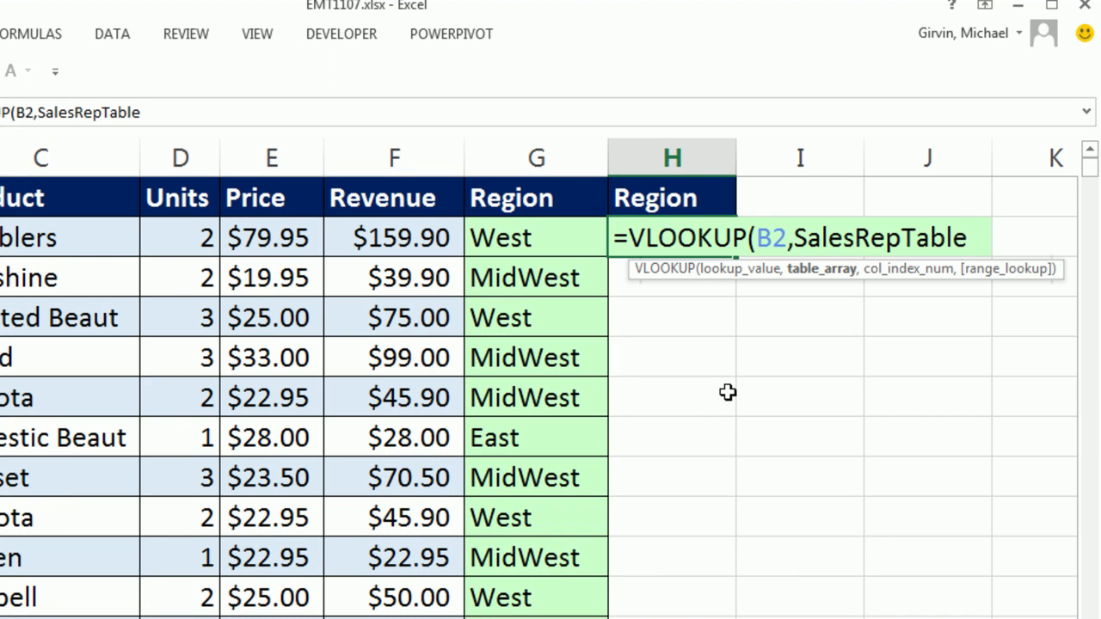
type(",2,")
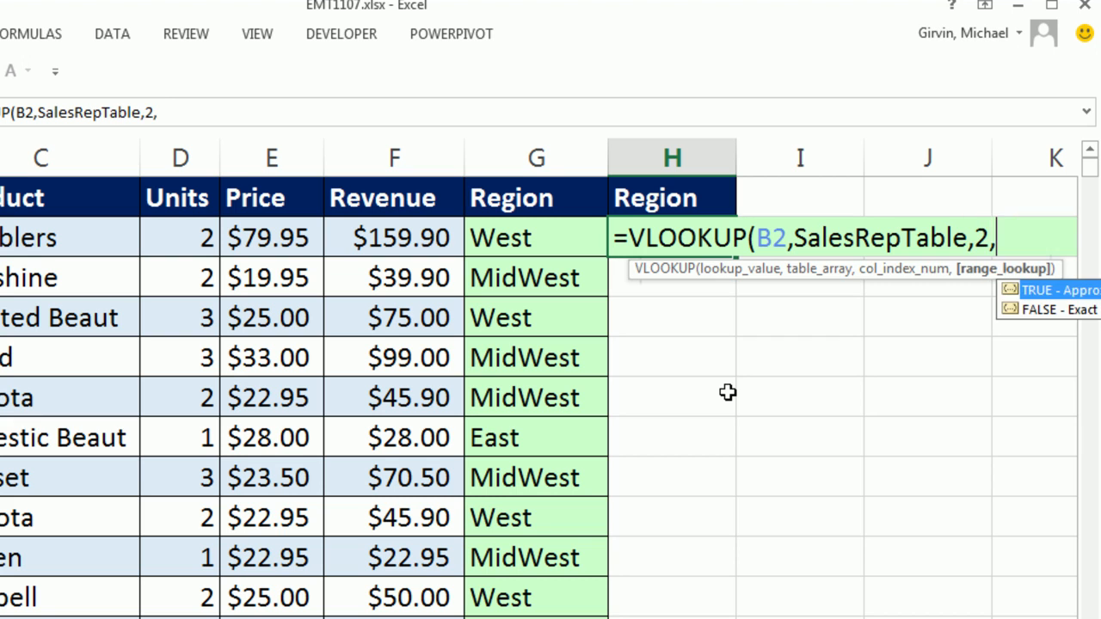
type("0)")
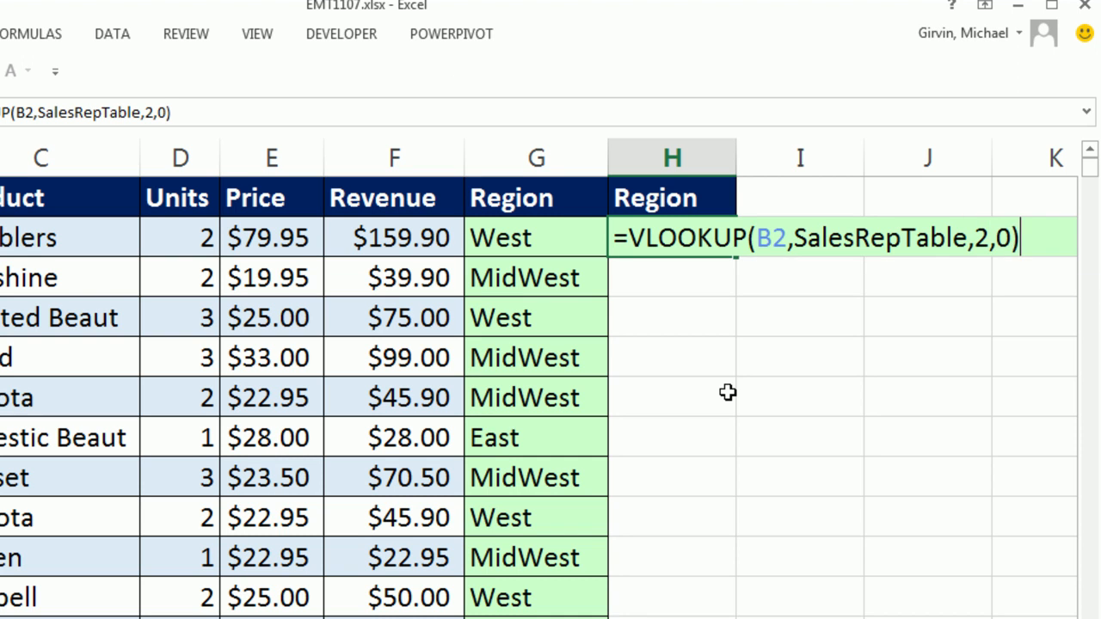
key("Enter")
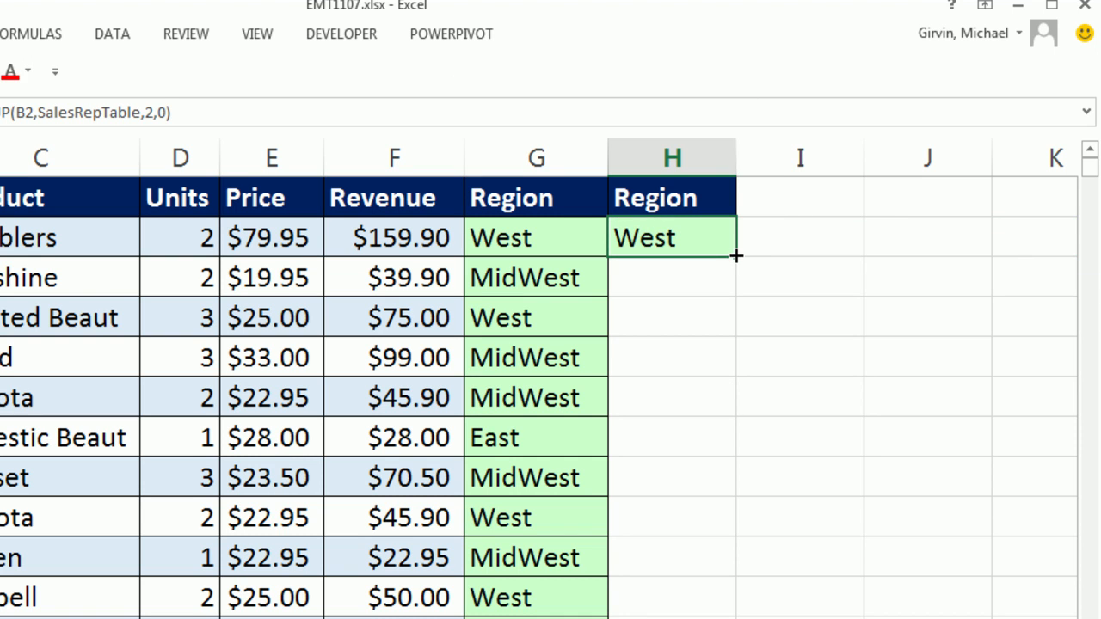
mouse_move(737, 275)
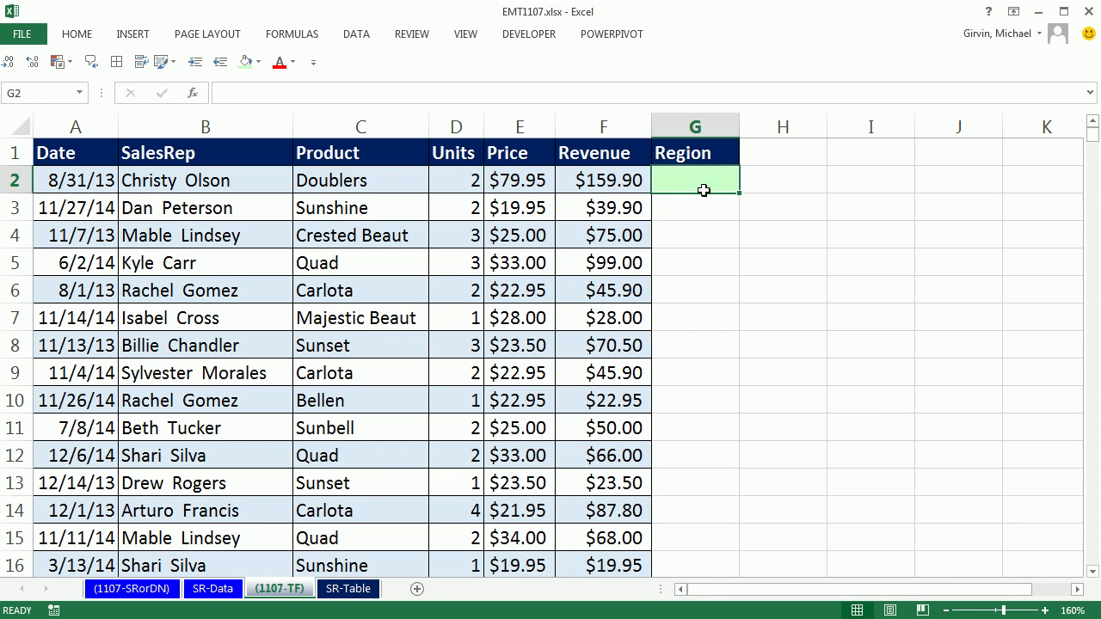
mouse_move(759, 165)
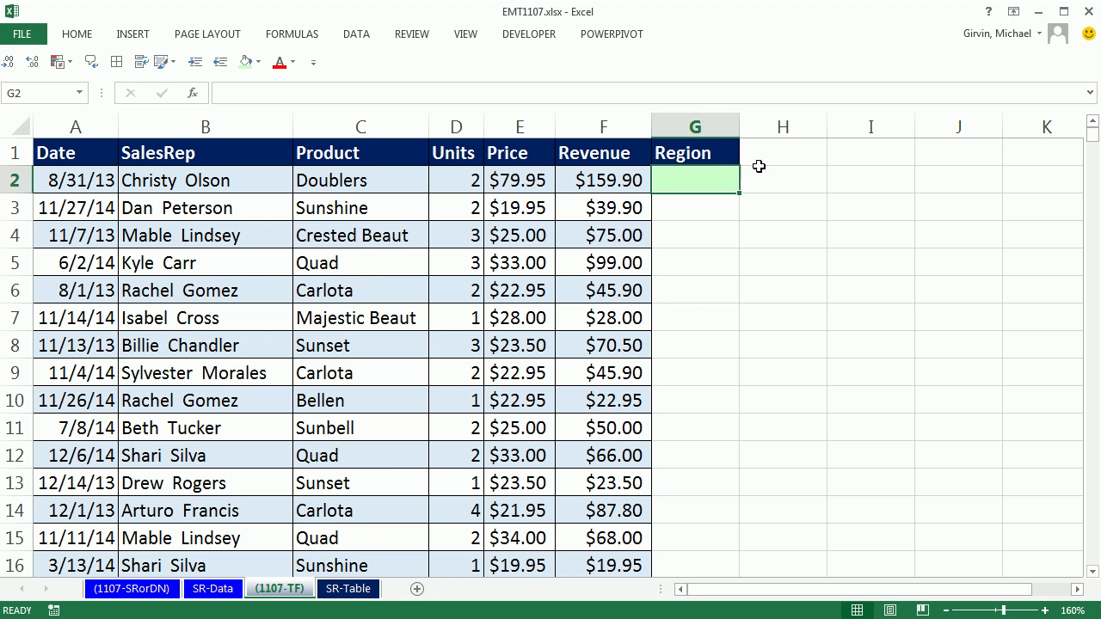
- On the SR-Table sheet, start converting the SalesRep list A1:B73 into a table with Ctrl+T
left_click(351, 589)
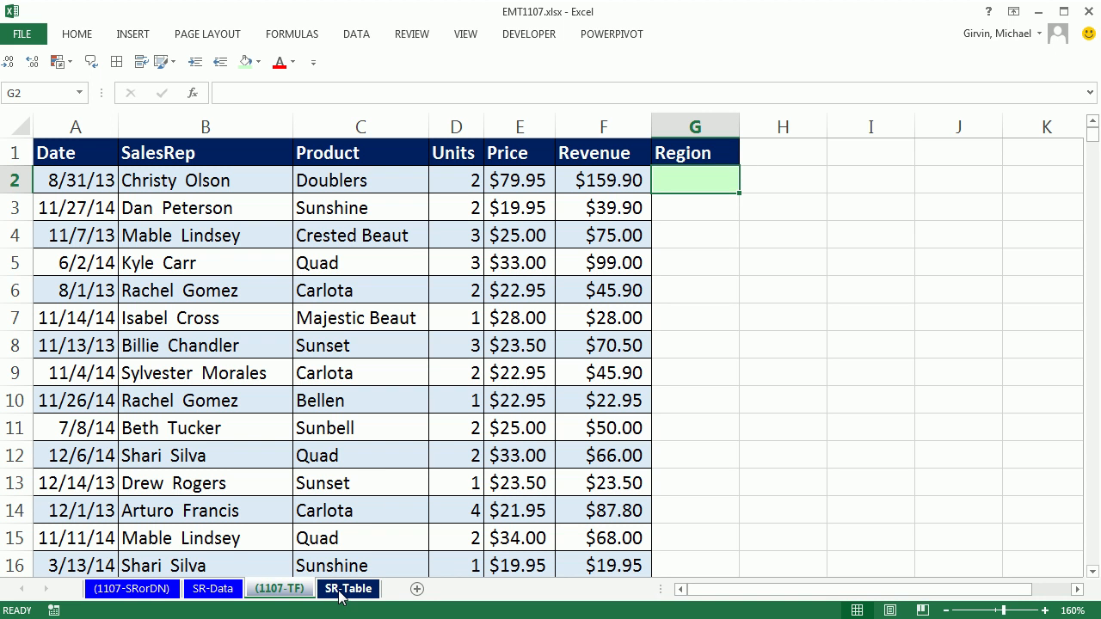
left_click(344, 589)
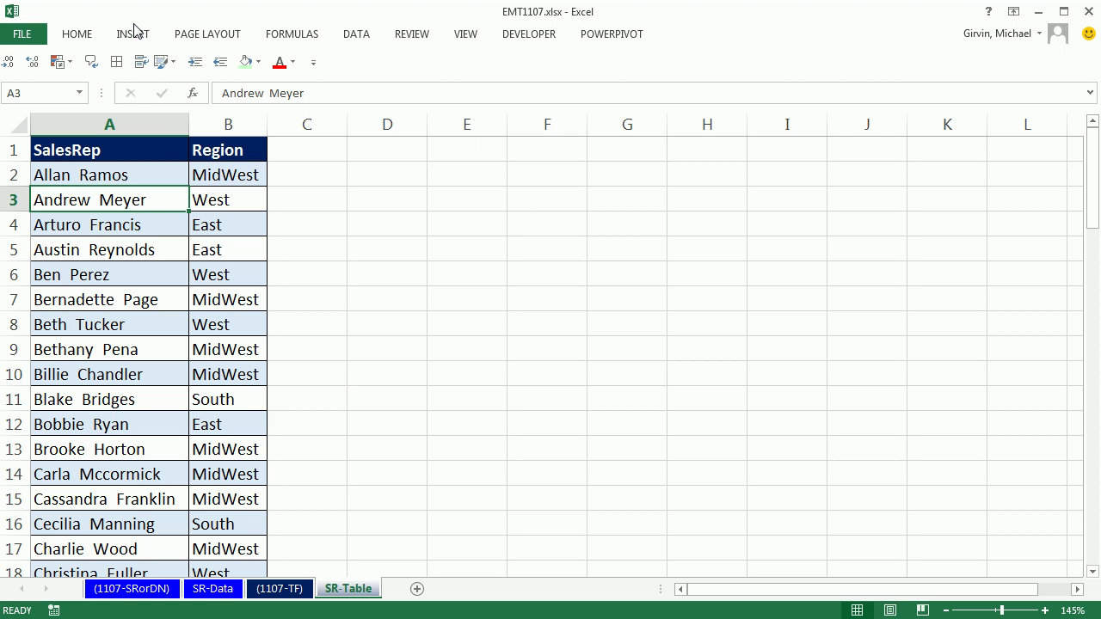
left_click(134, 34)
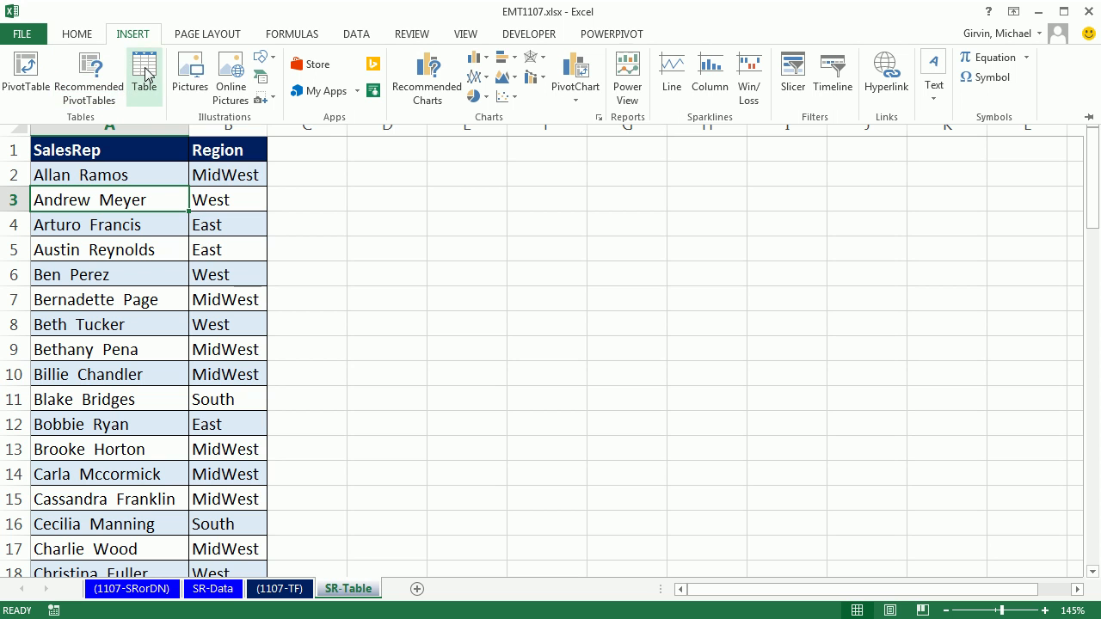
key("Ctrl+T")
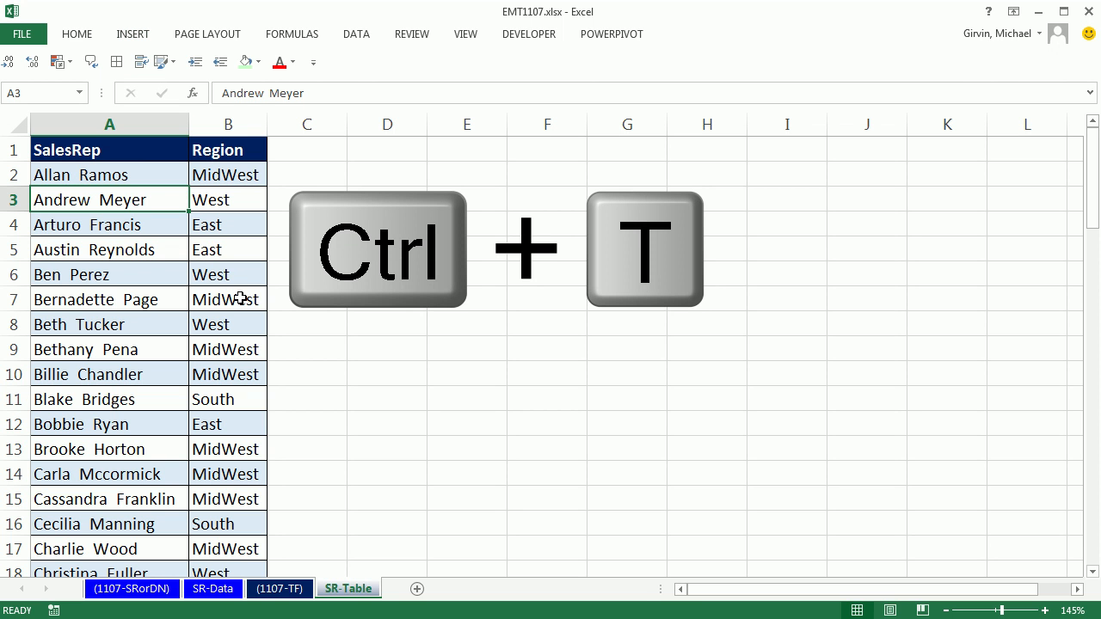
key("ctrl+t")
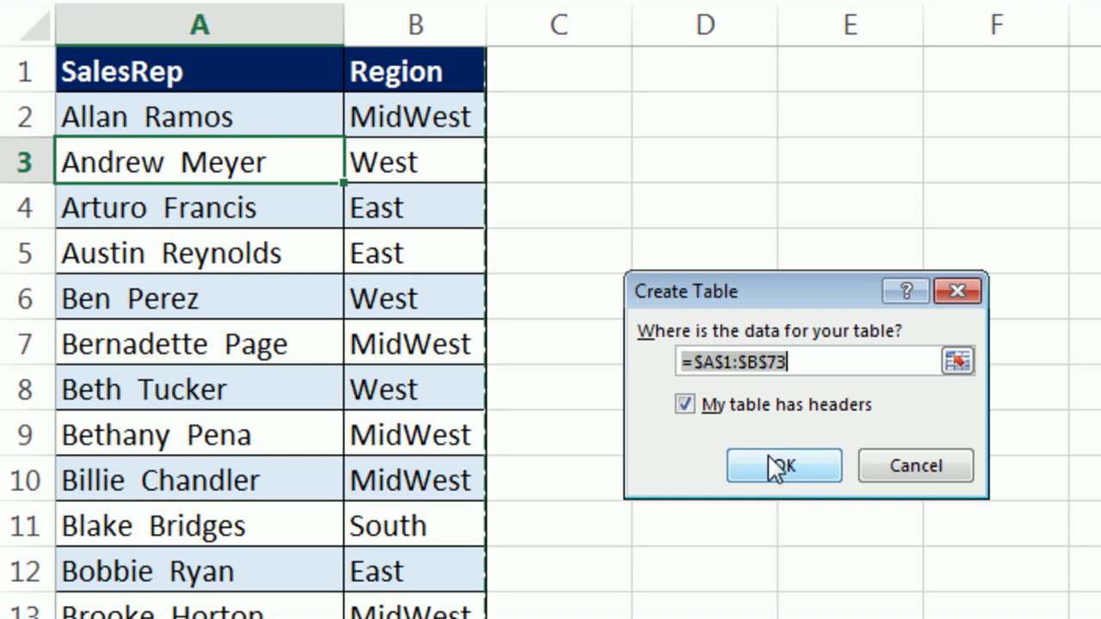
- Create the table with headers, rename it beginning 'Sales', and check its last row at 73
left_click(785, 466)
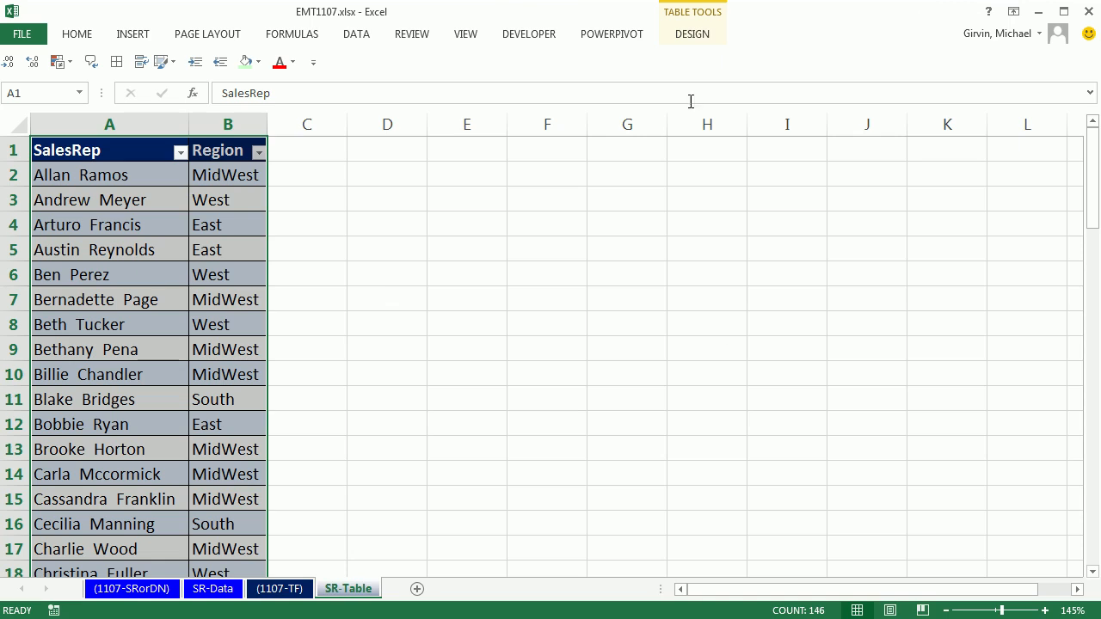
left_click(691, 34)
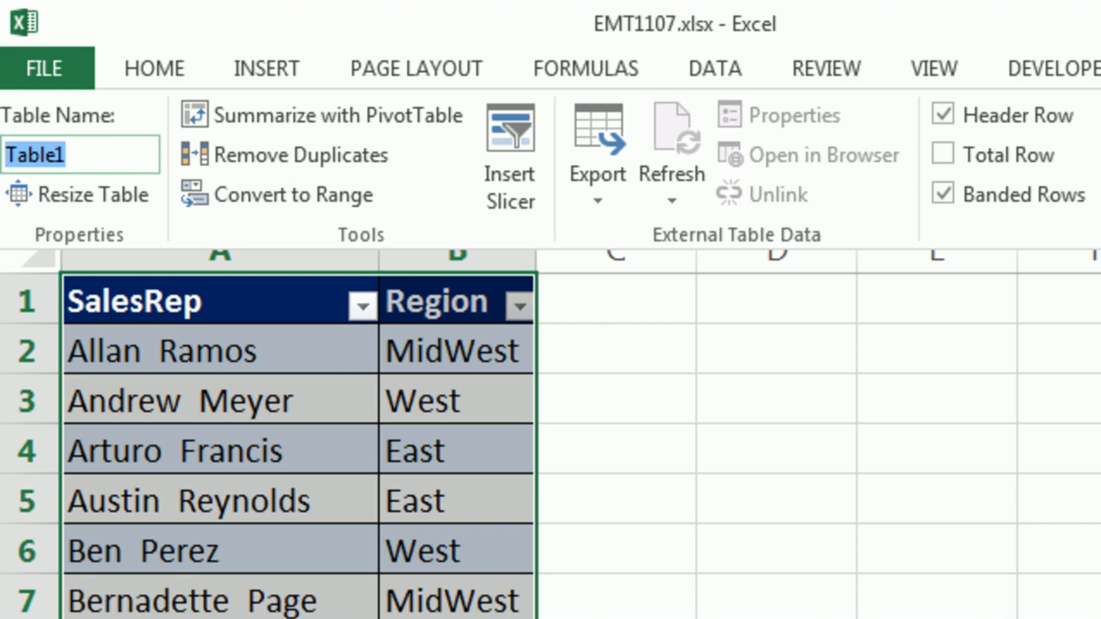
type("Sales")
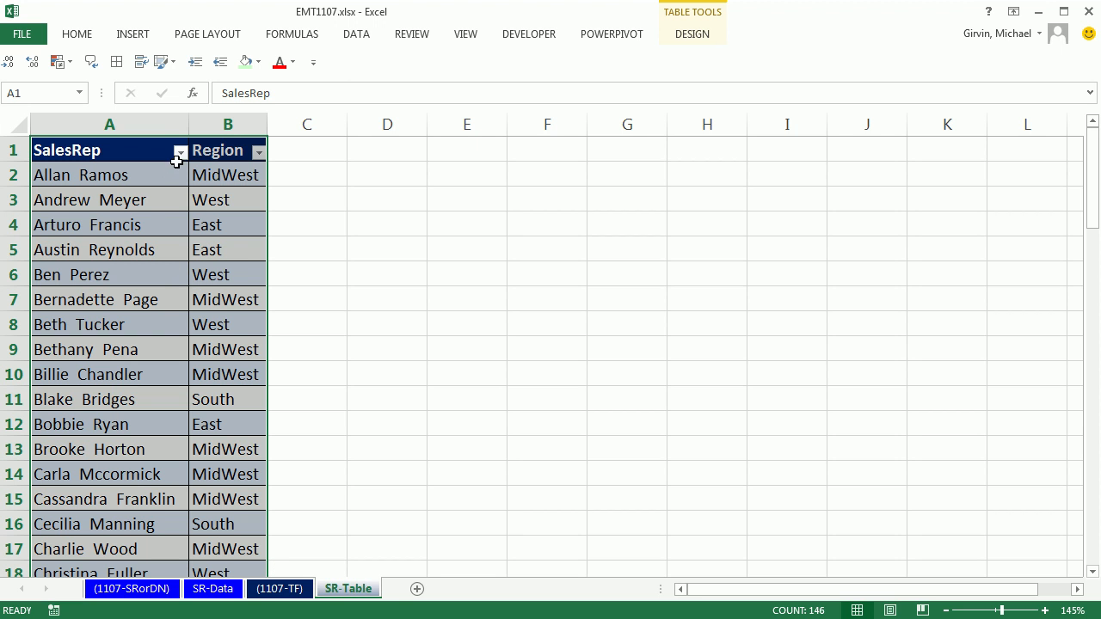
left_click(179, 150)
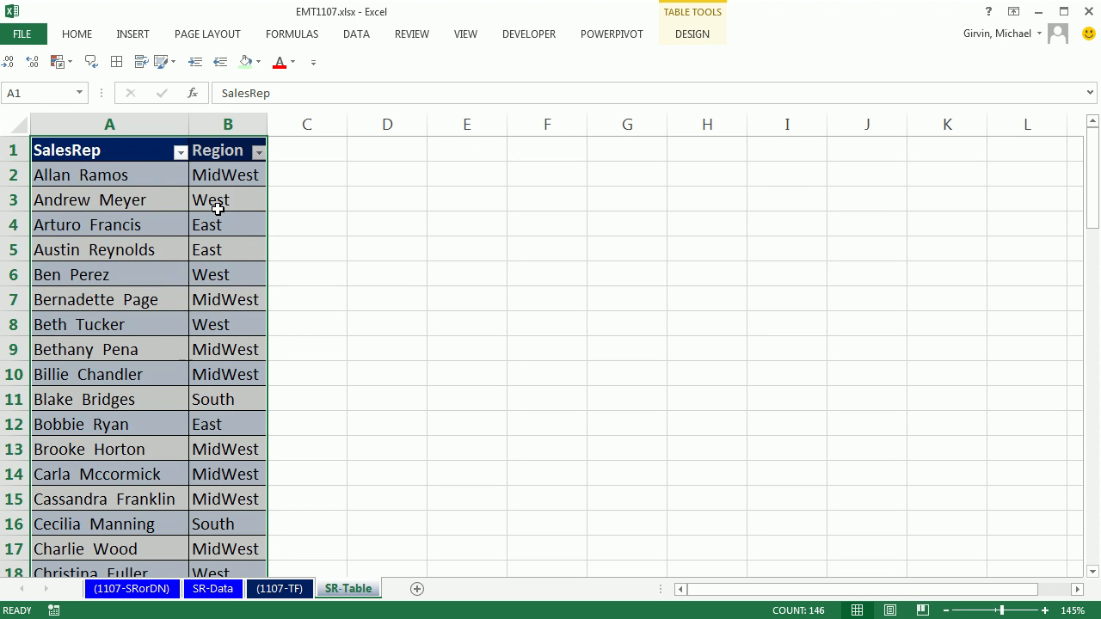
left_click(227, 200)
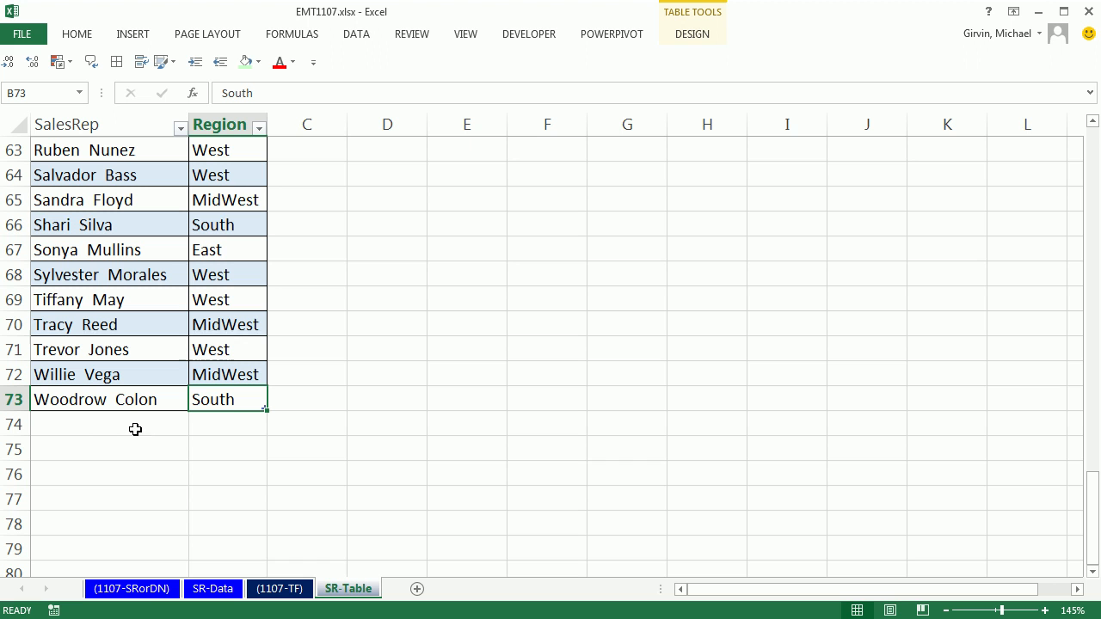
mouse_move(154, 313)
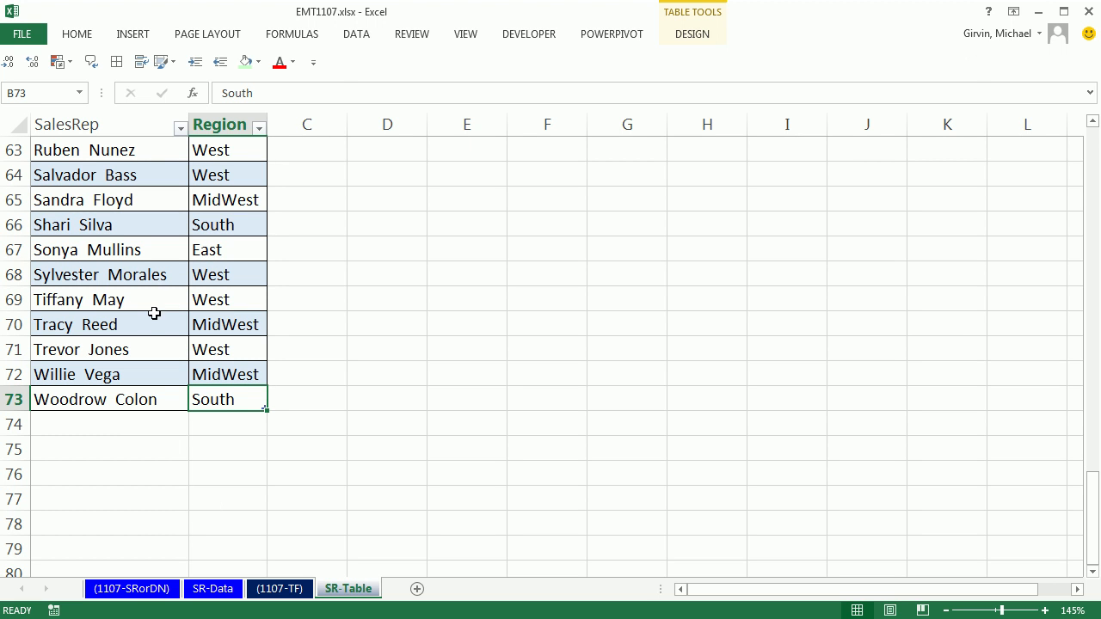
left_click(227, 323)
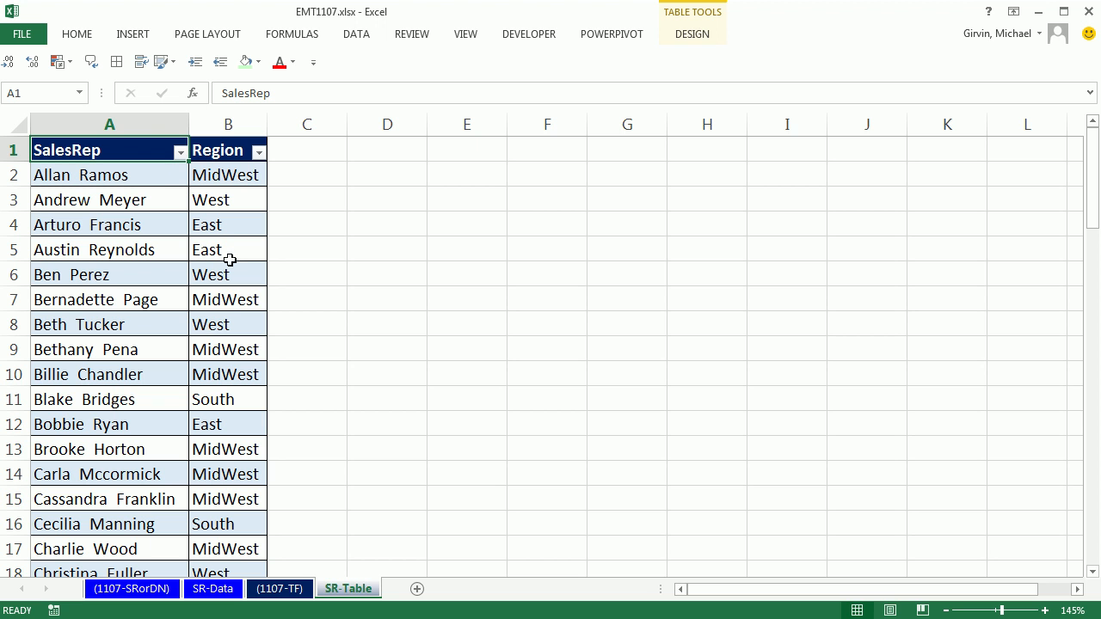
mouse_move(306, 509)
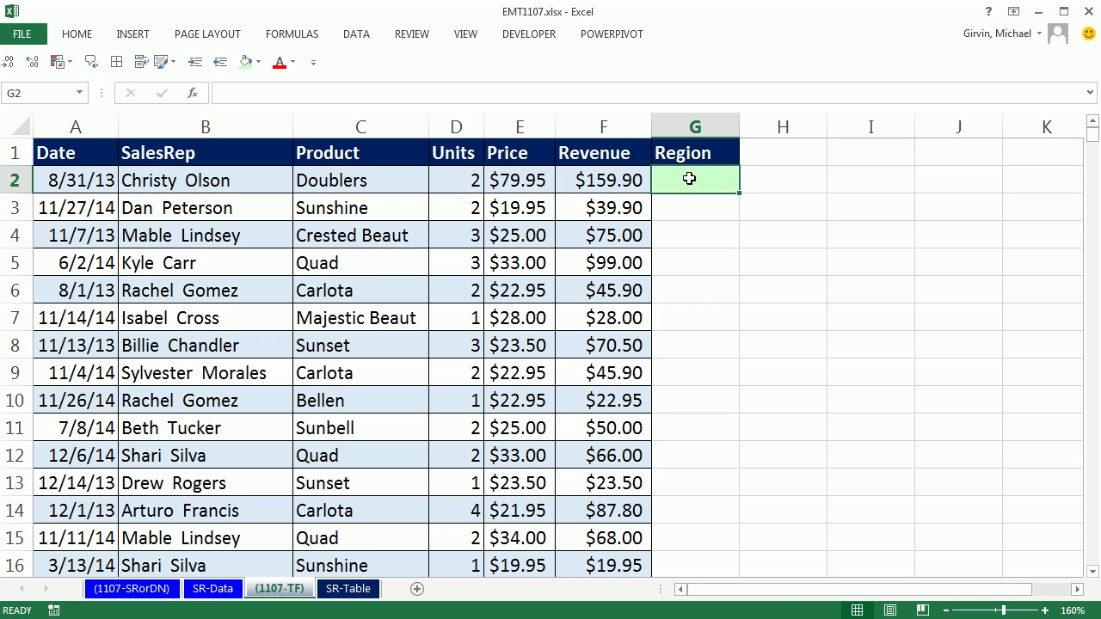
- Start G2 as =VLOOKUP(B2,SalesRepRegion using the renamed table from autocomplete
type("=")
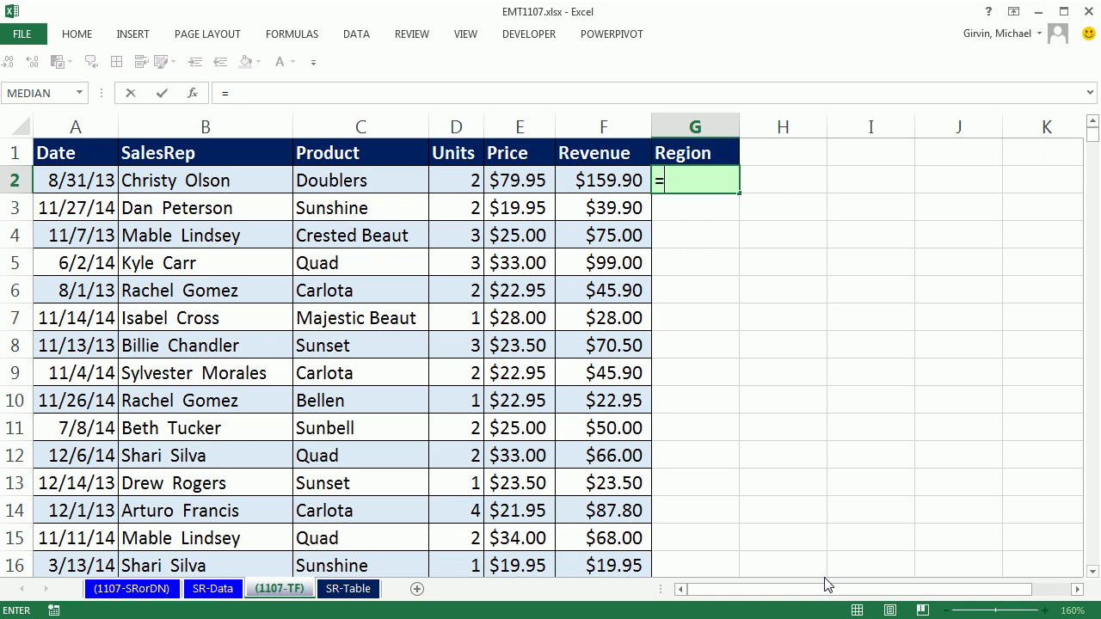
type("VLOOKUP(")
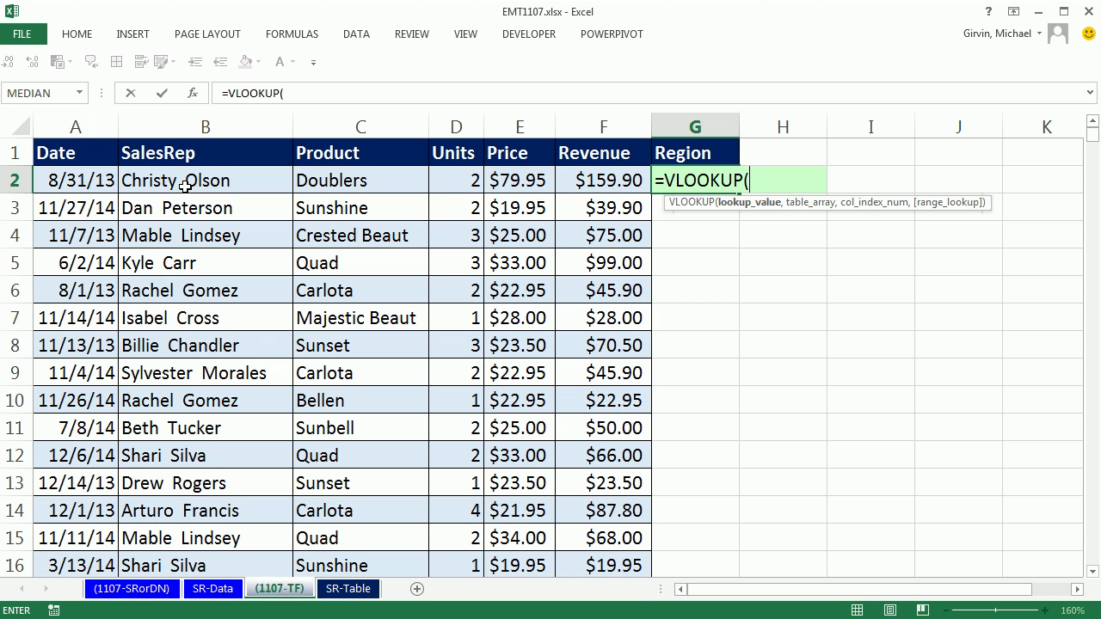
left_click(205, 181)
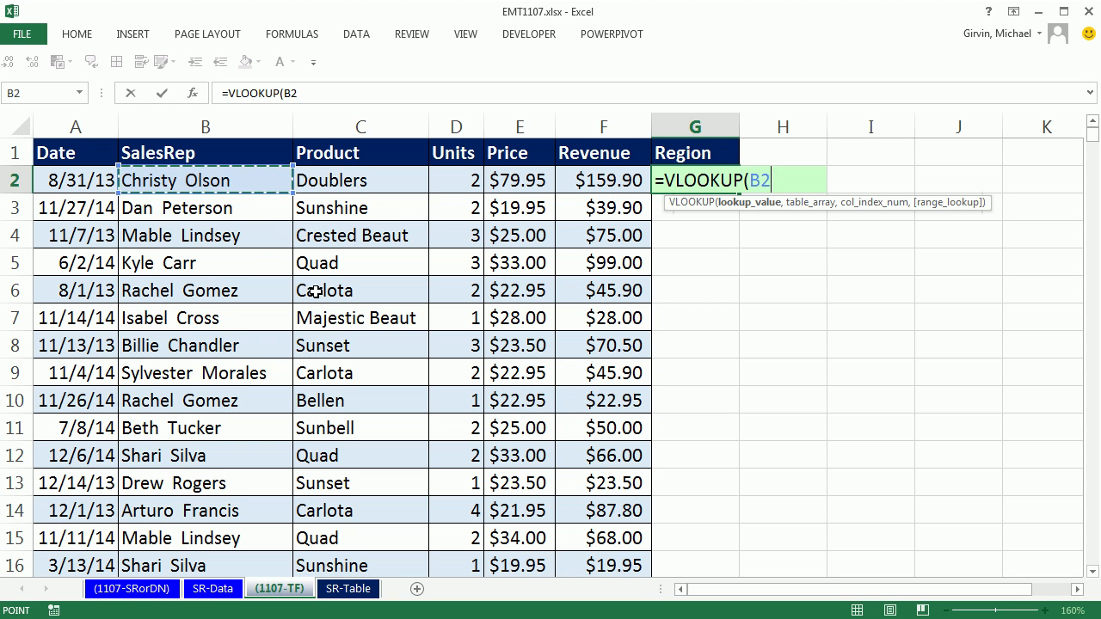
type(",")
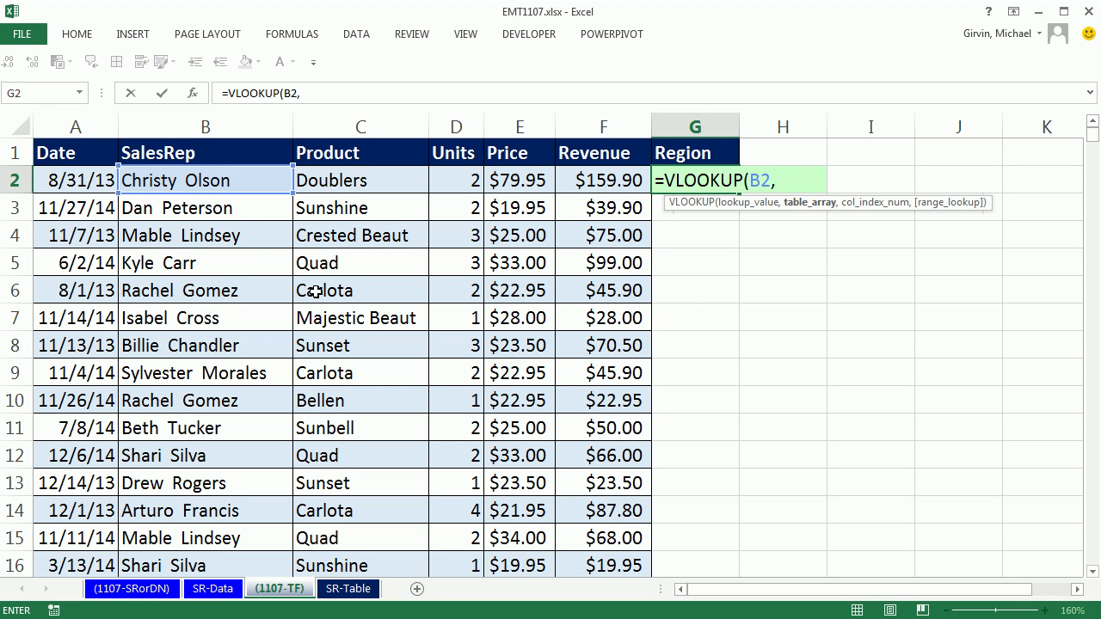
type(",S")
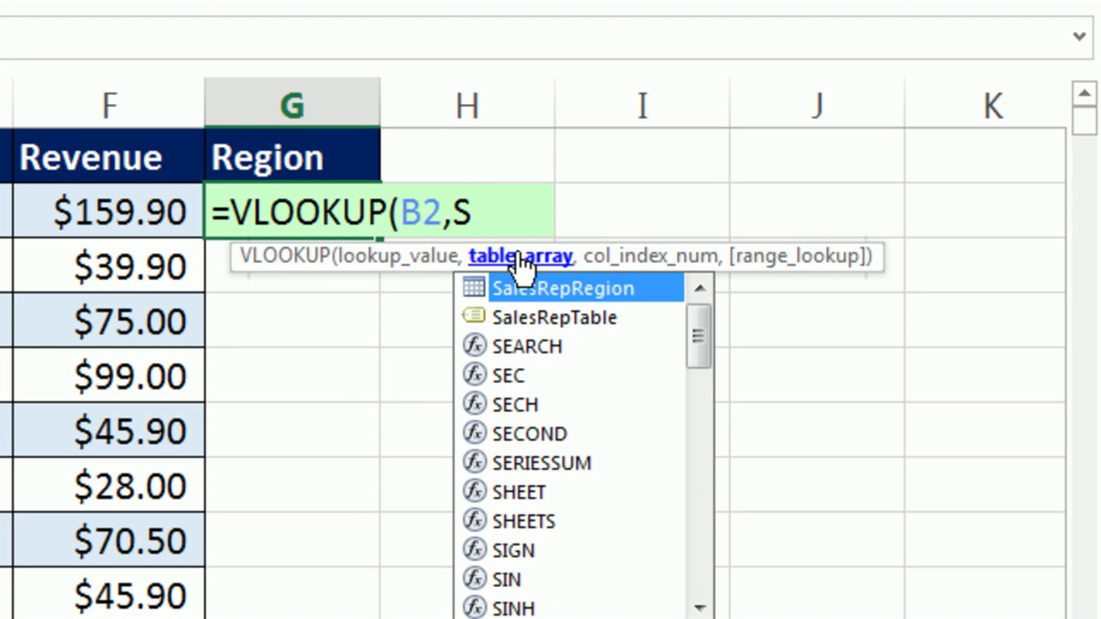
mouse_move(620, 352)
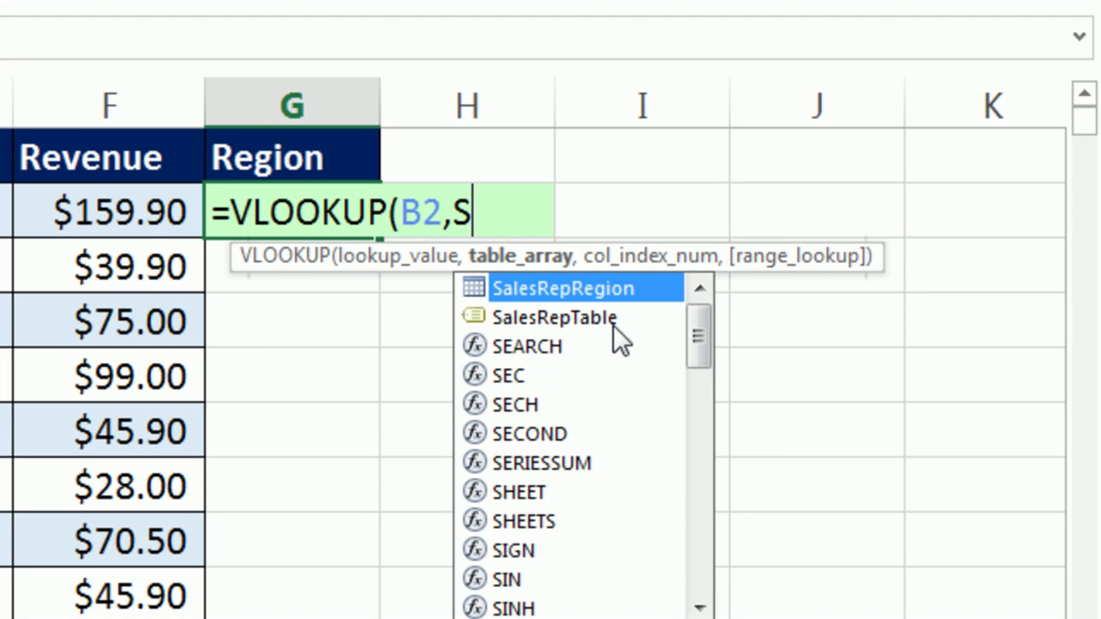
mouse_move(508, 338)
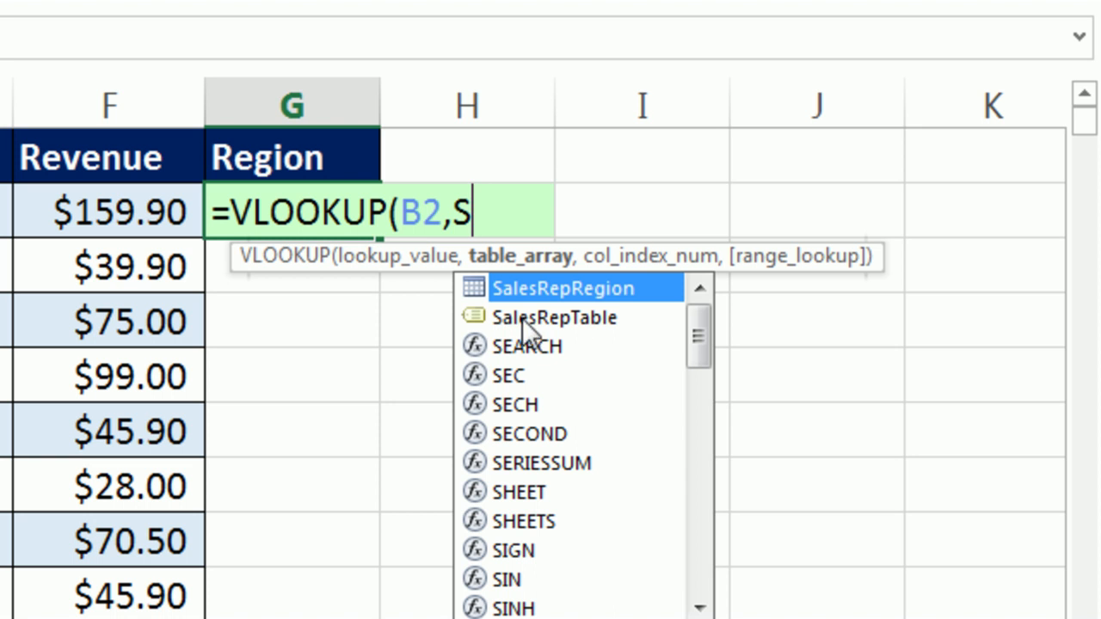
double_click(563, 289)
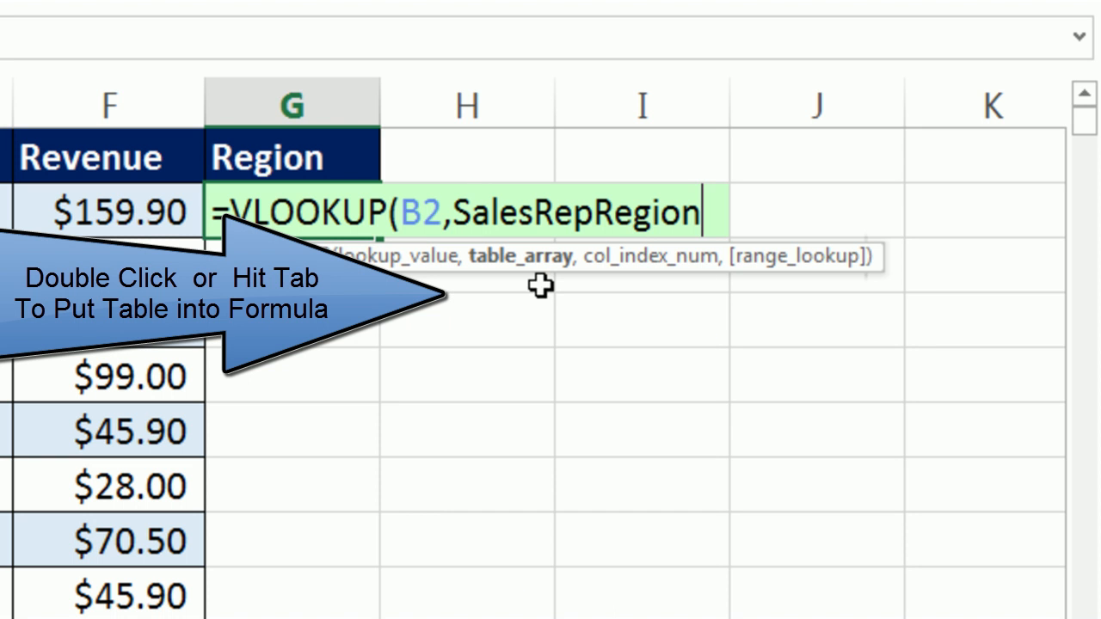
mouse_move(547, 320)
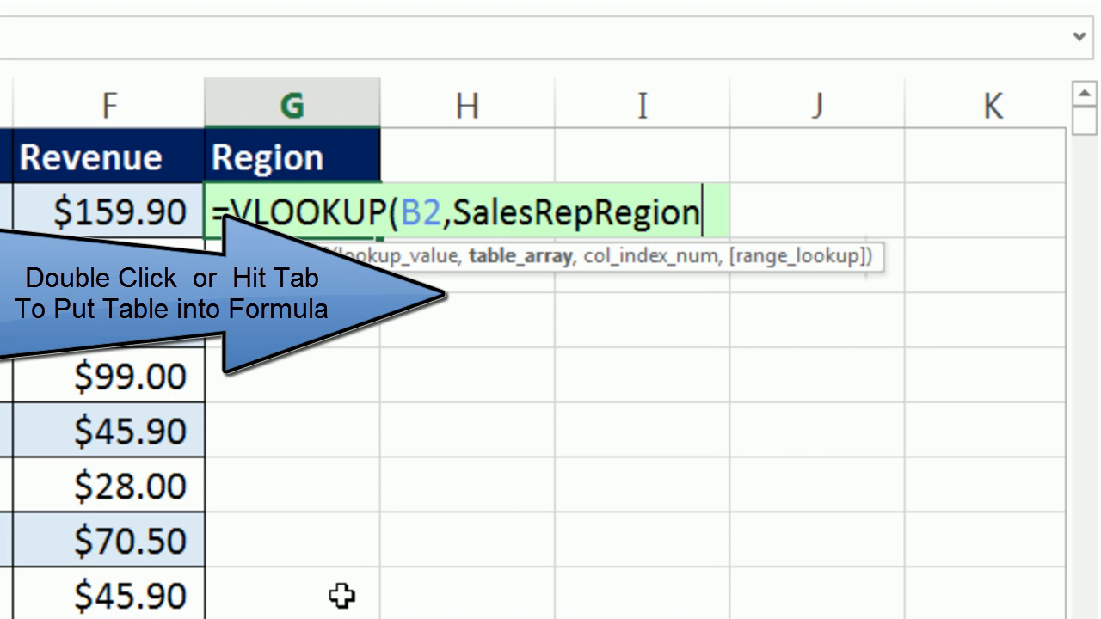
- Finish the formula as =VLOOKUP(B2,SalesRepRegion[#Data],2,0) with the data-only table reference
type("[")
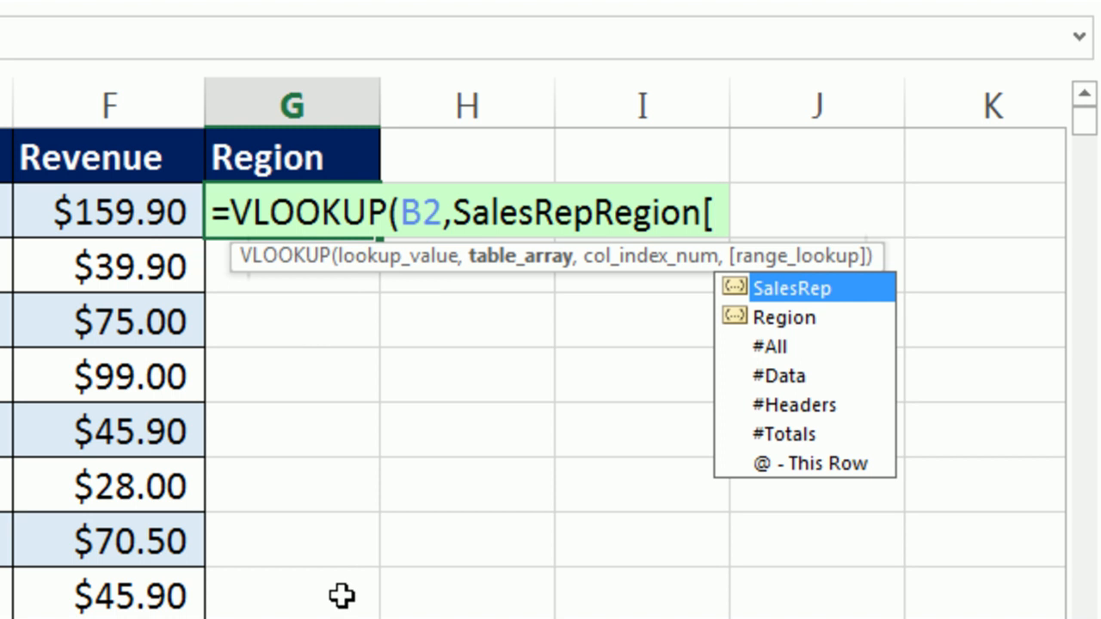
mouse_move(674, 284)
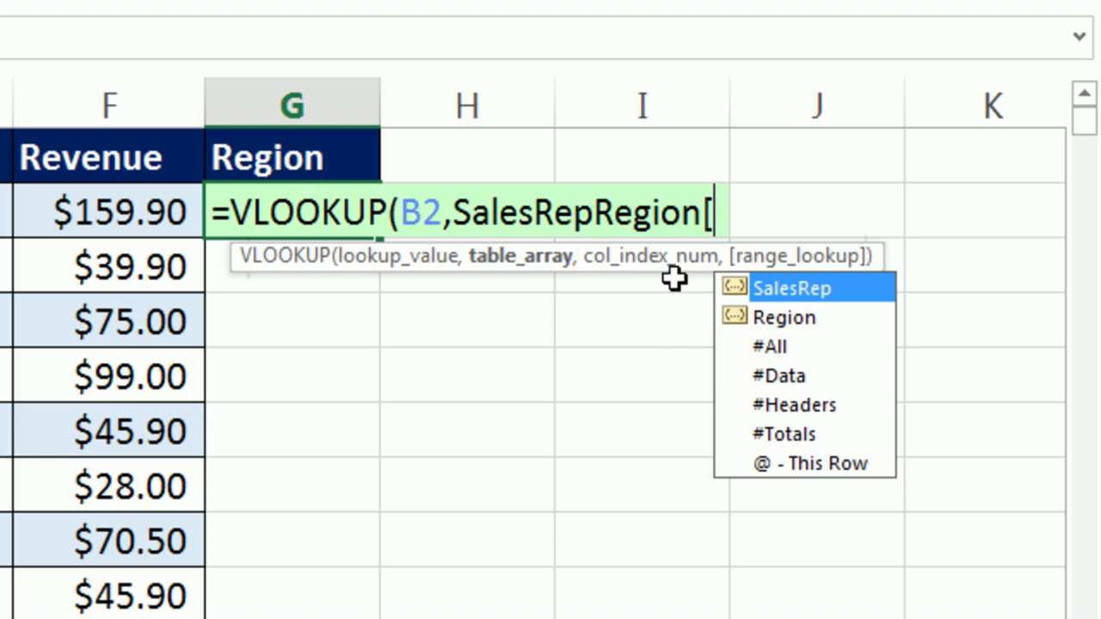
mouse_move(692, 344)
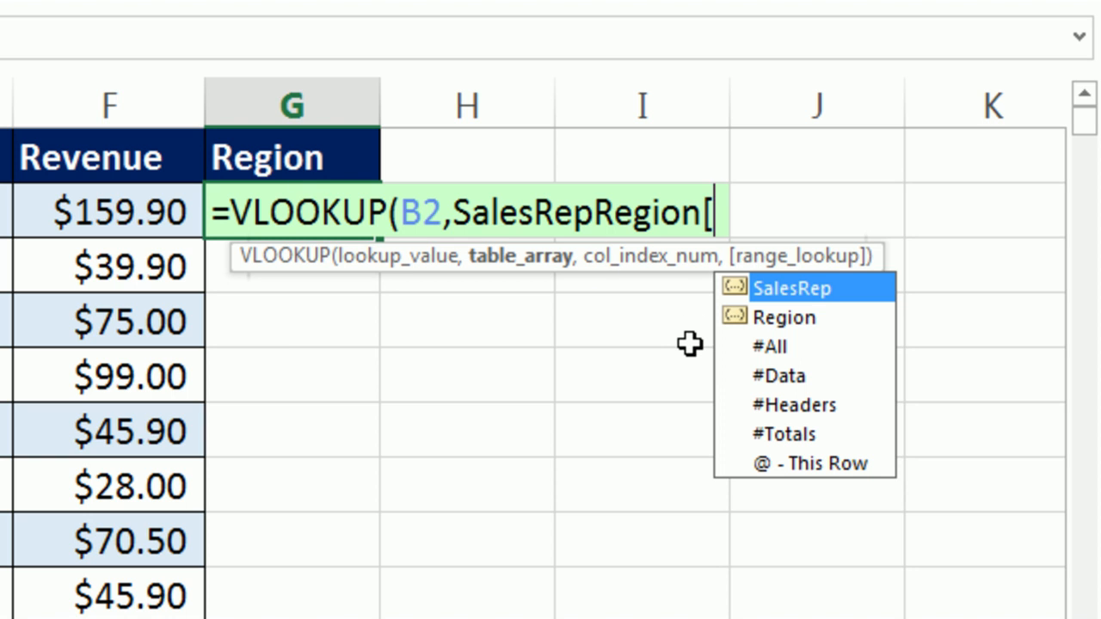
mouse_move(893, 310)
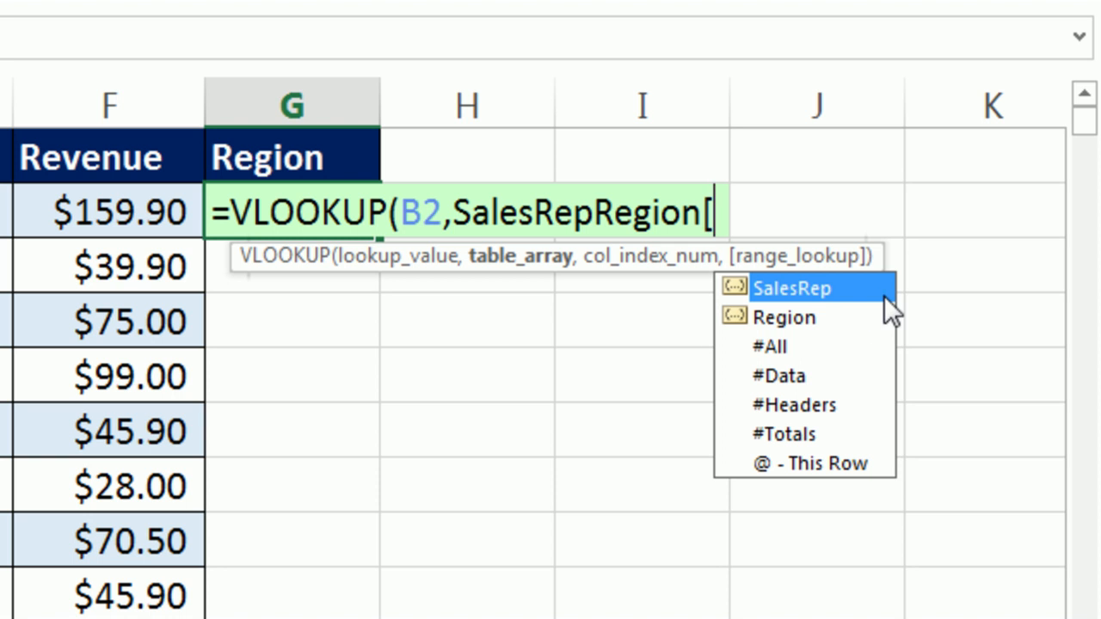
mouse_move(818, 368)
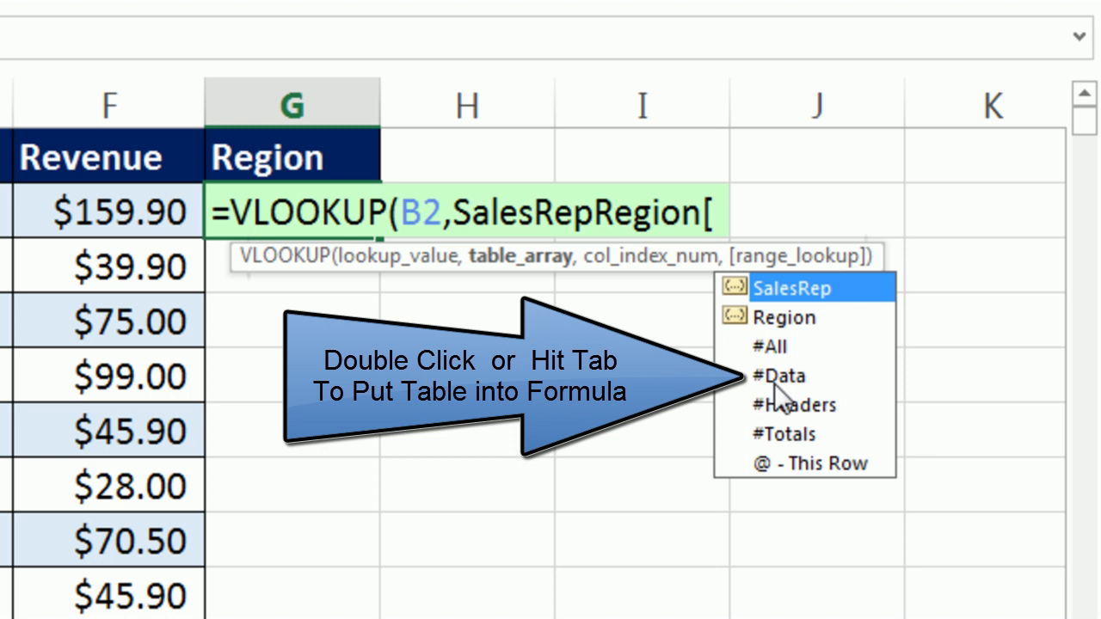
double_click(777, 375)
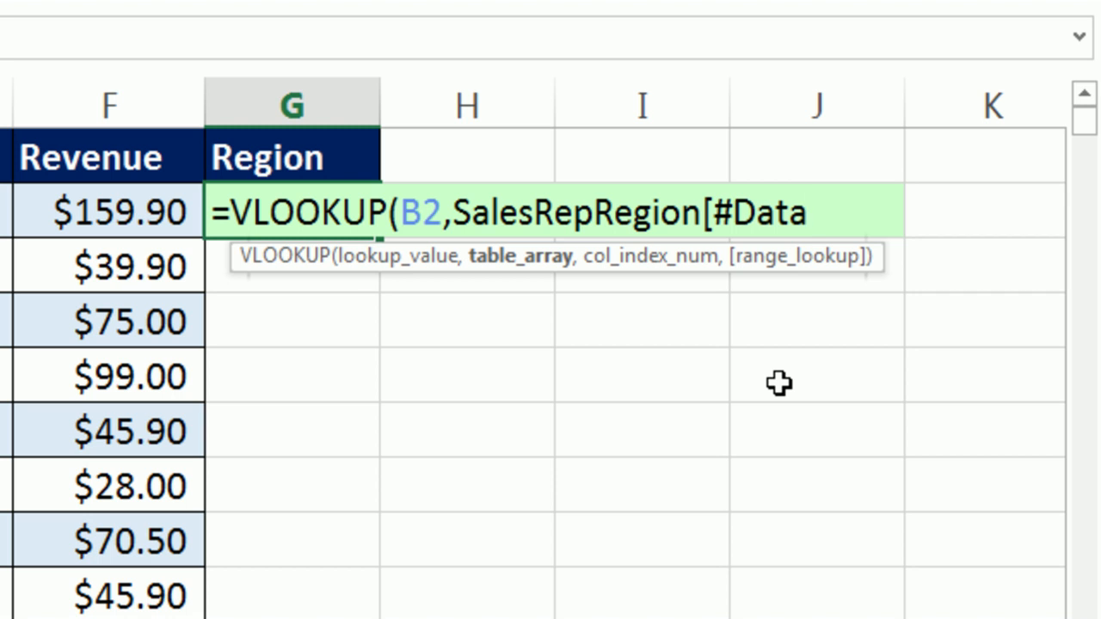
key("]")
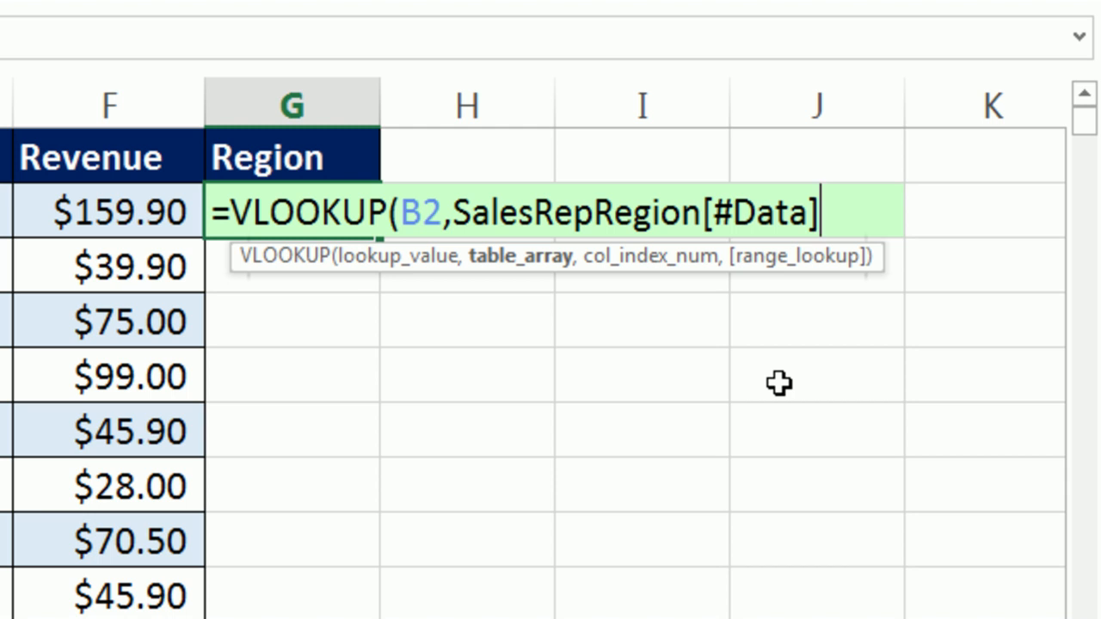
type(",")
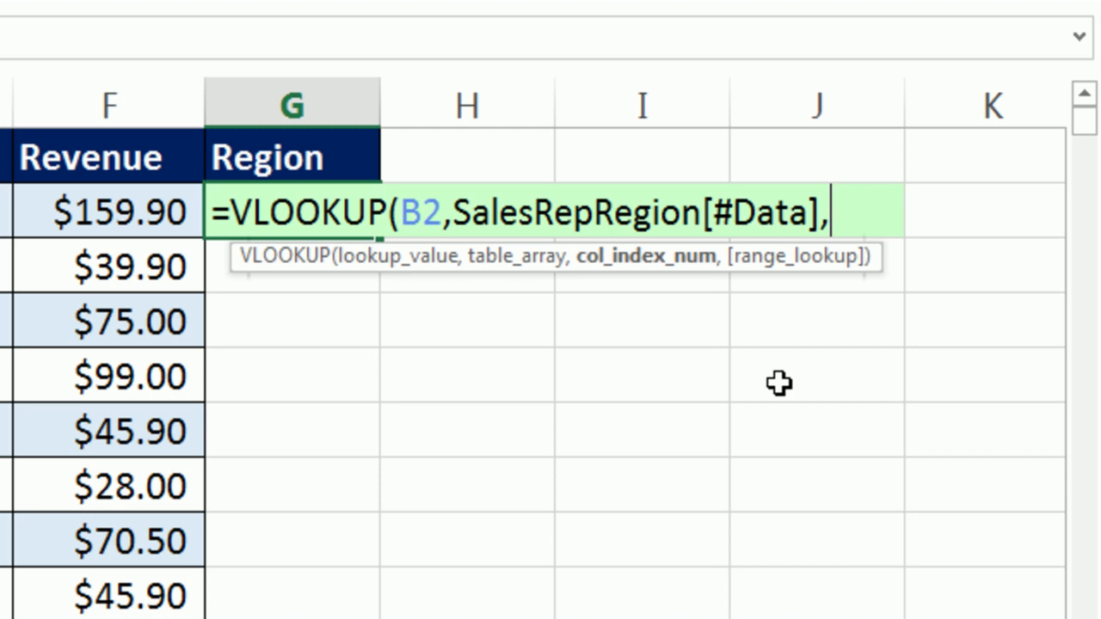
type("2")
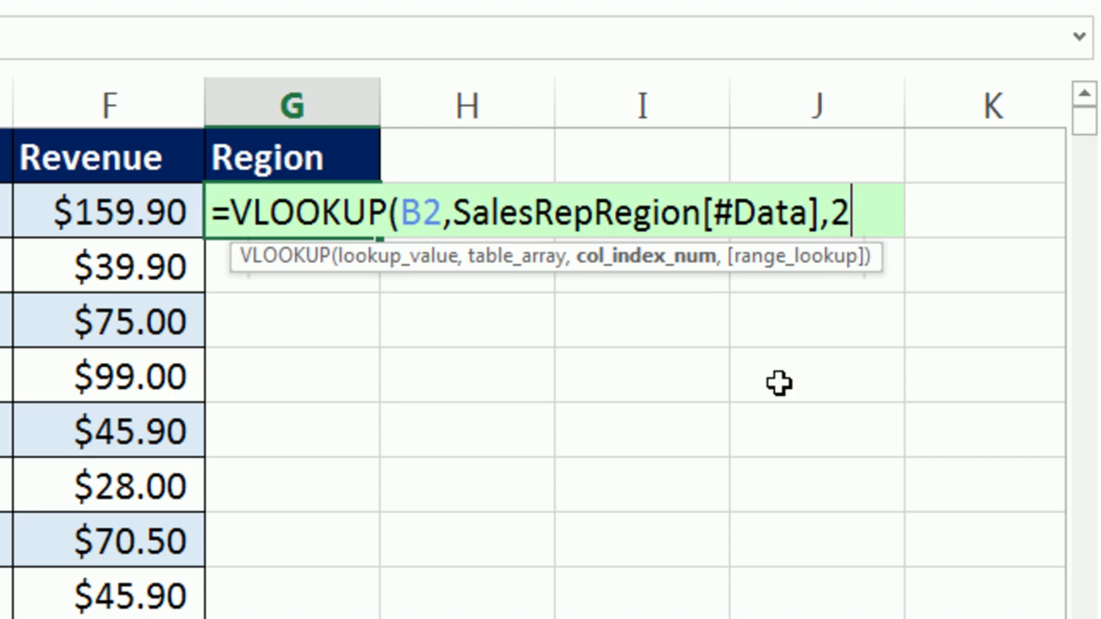
type(",")
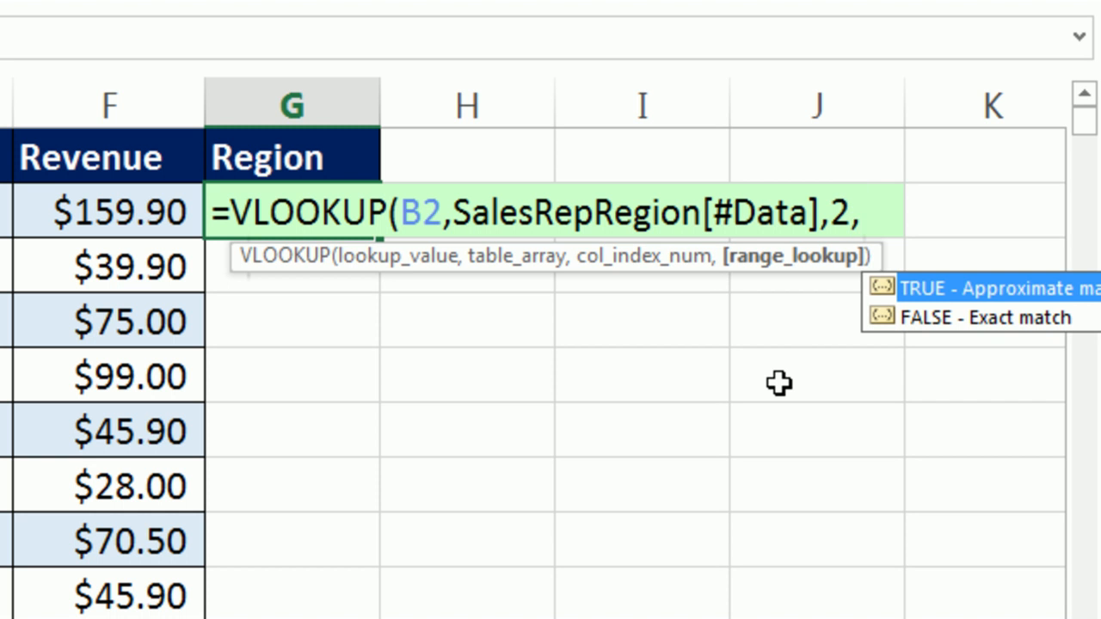
type("0)")
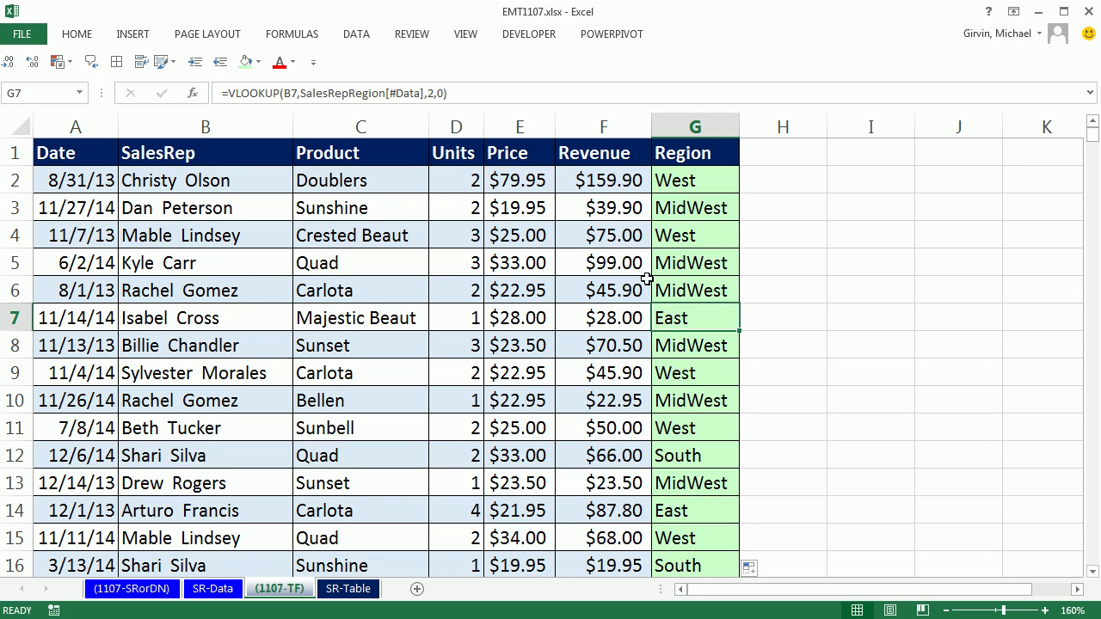
- On SR-Table, preview the =SalesRepRegion[#Data] reference in E5 and discard it with Esc
left_click(348, 588)
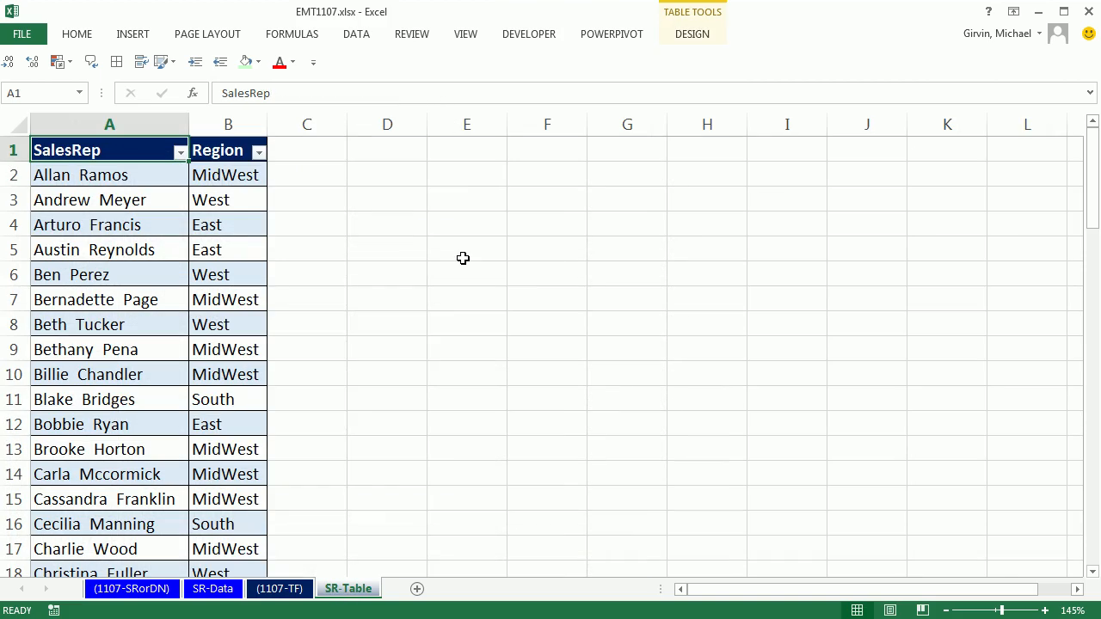
type("=SalesRepRegion")
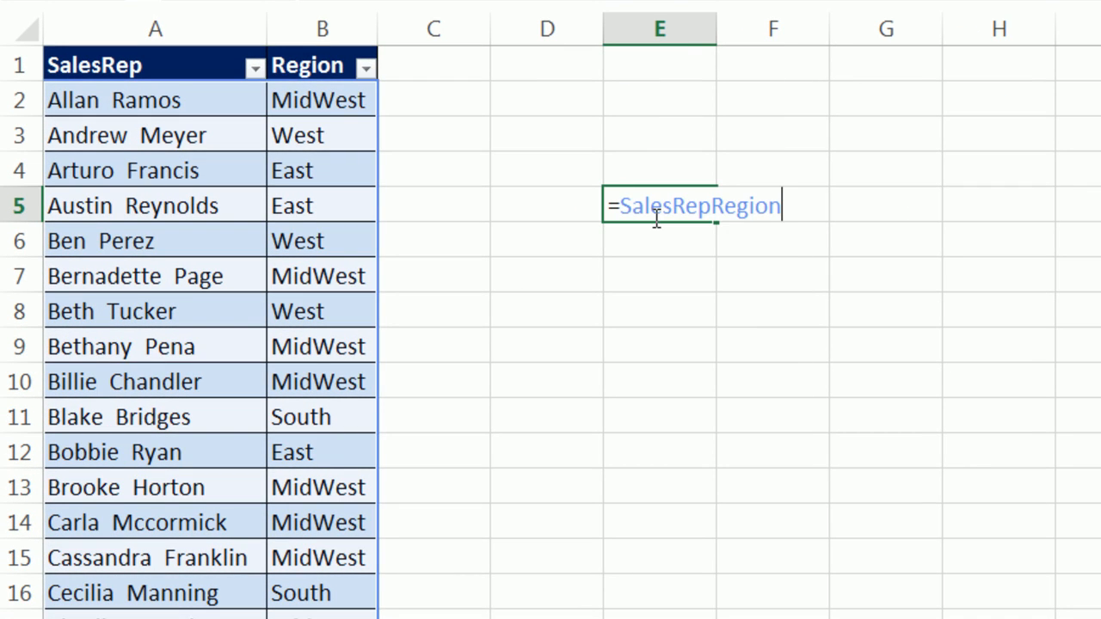
type("[#Data")
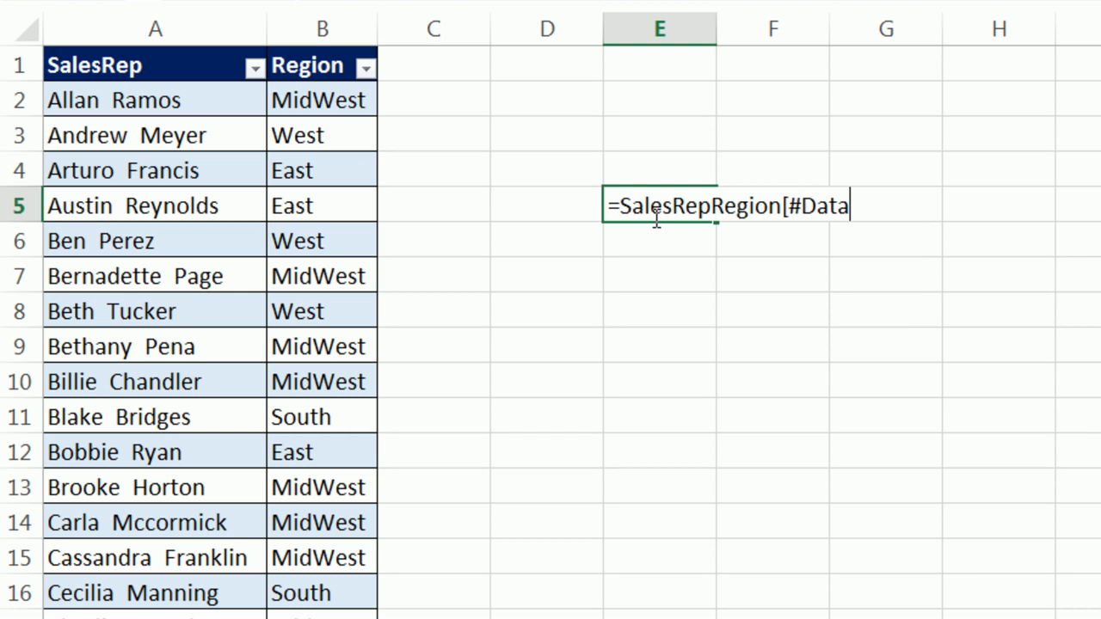
type("]")
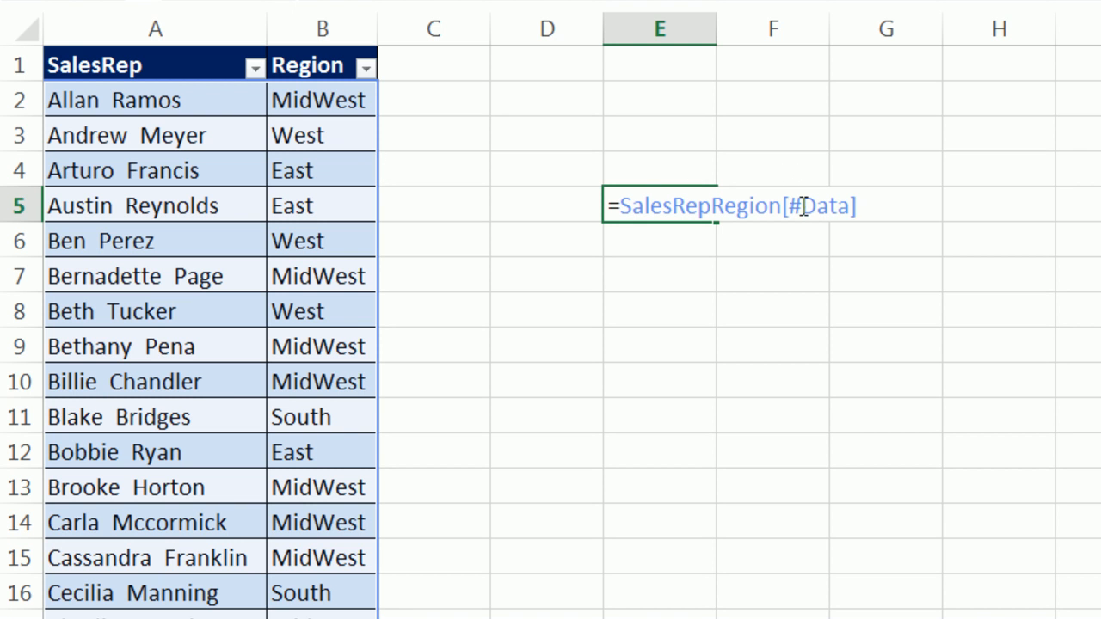
mouse_move(458, 263)
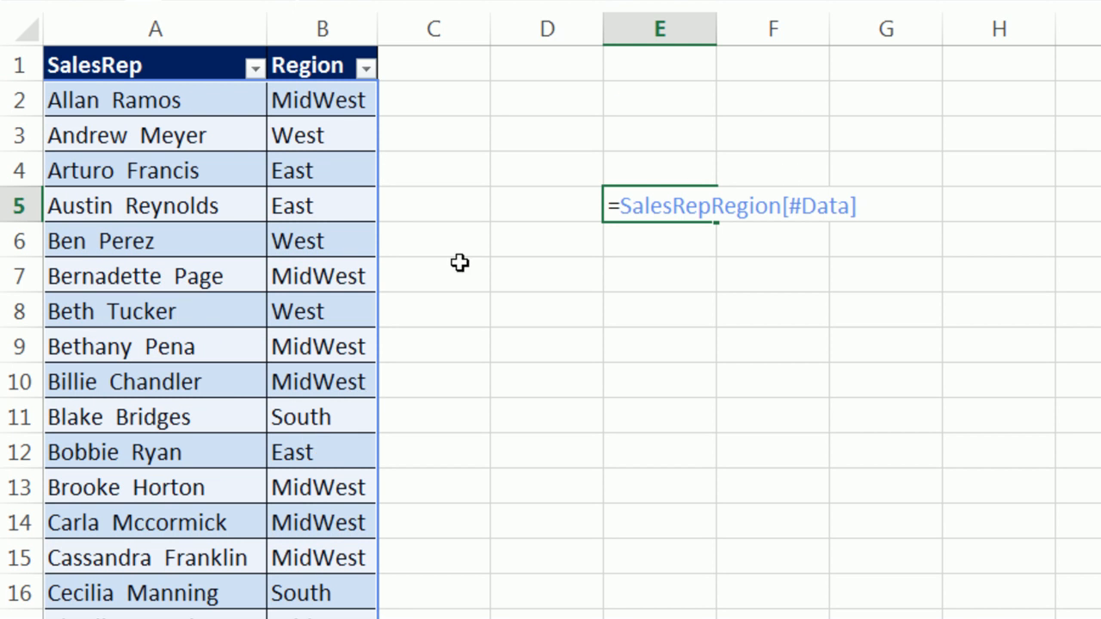
mouse_move(392, 231)
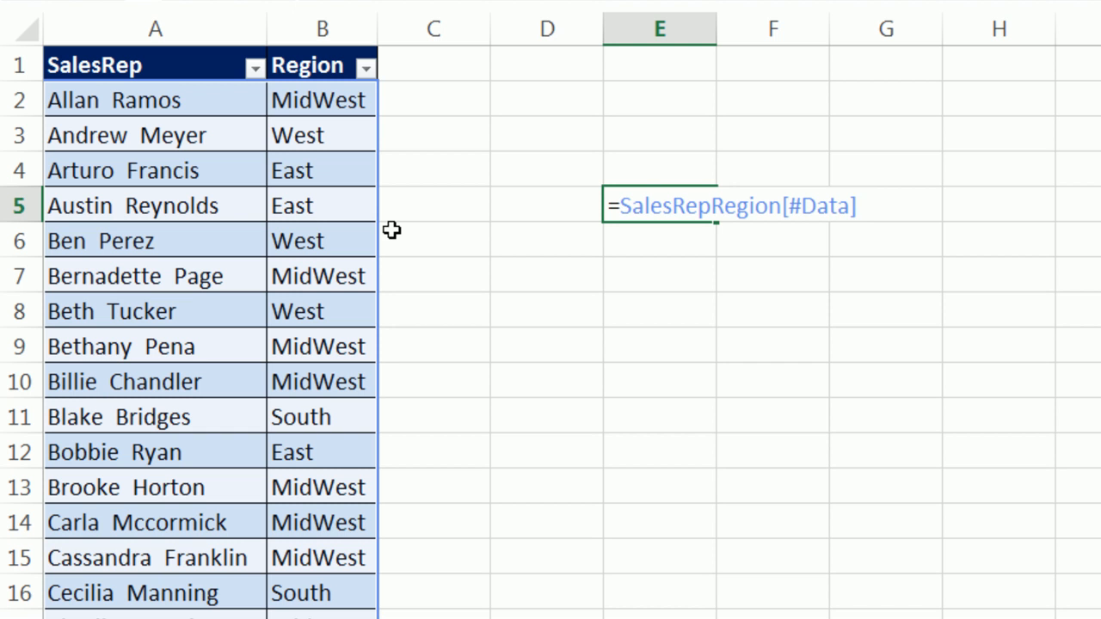
key("Escape")
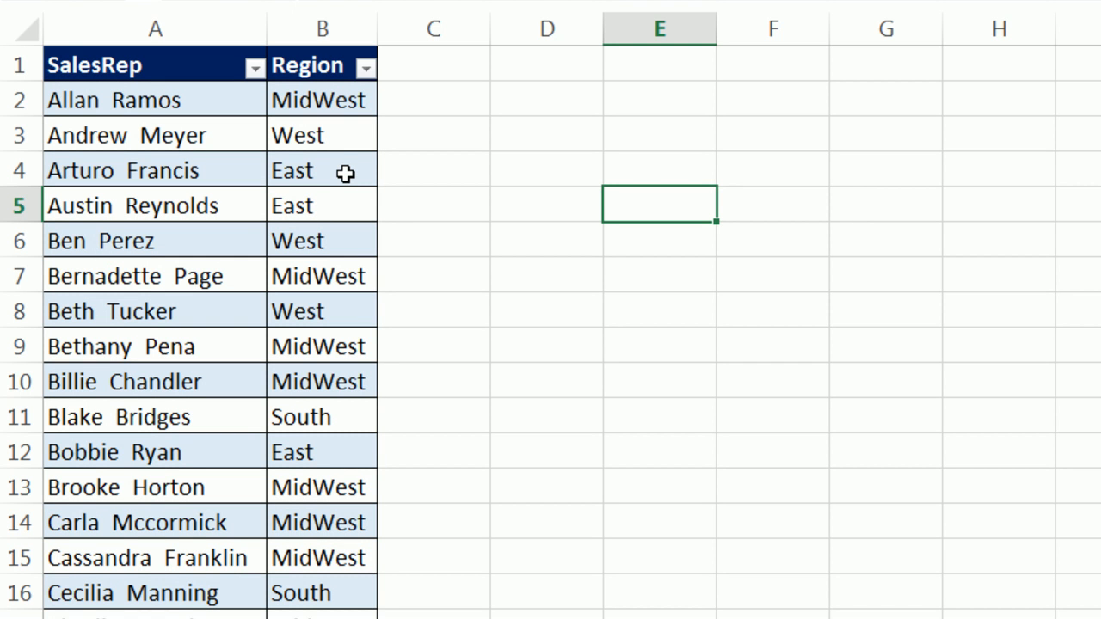
left_click(320, 170)
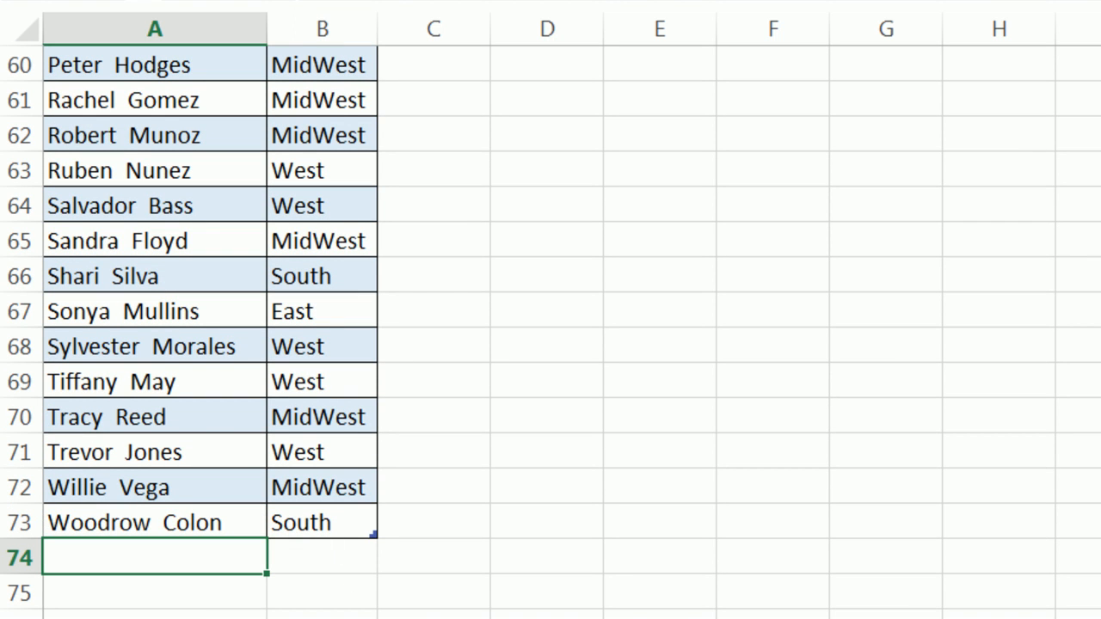
type("Yin Pham")
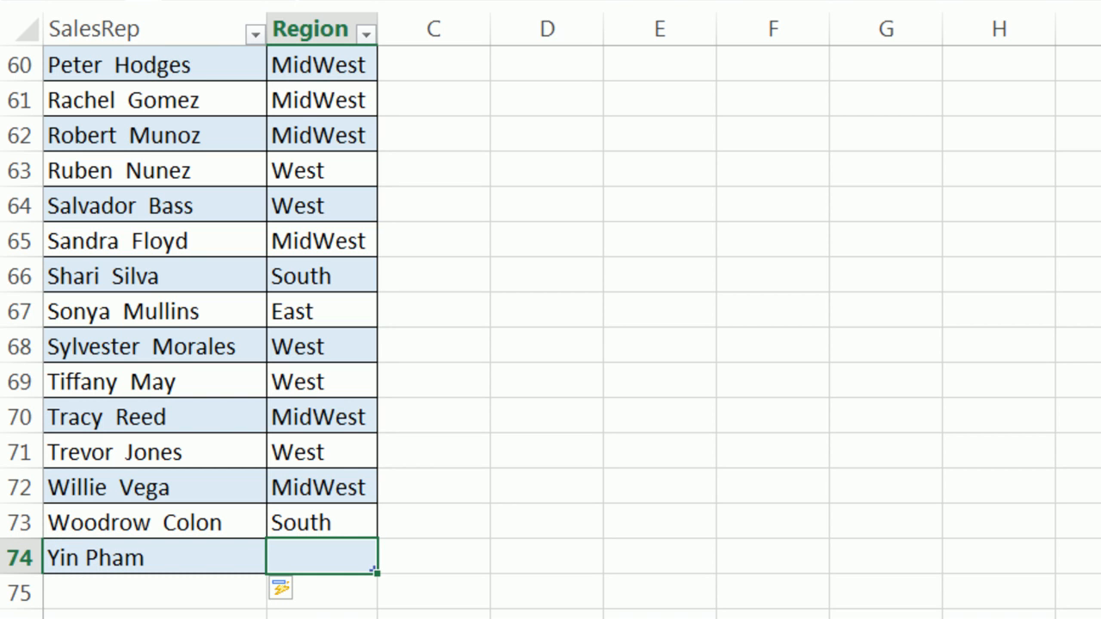
type("West")
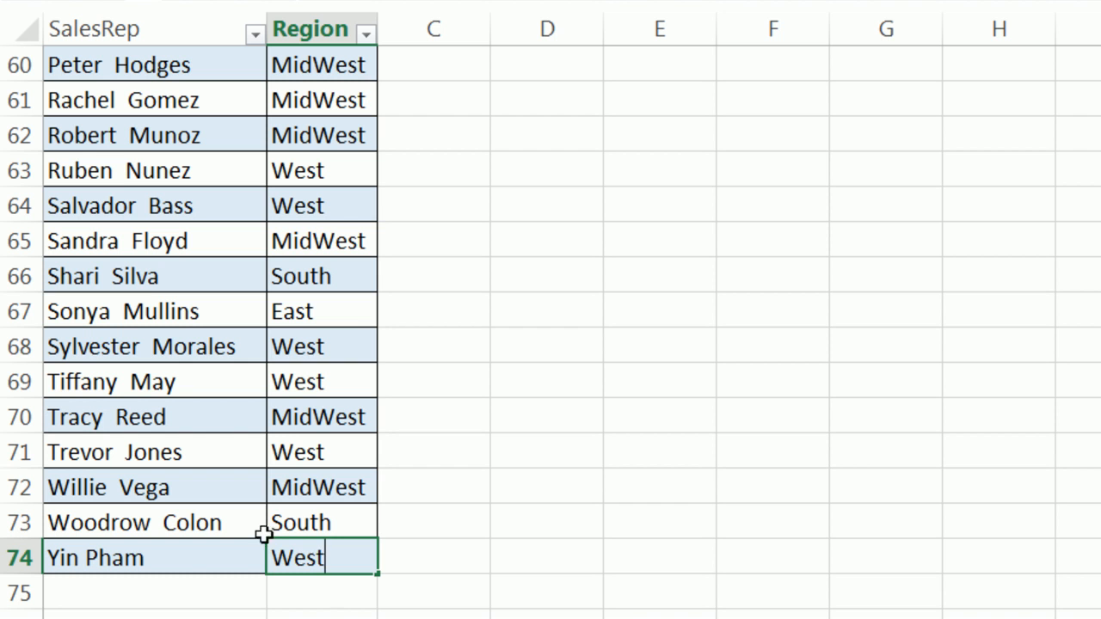
left_click(320, 451)
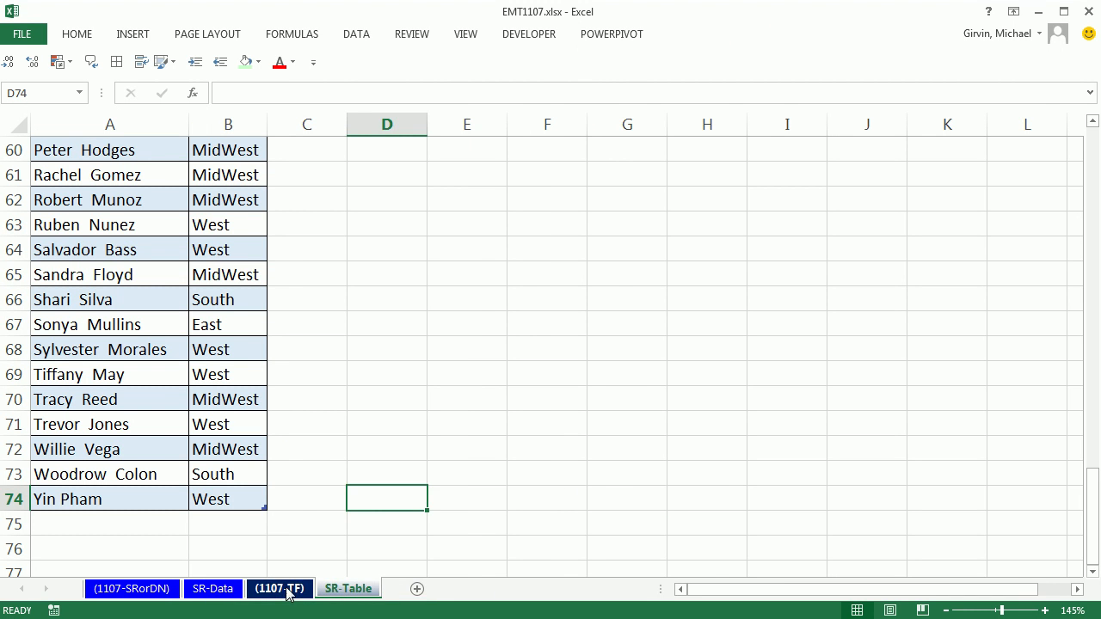
left_click(268, 588)
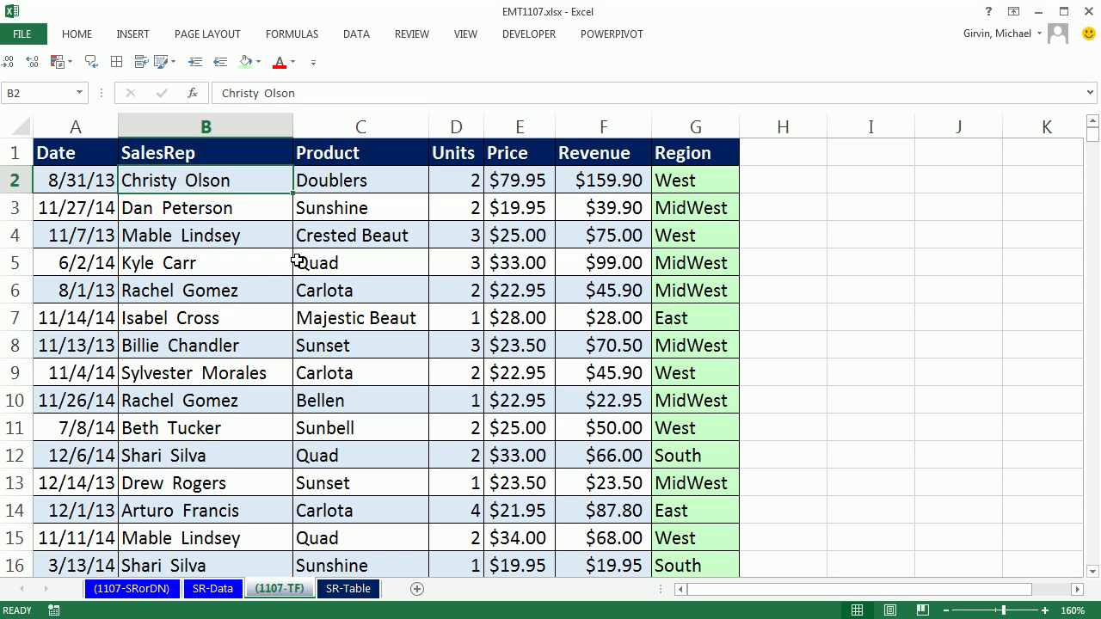
type("Yin Pham")
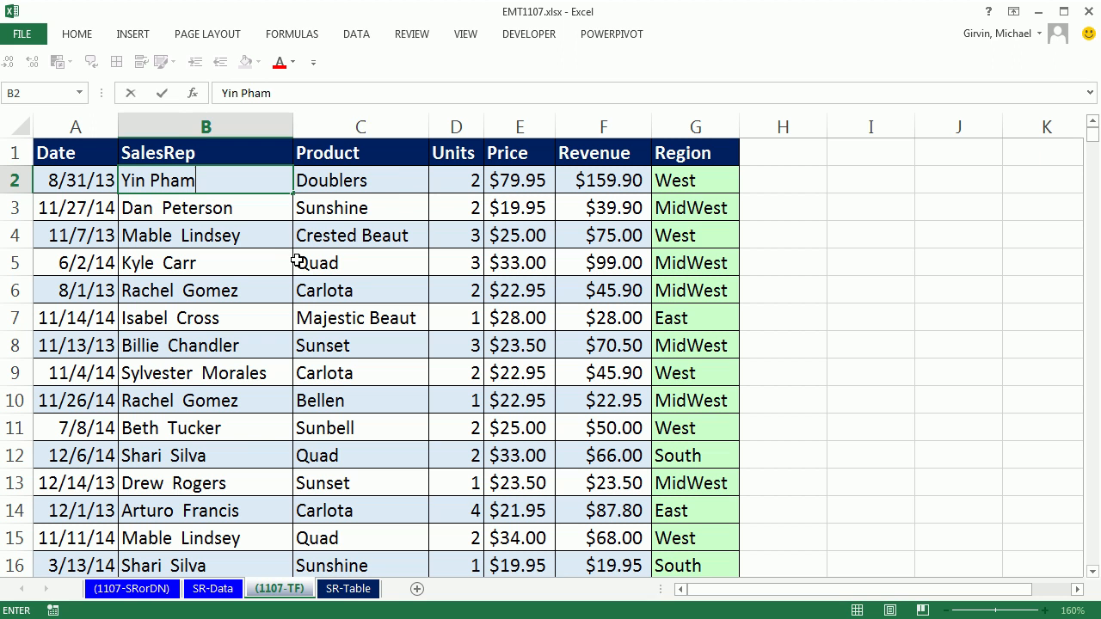
left_click(361, 181)
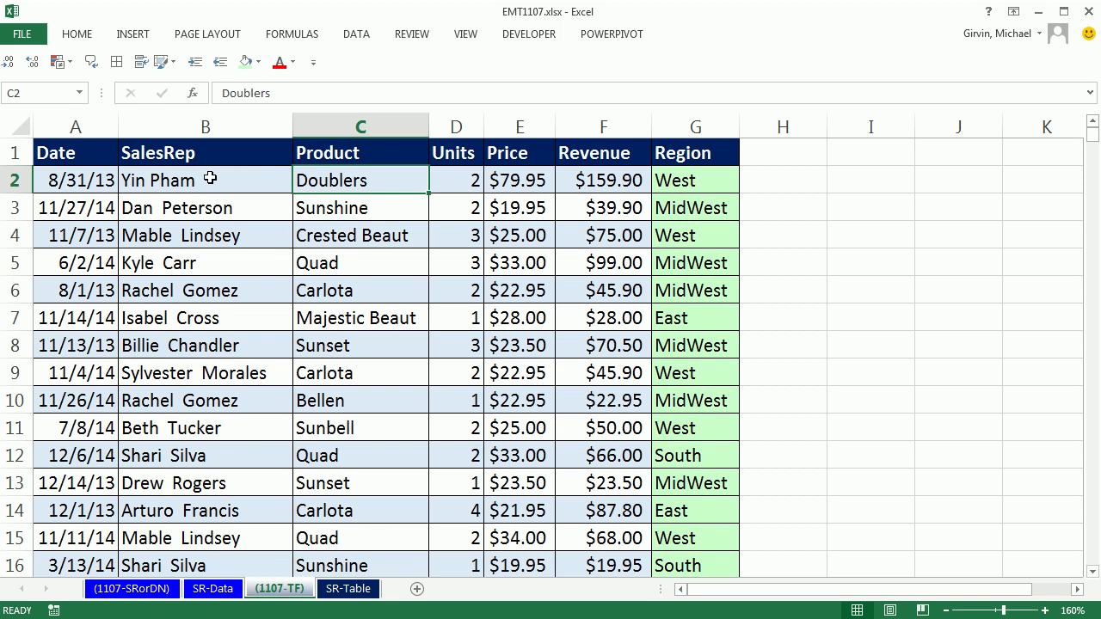
left_click(344, 588)
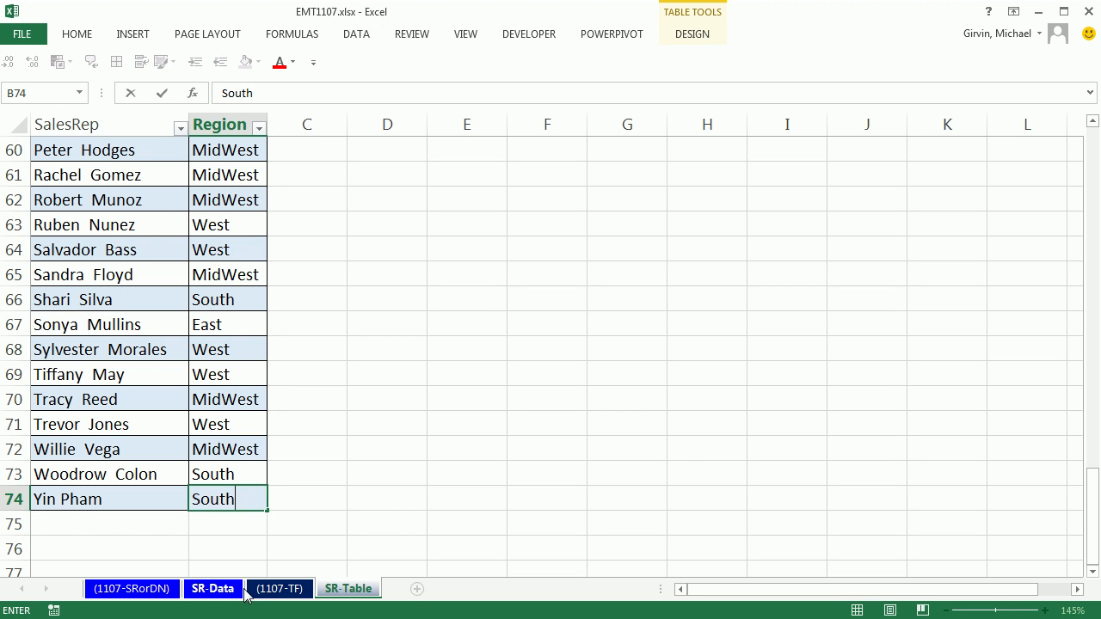
left_click(279, 588)
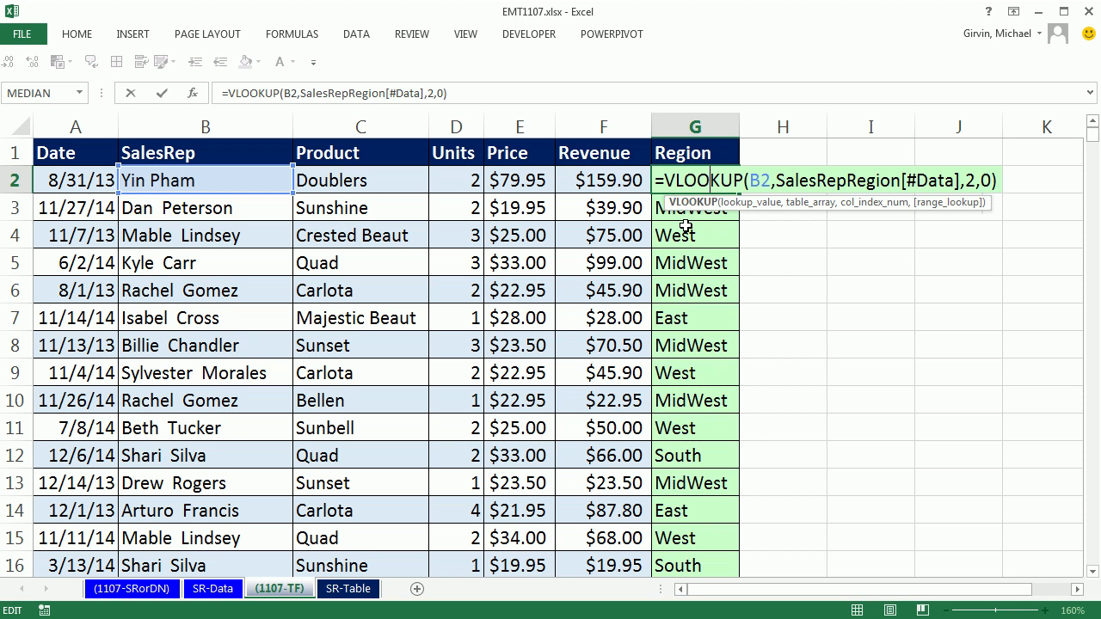
mouse_move(582, 371)
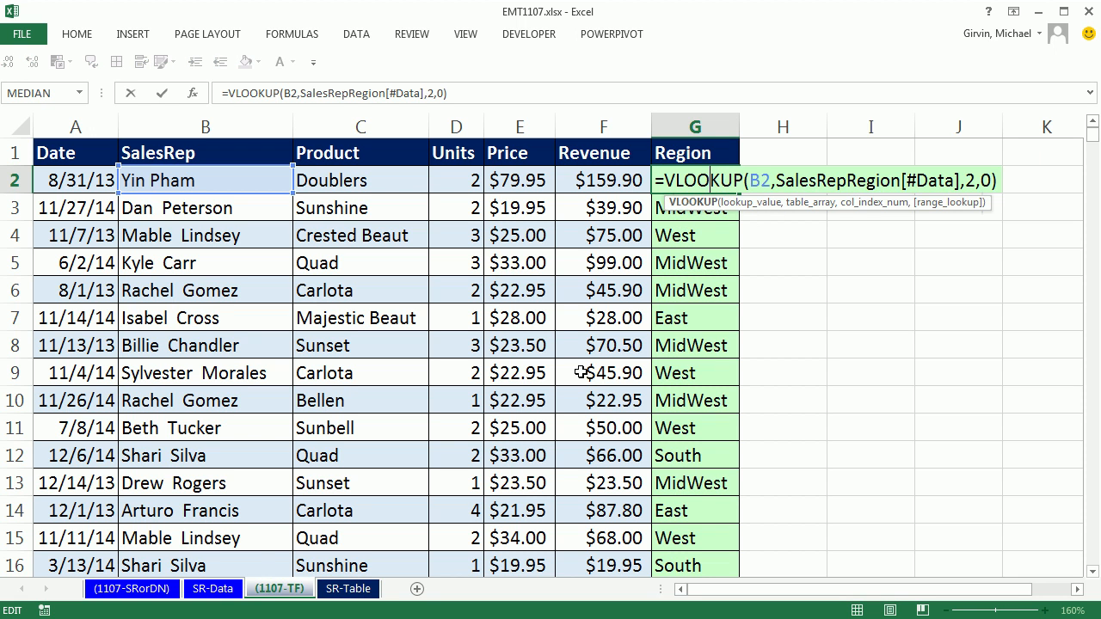
left_click(129, 589)
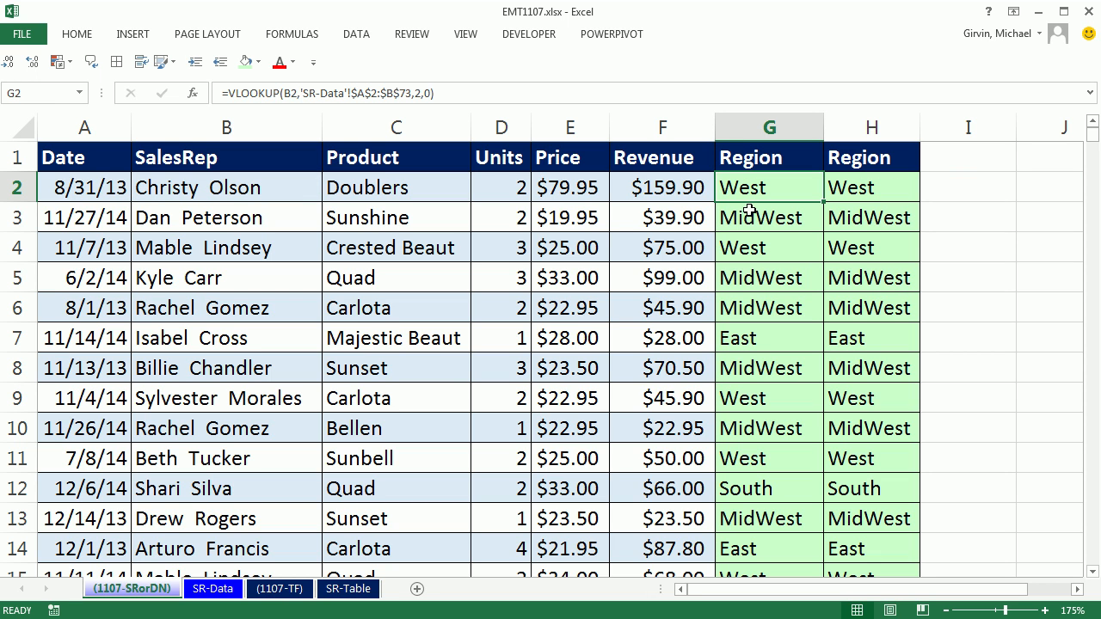
mouse_move(502, 148)
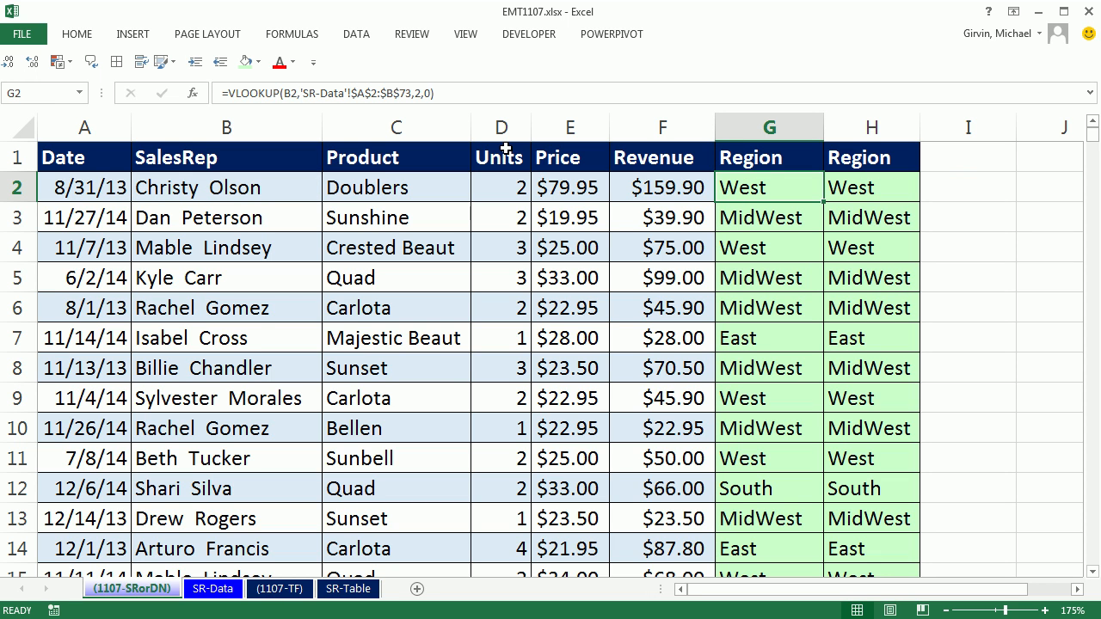